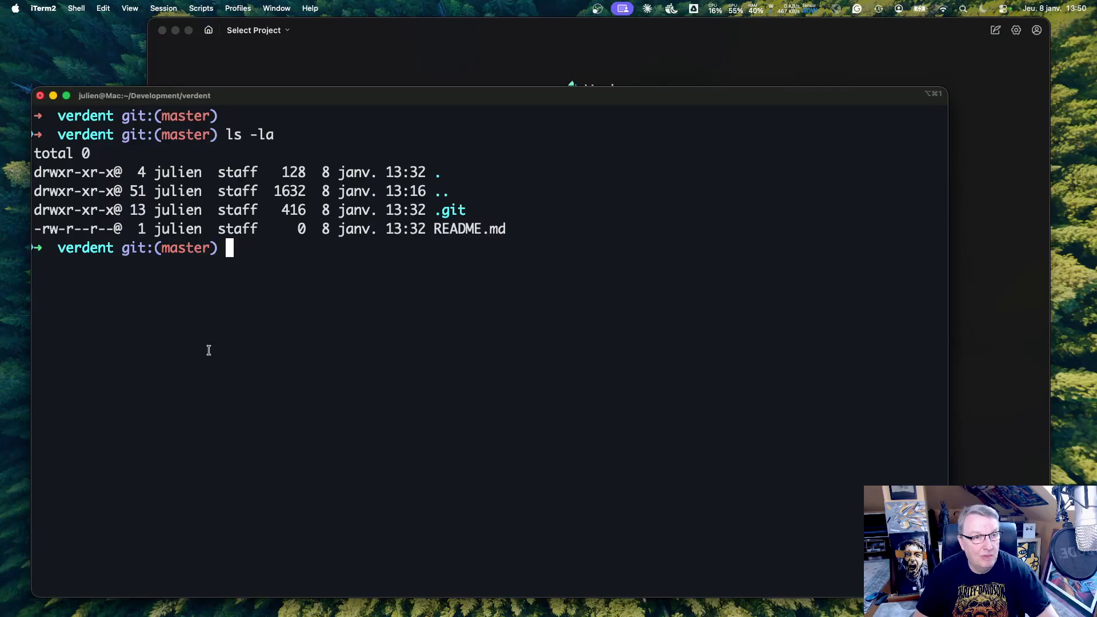
pyautogui.moveTo(282, 327)
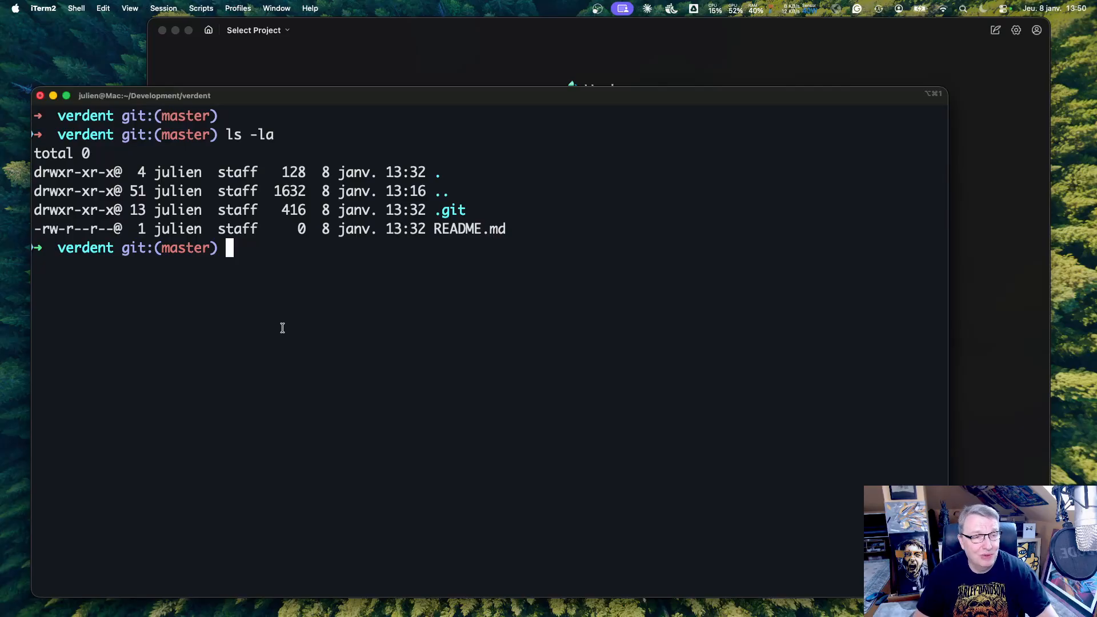
pyautogui.moveTo(295, 291)
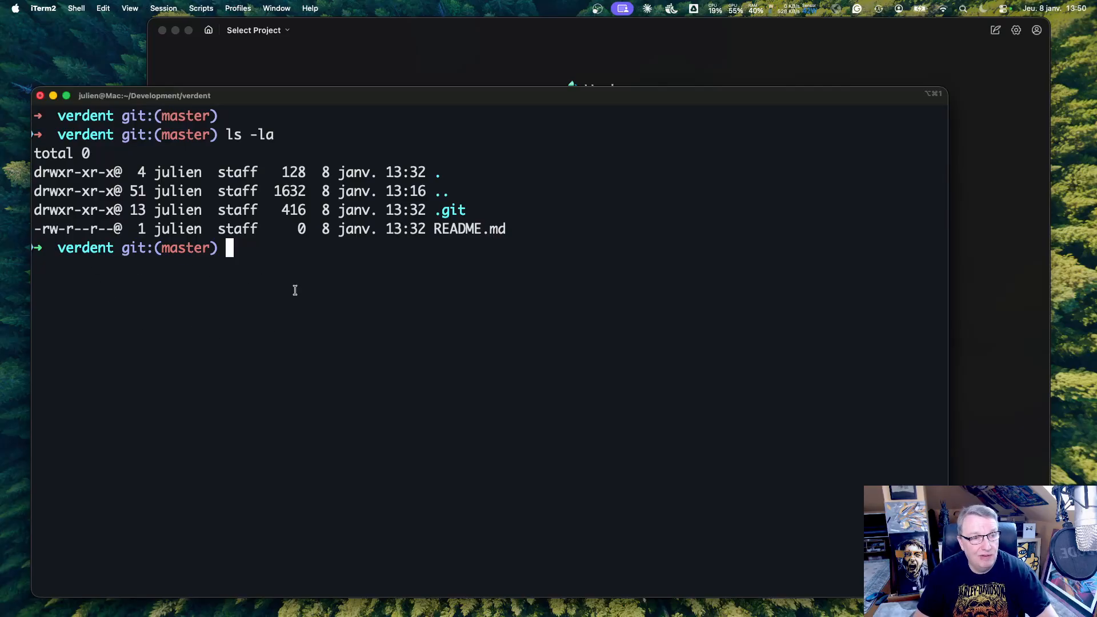
pyautogui.moveTo(454, 246)
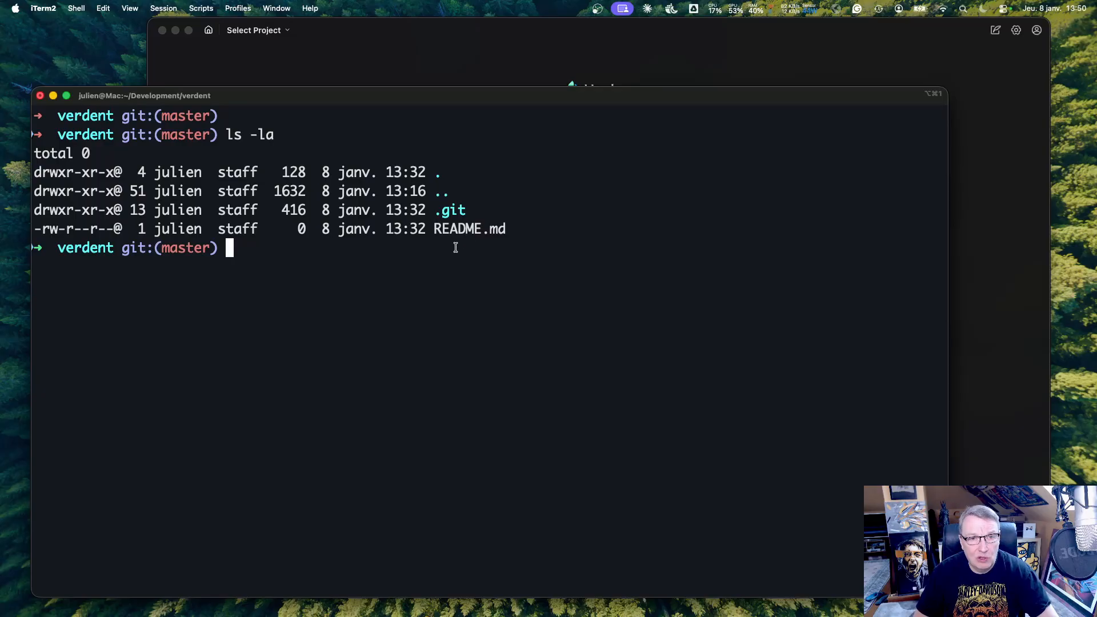
# Step: Inspect git log and git branch -a, confirming one initial commit on master only
pyautogui.write('g')
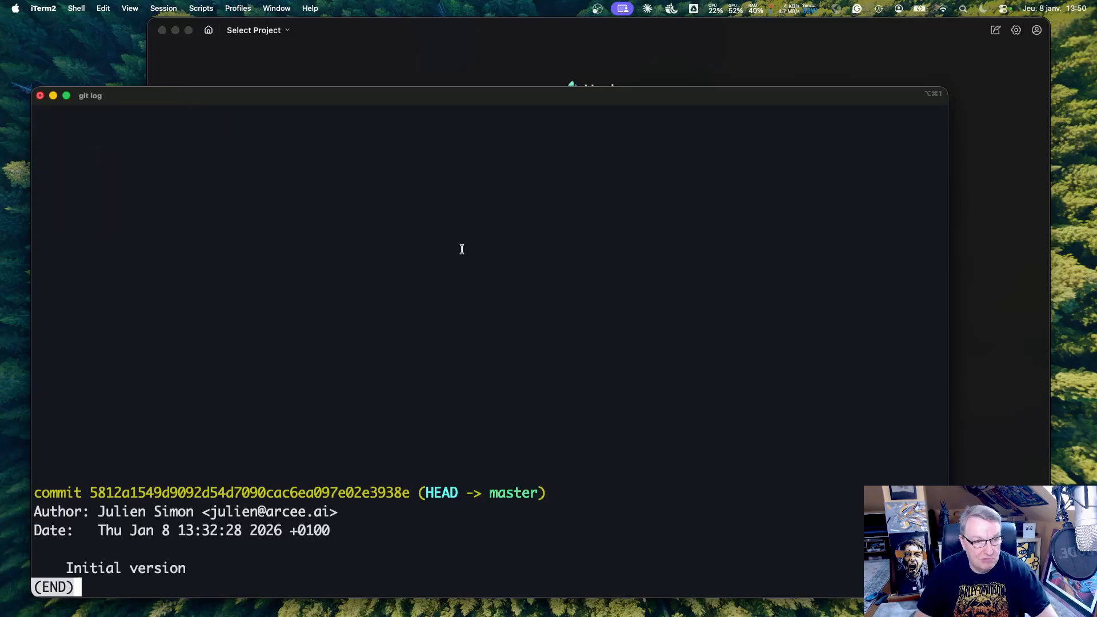
pyautogui.press('q')
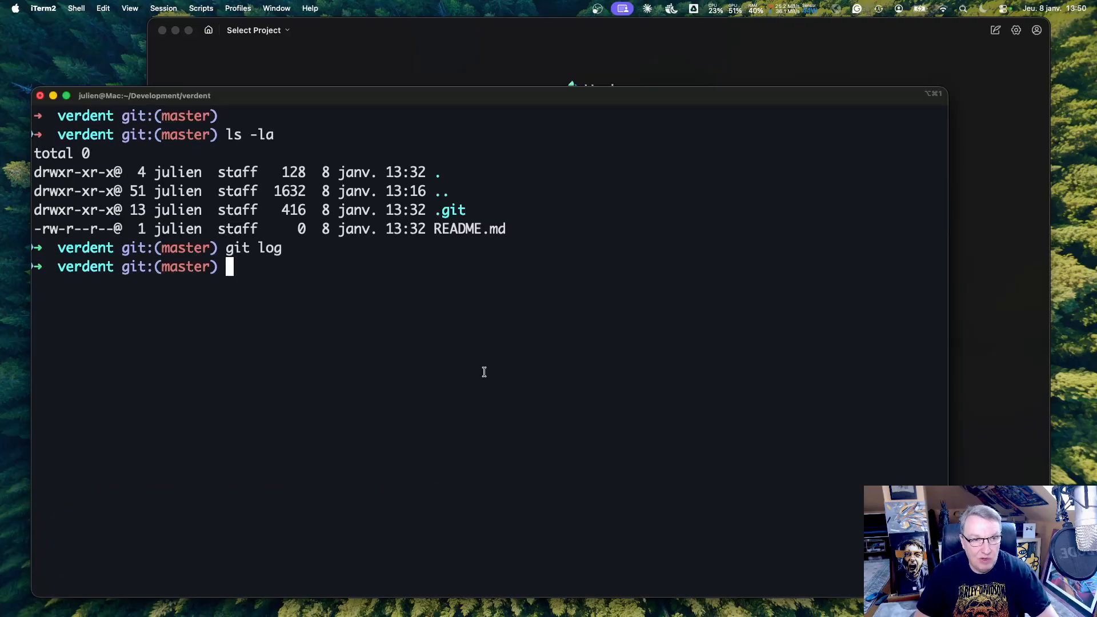
pyautogui.write('git bra')
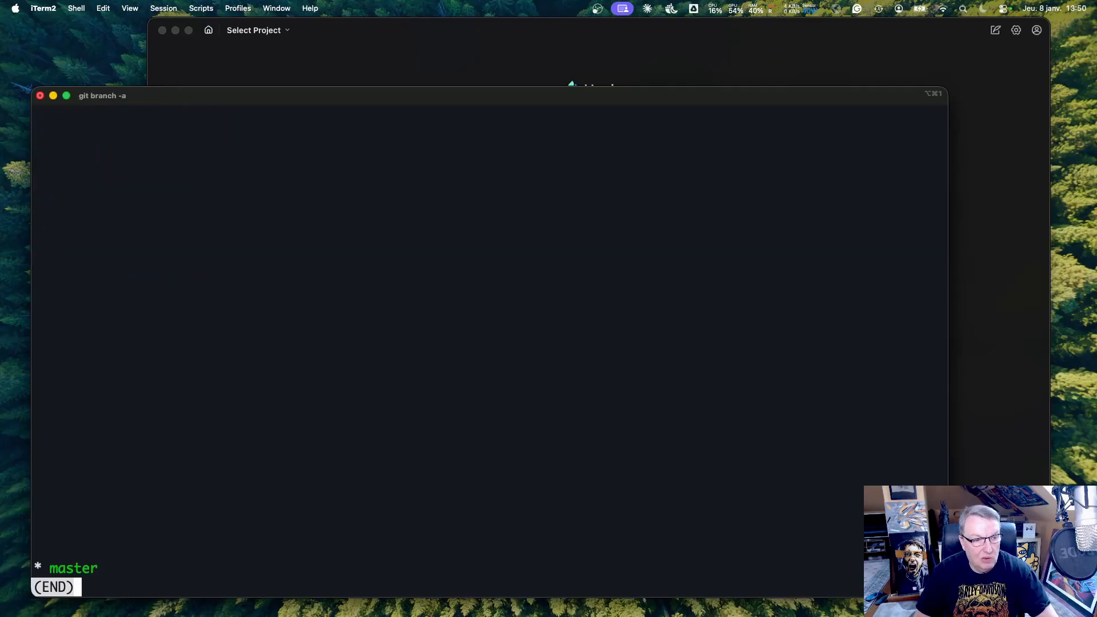
pyautogui.press('q')
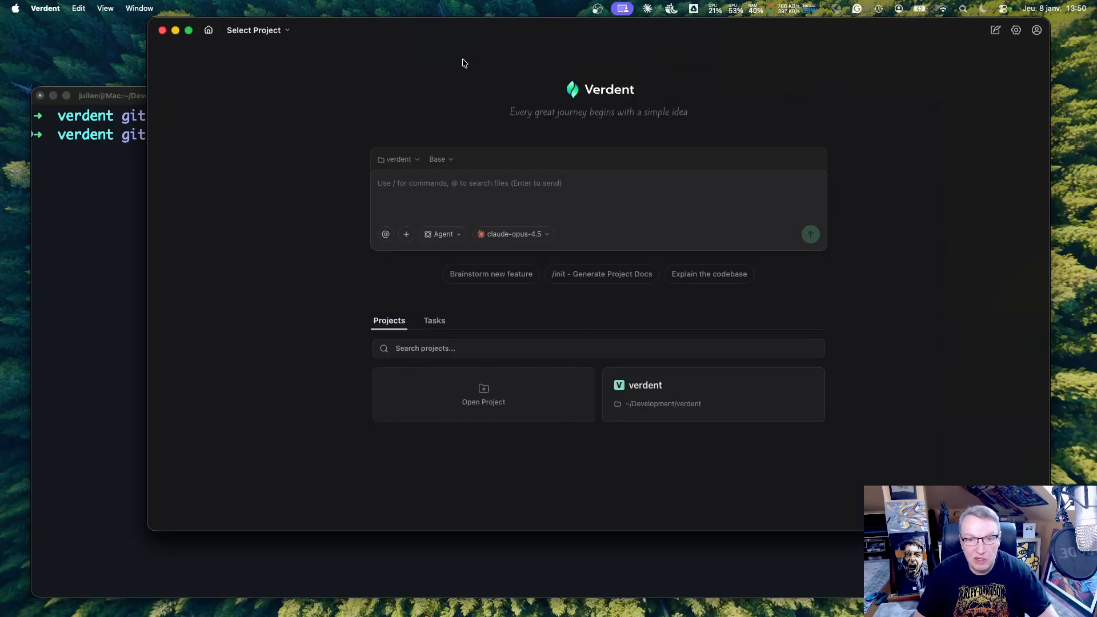
pyautogui.moveTo(471, 74)
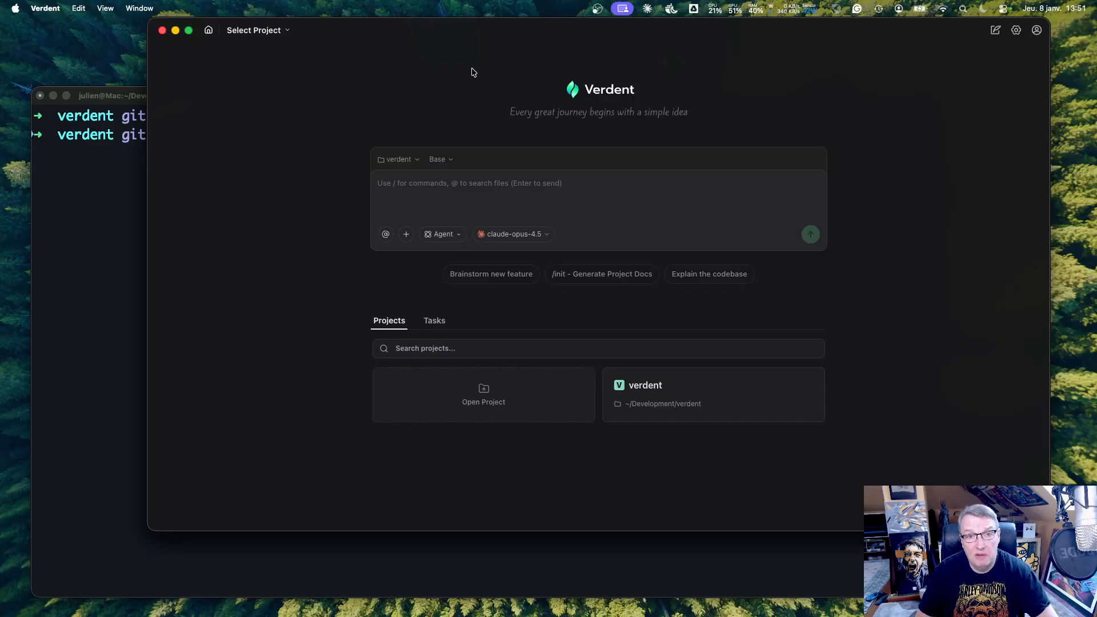
pyautogui.moveTo(441, 130)
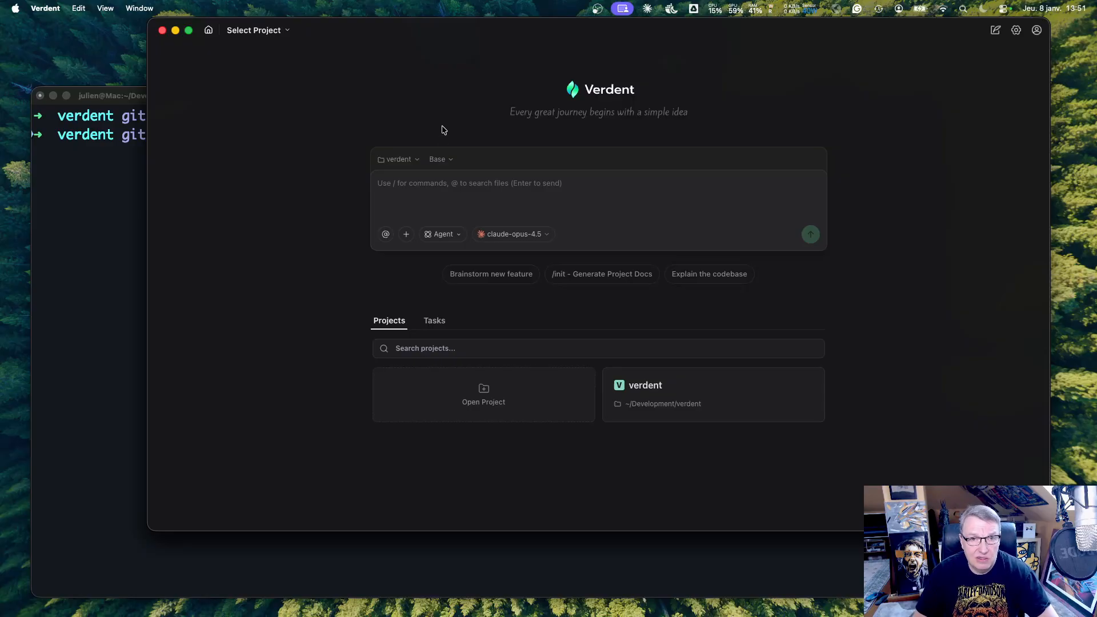
# Step: Create the frontend and backend workspaces branched from master
pyautogui.click(439, 158)
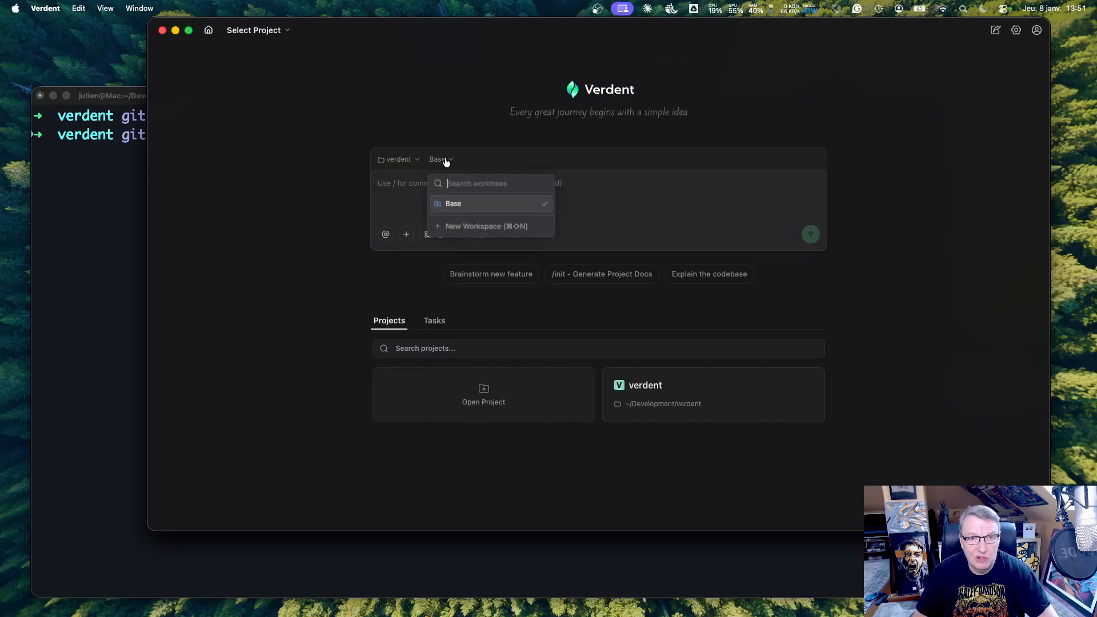
pyautogui.click(484, 226)
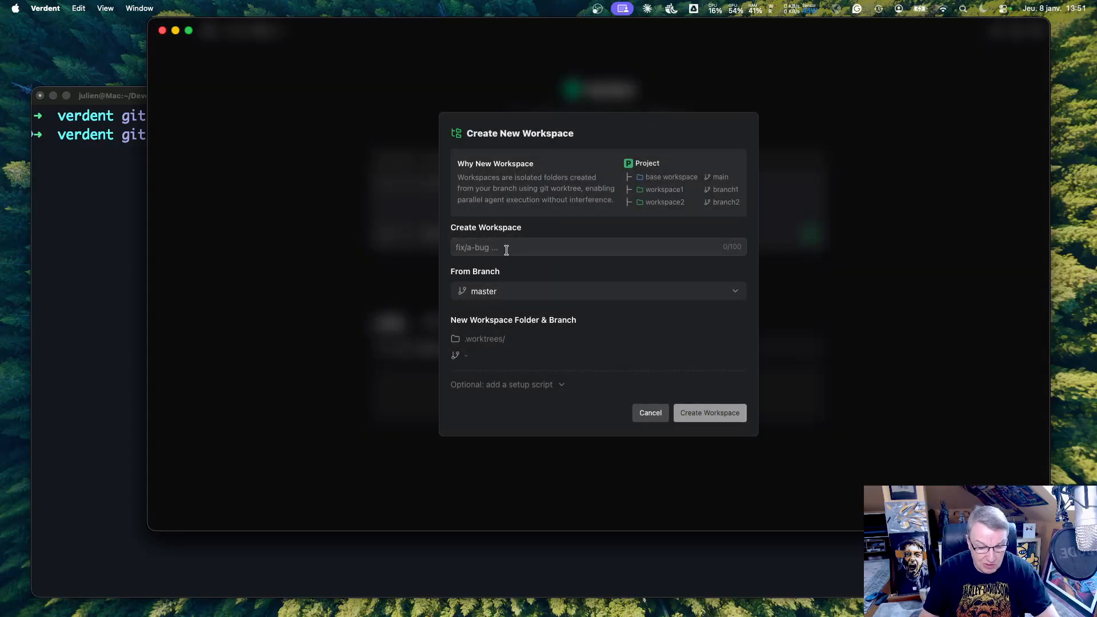
pyautogui.write('fronte')
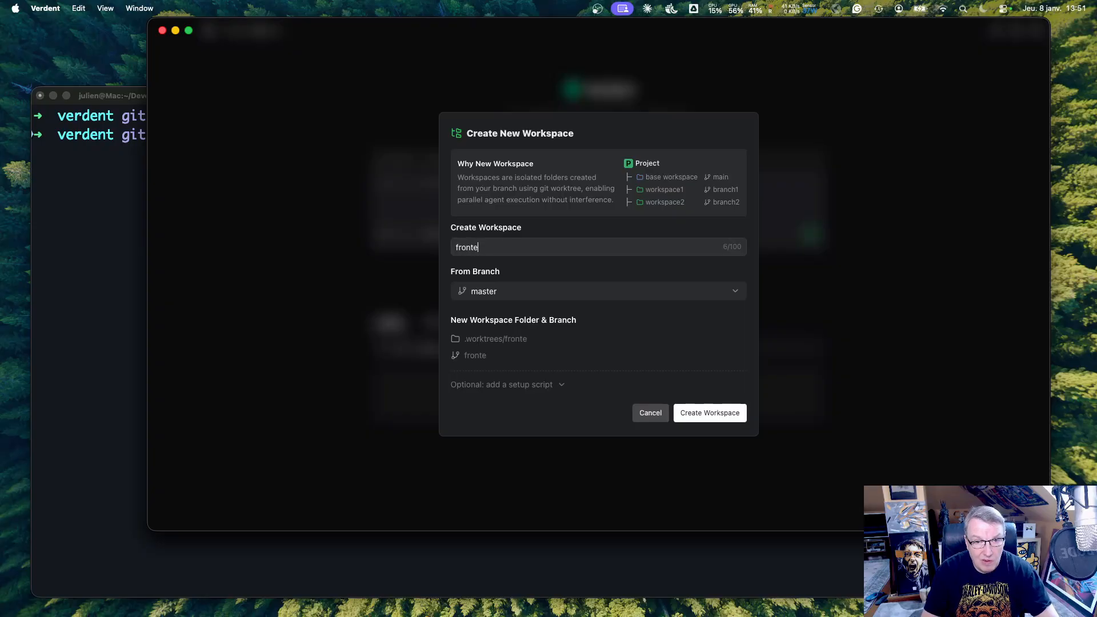
pyautogui.write('nd')
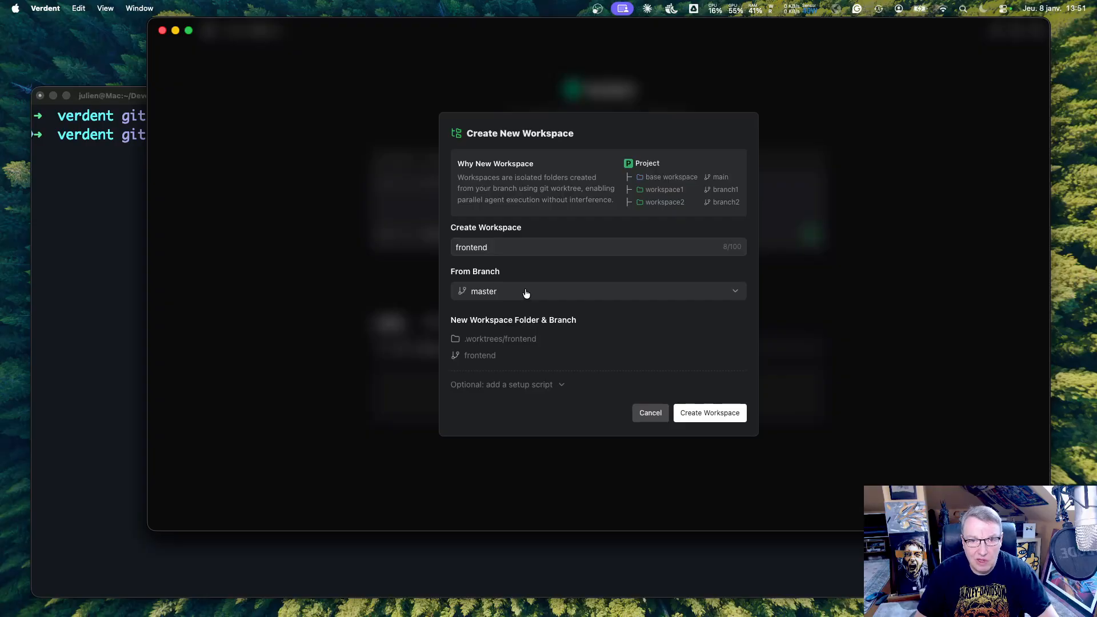
pyautogui.click(709, 412)
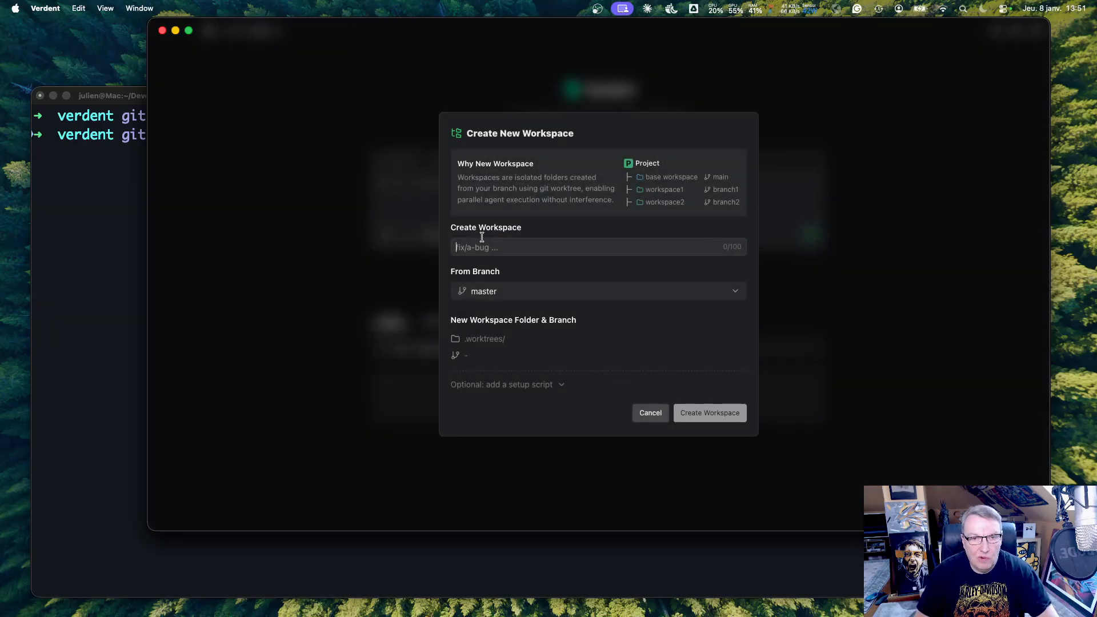
pyautogui.write('backend')
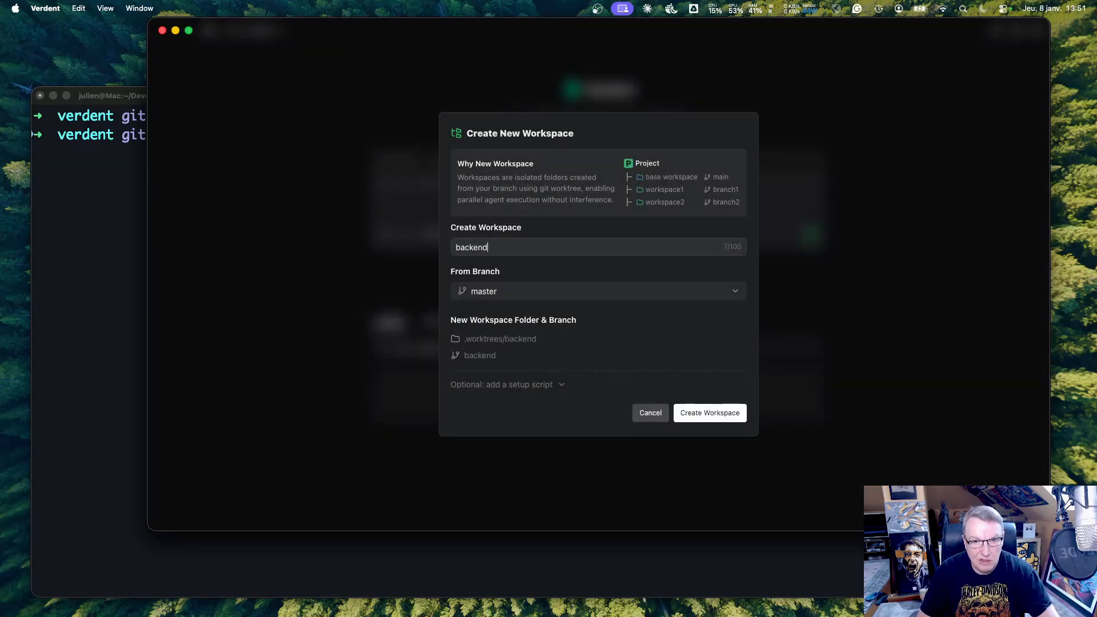
pyautogui.click(708, 412)
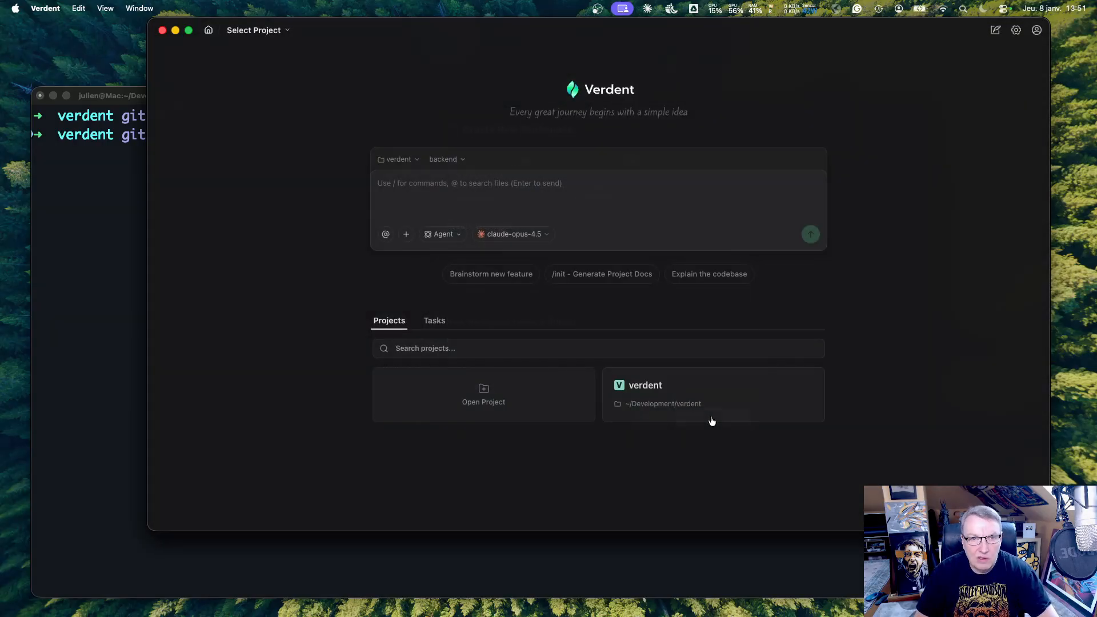
# Step: Create the unit-tests workspace and verify all three appear in the workspace list
pyautogui.click(445, 159)
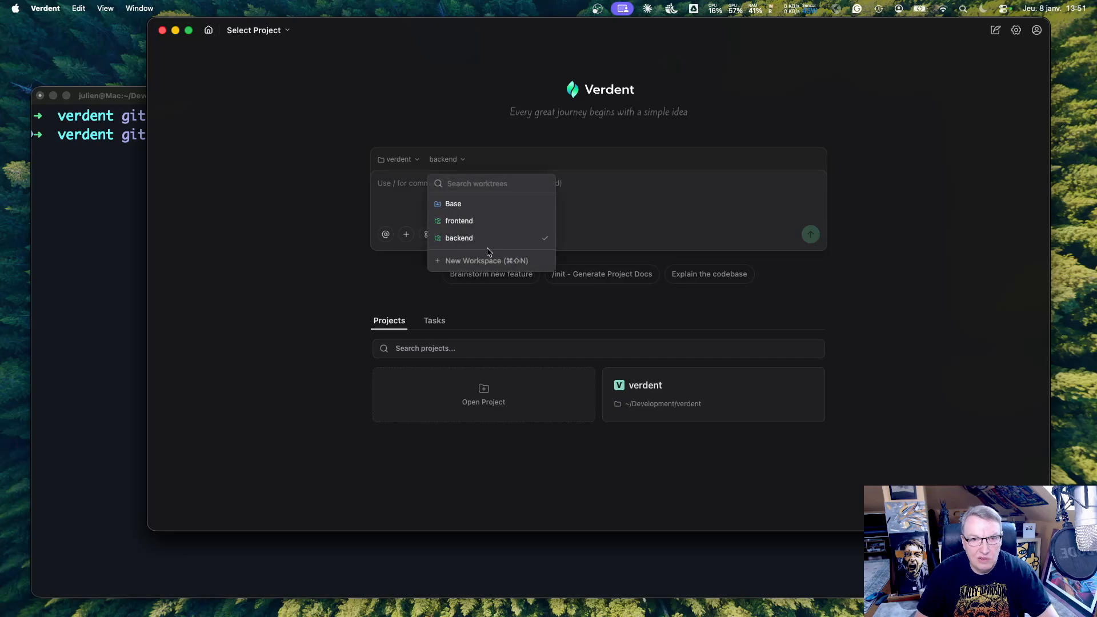
pyautogui.click(482, 261)
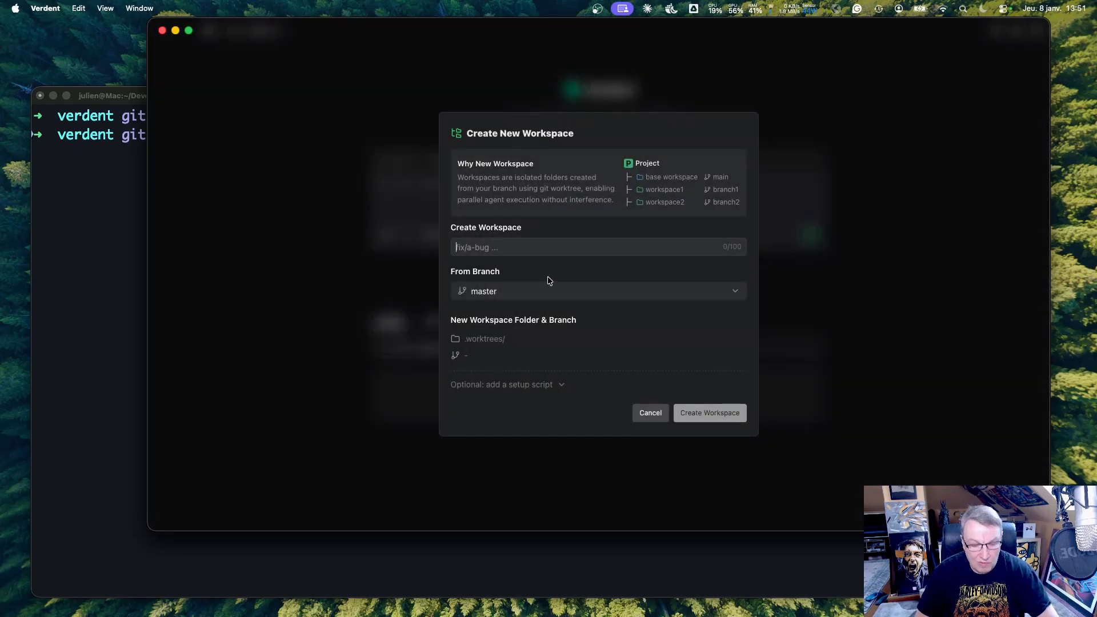
pyautogui.write('unit-tests')
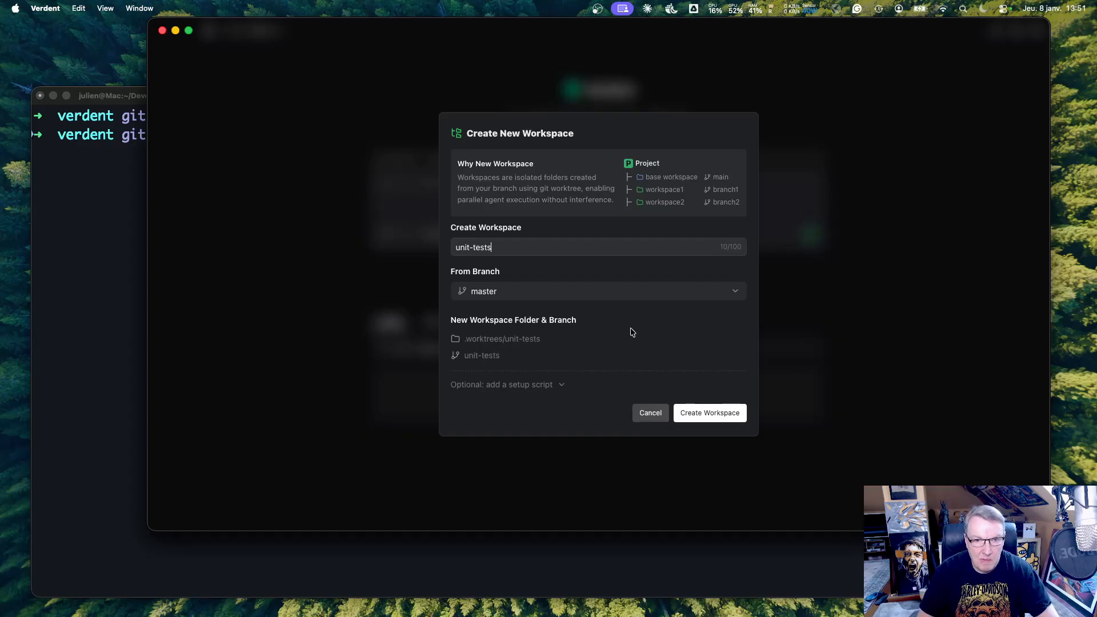
pyautogui.click(709, 412)
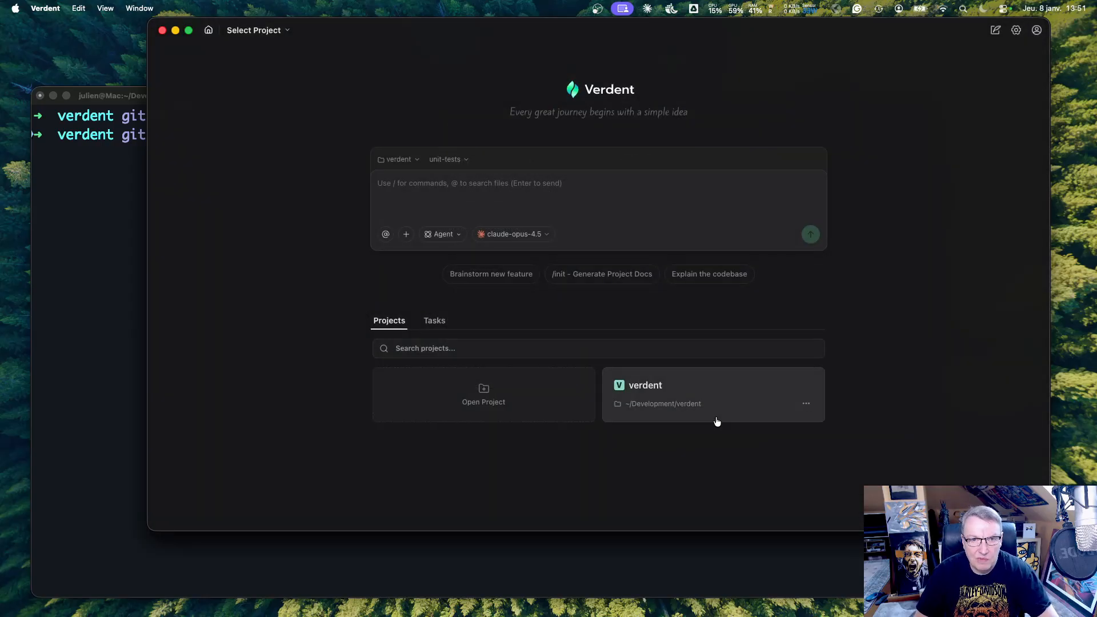
pyautogui.click(446, 159)
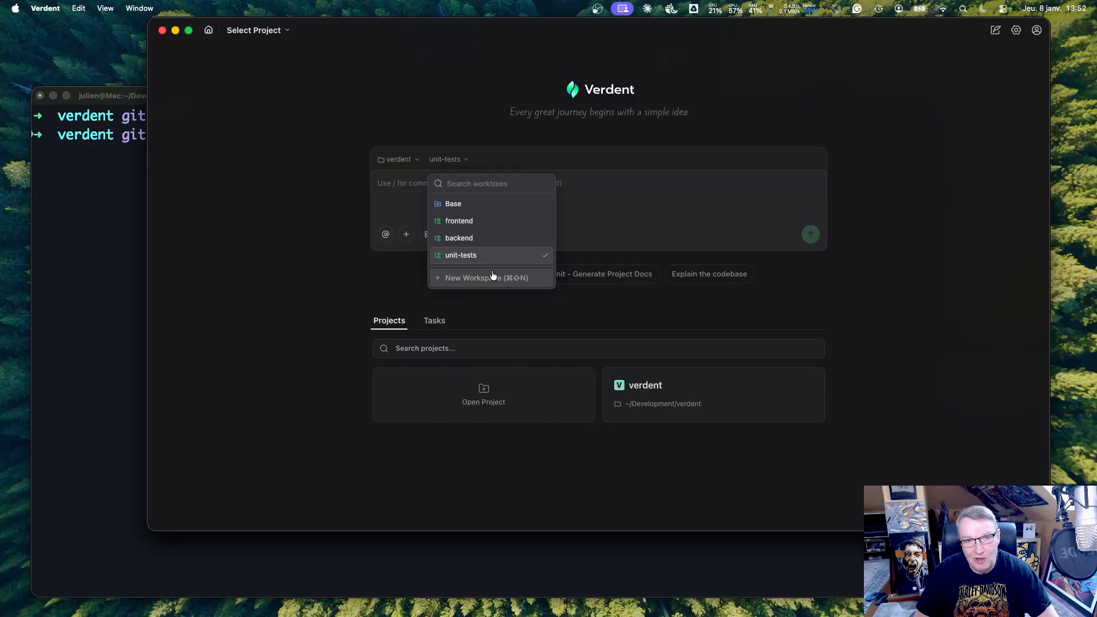
pyautogui.click(279, 227)
pyautogui.write('git')
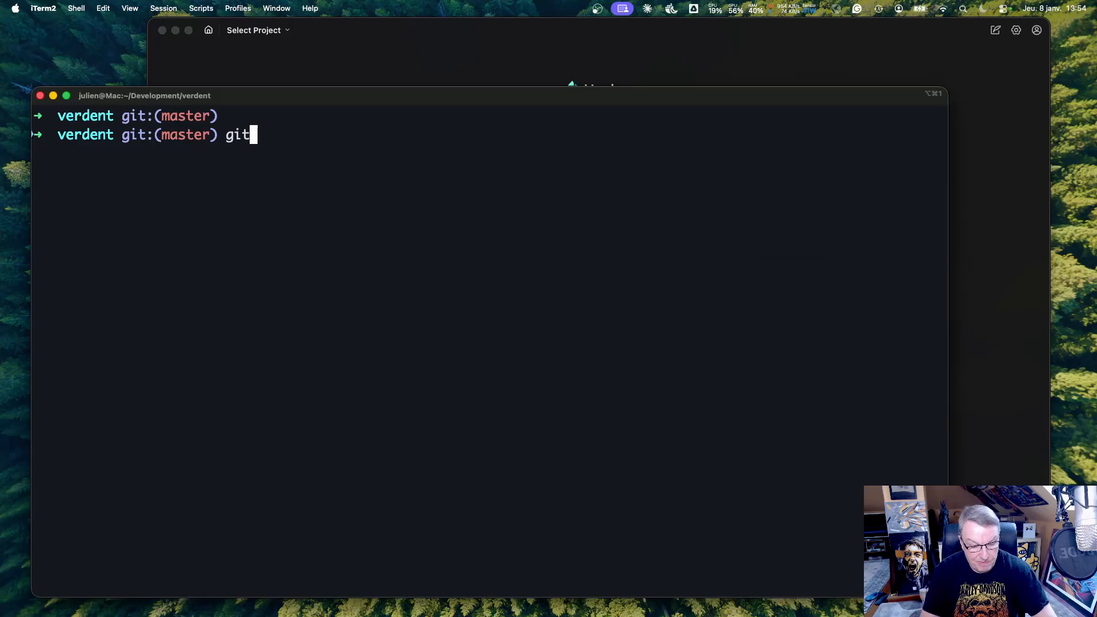
# Step: Run git branch -a to list backend, frontend, unit-tests and master
pyautogui.write('branch -a')
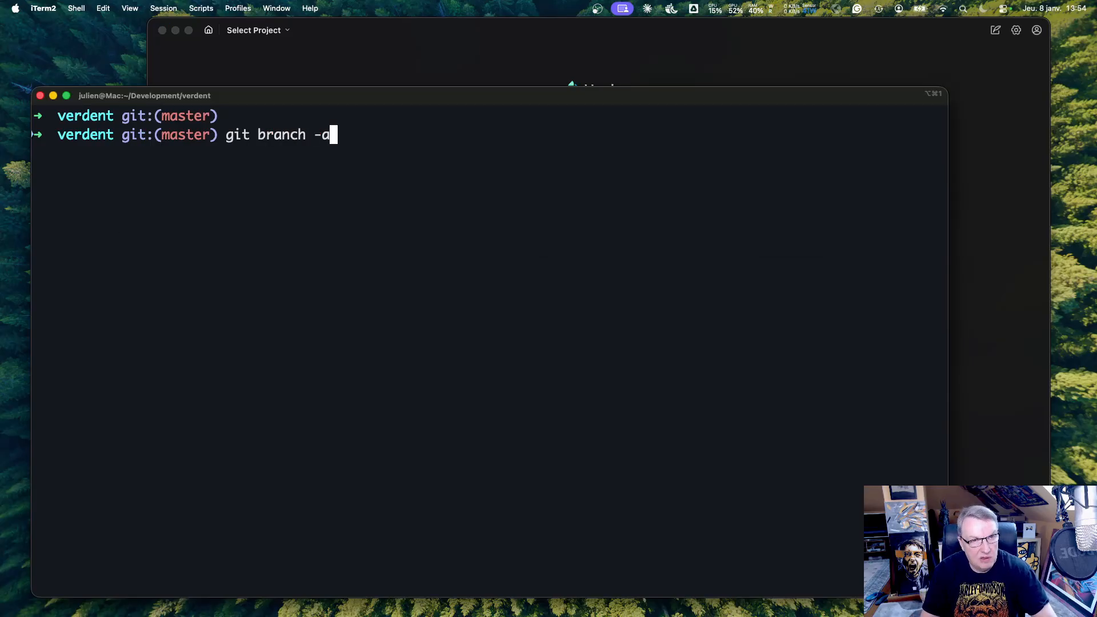
pyautogui.press('Return')
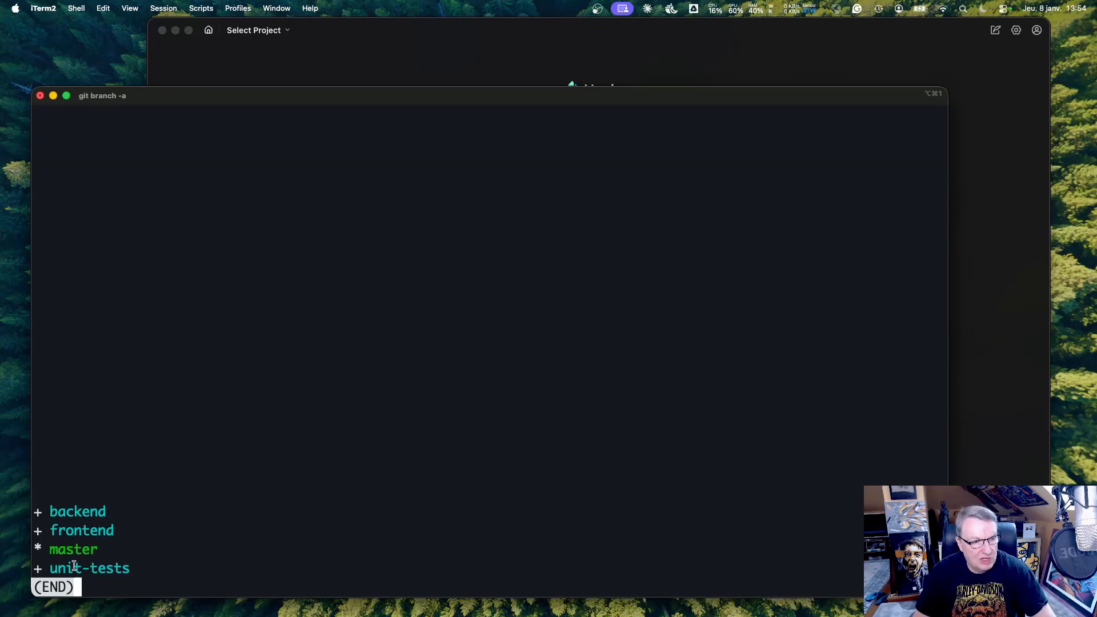
pyautogui.moveTo(134, 567)
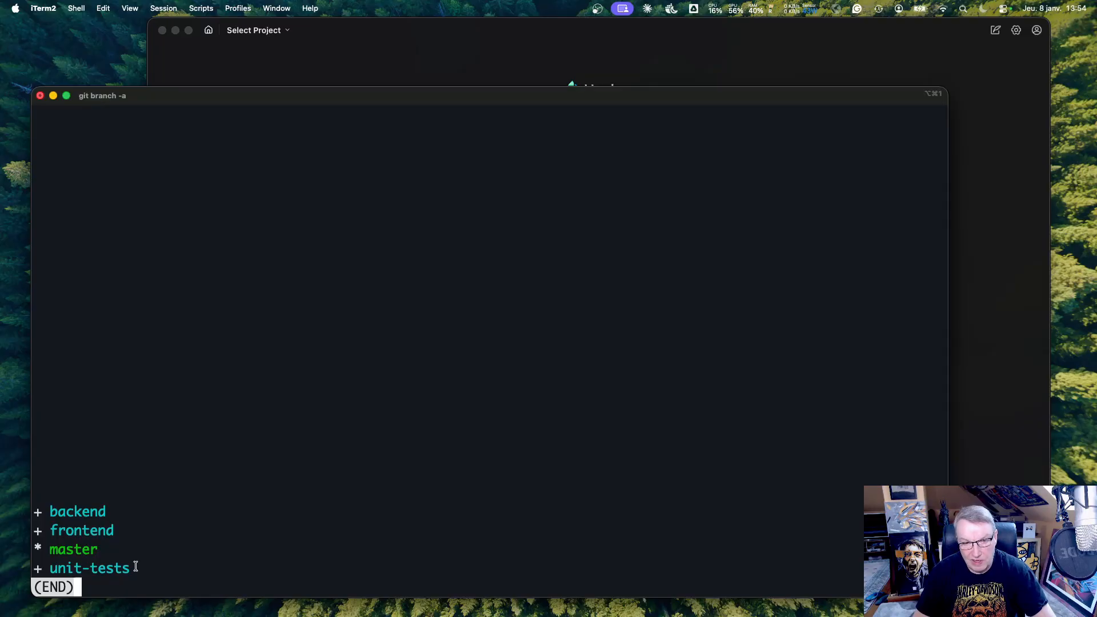
pyautogui.moveTo(420, 76)
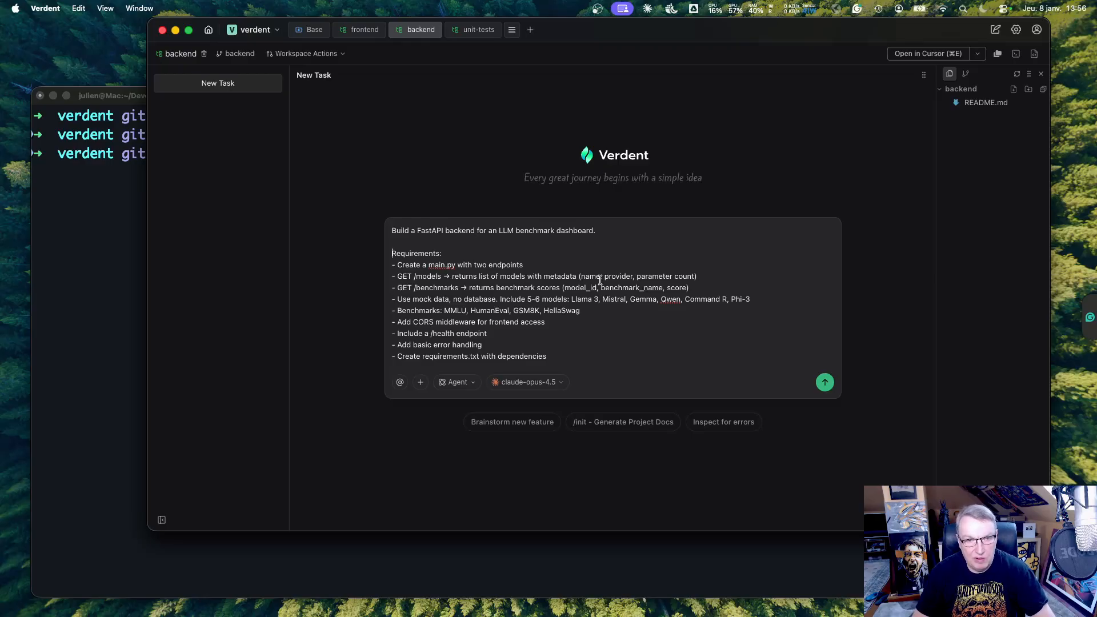
pyautogui.moveTo(526, 293)
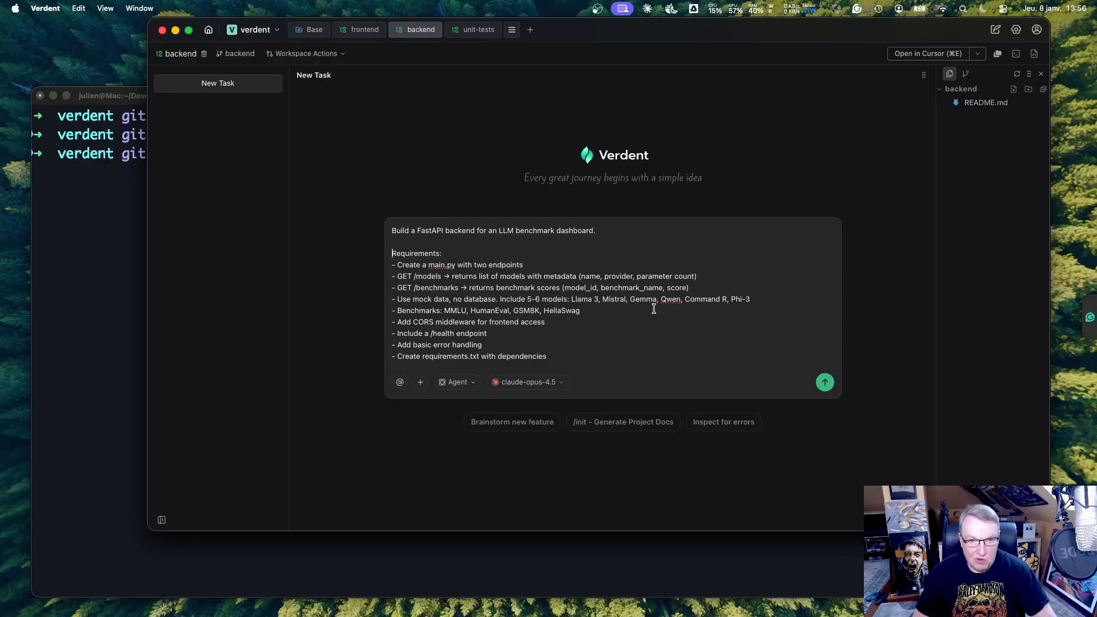
pyautogui.moveTo(539, 322)
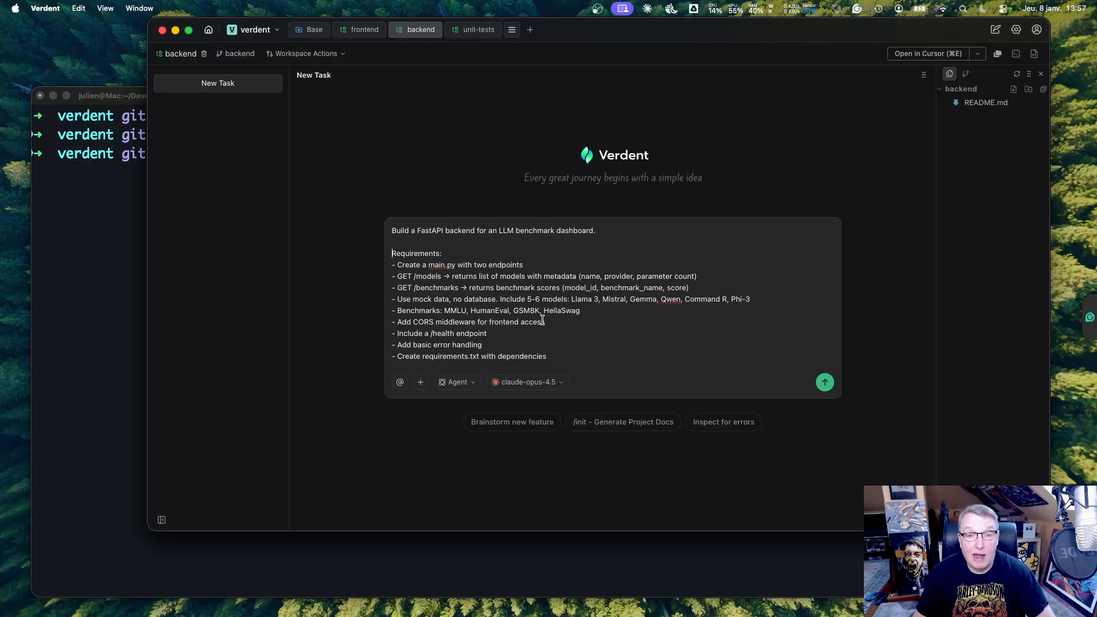
pyautogui.moveTo(532, 302)
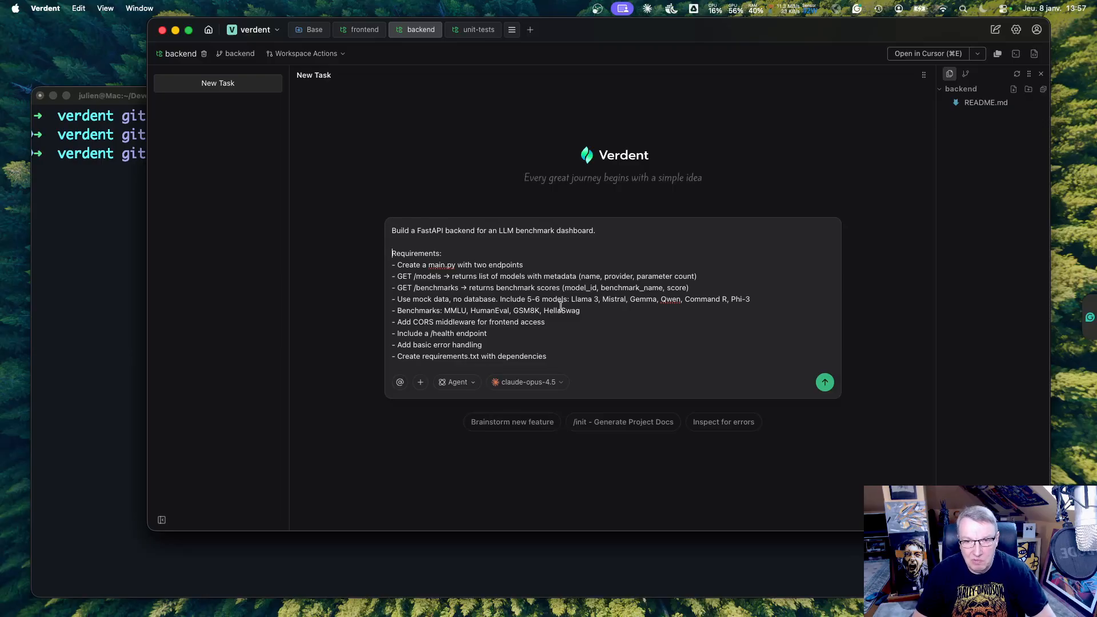
pyautogui.moveTo(759, 300)
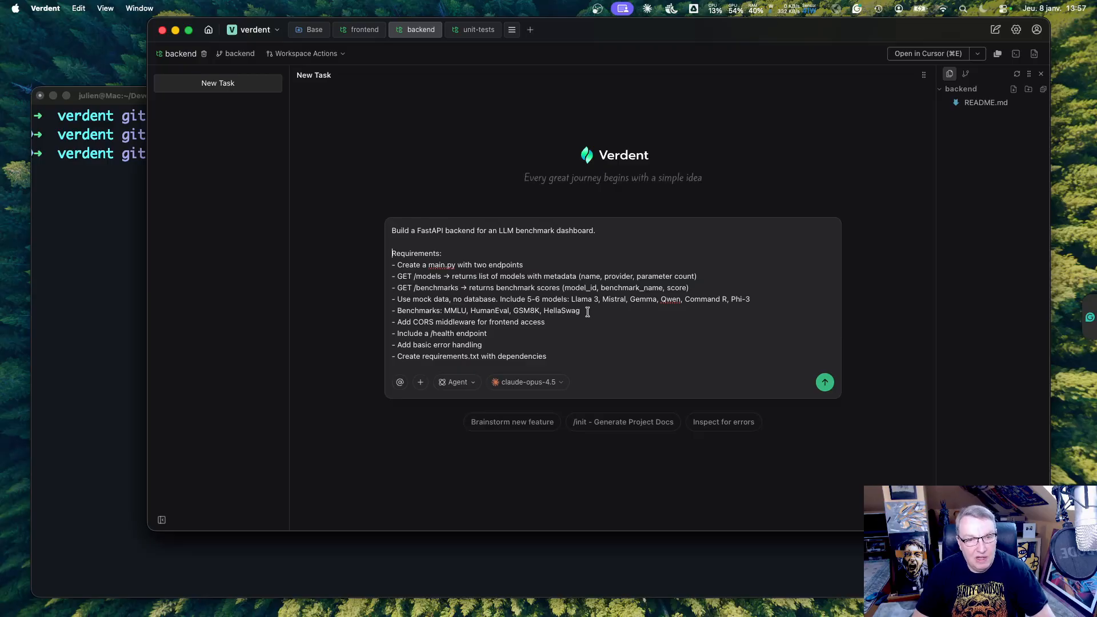
pyautogui.moveTo(606, 329)
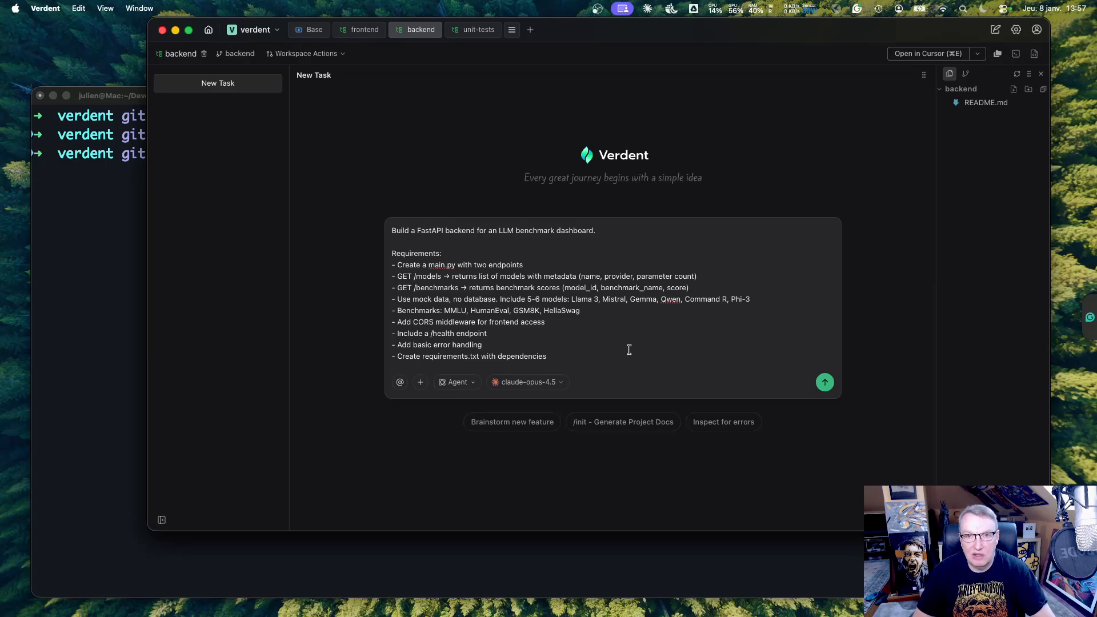
# Step: Leave the backend FastAPI prompt and switch to the frontend workspace tab
pyautogui.click(364, 29)
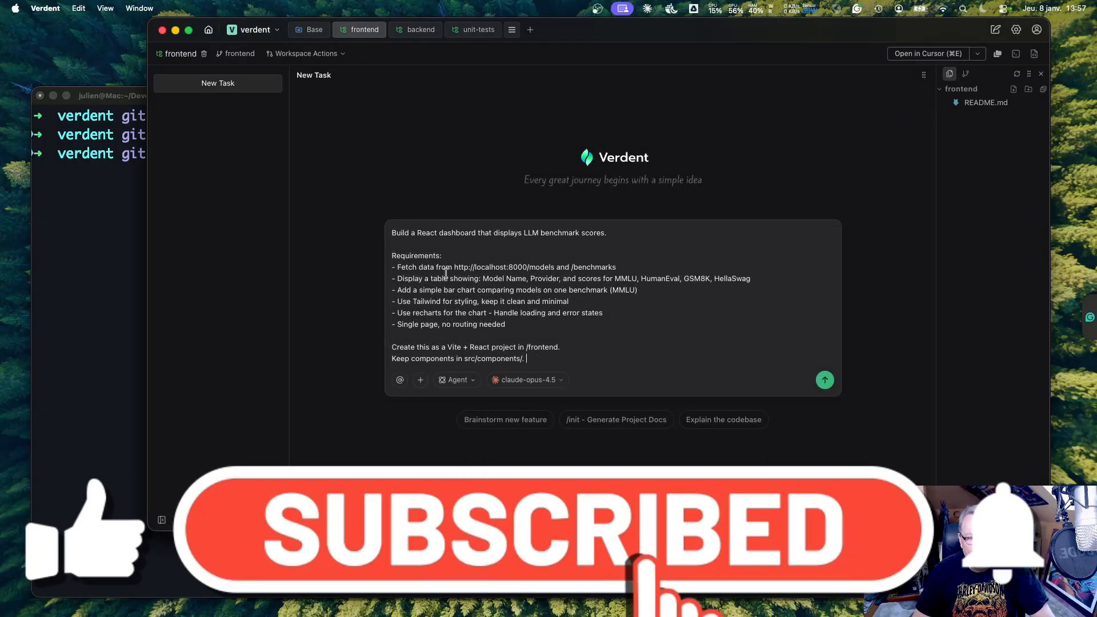
pyautogui.moveTo(642, 323)
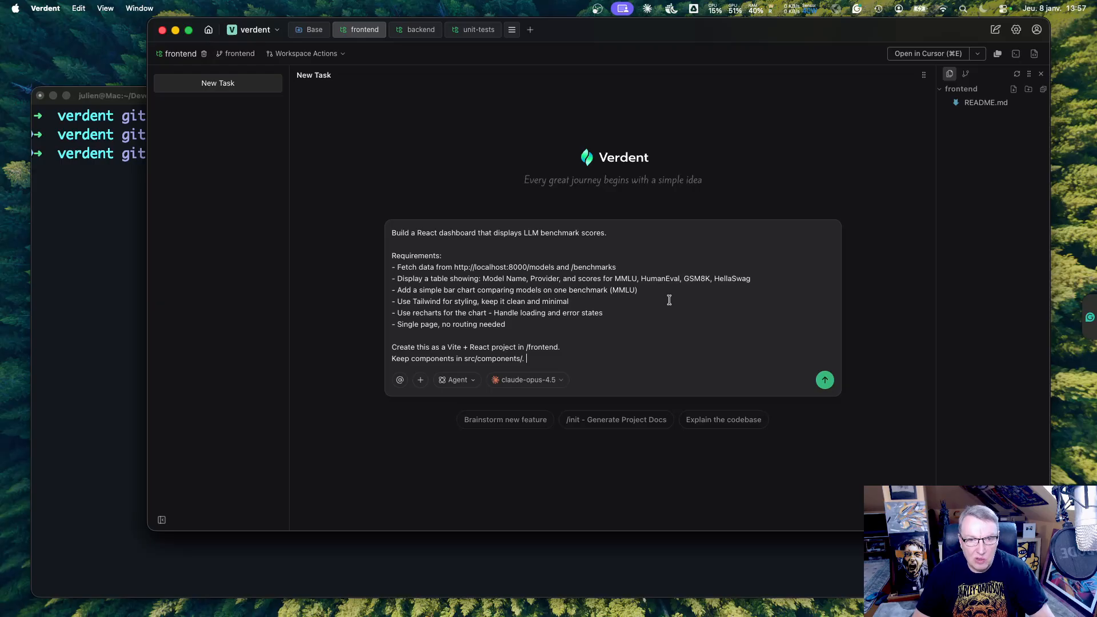
pyautogui.moveTo(600, 309)
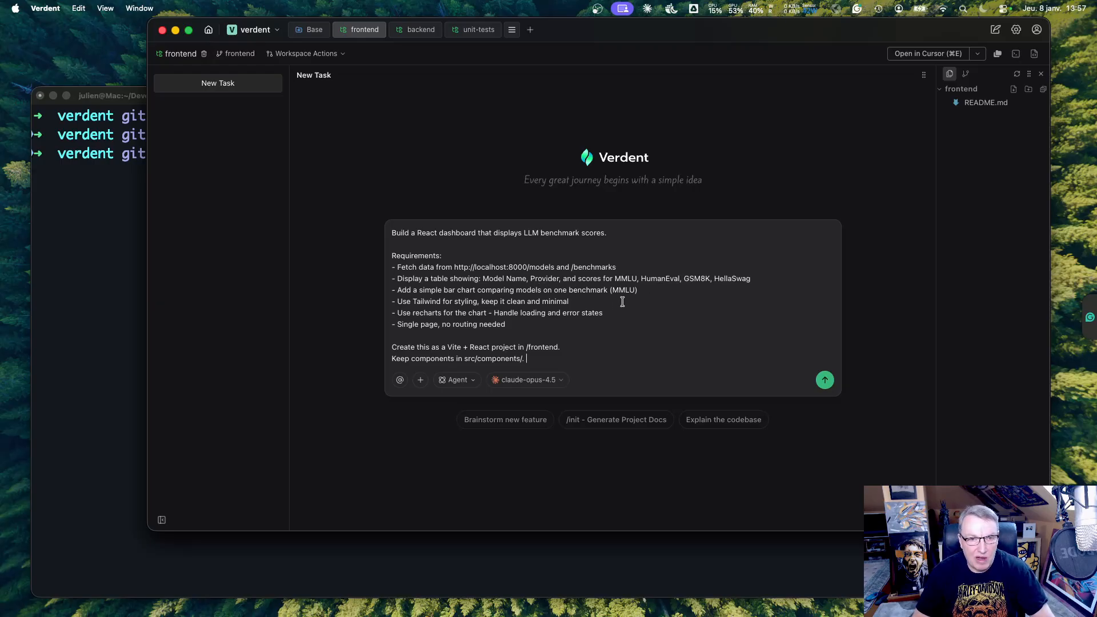
pyautogui.moveTo(636, 306)
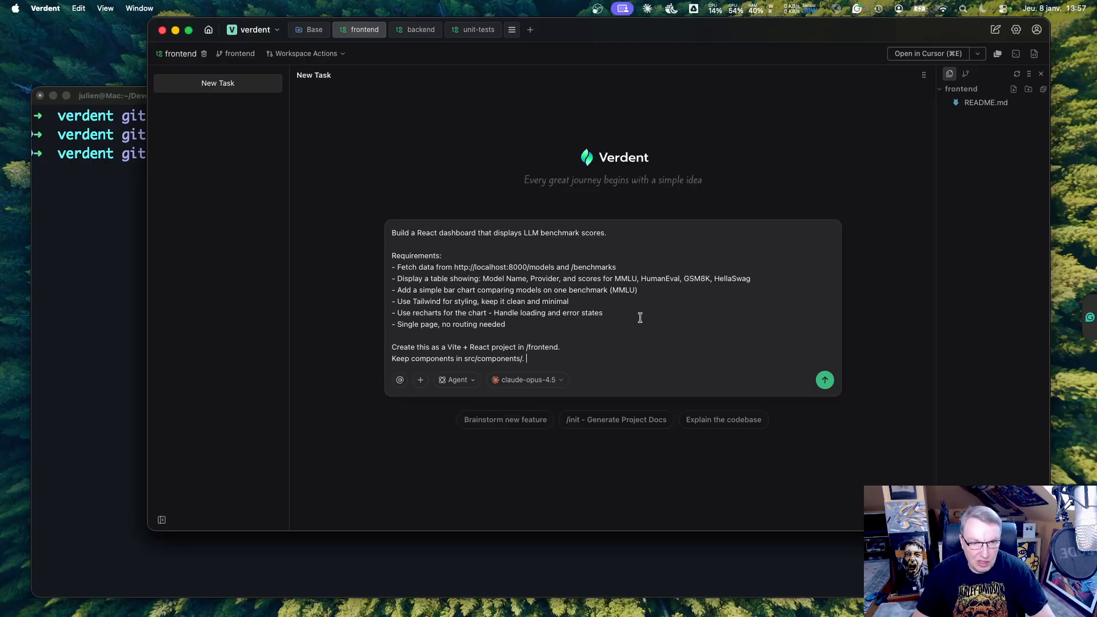
pyautogui.moveTo(636, 319)
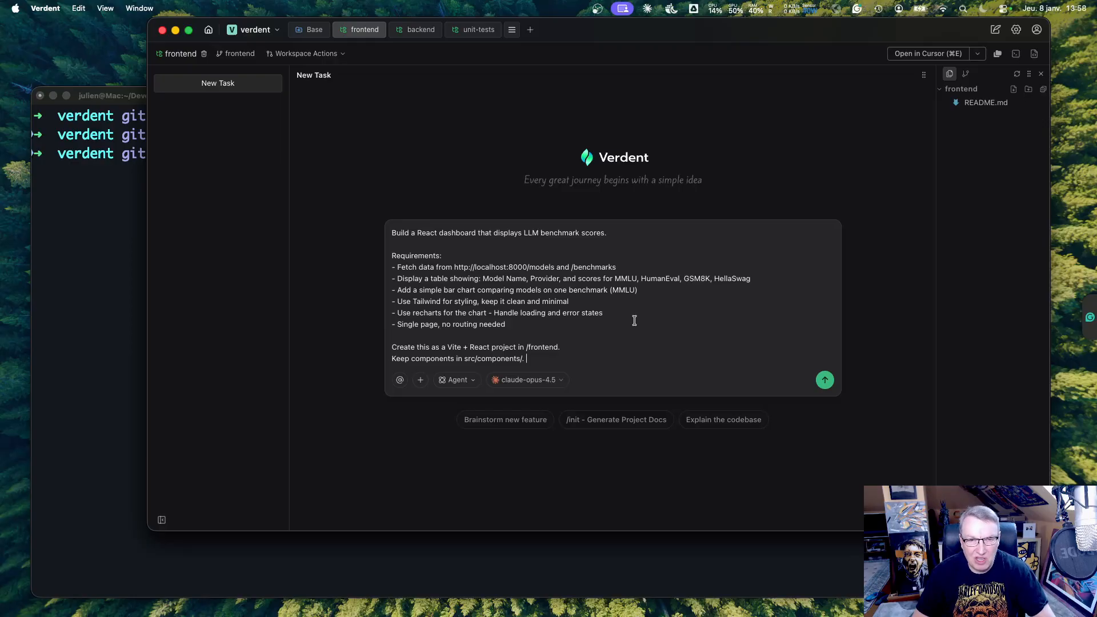
pyautogui.moveTo(653, 333)
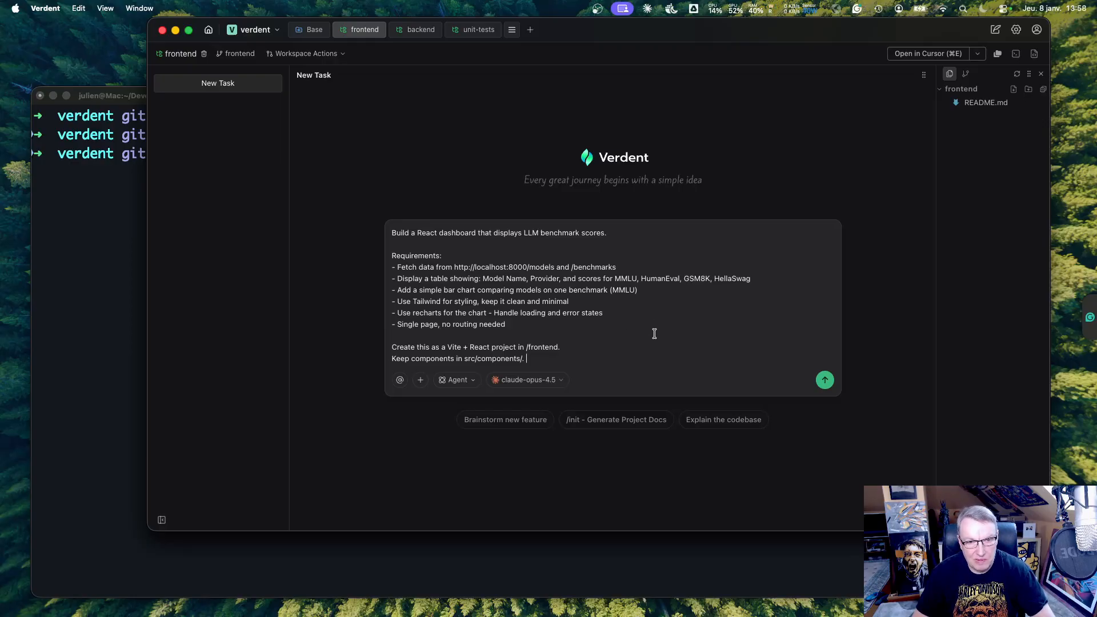
pyautogui.moveTo(663, 345)
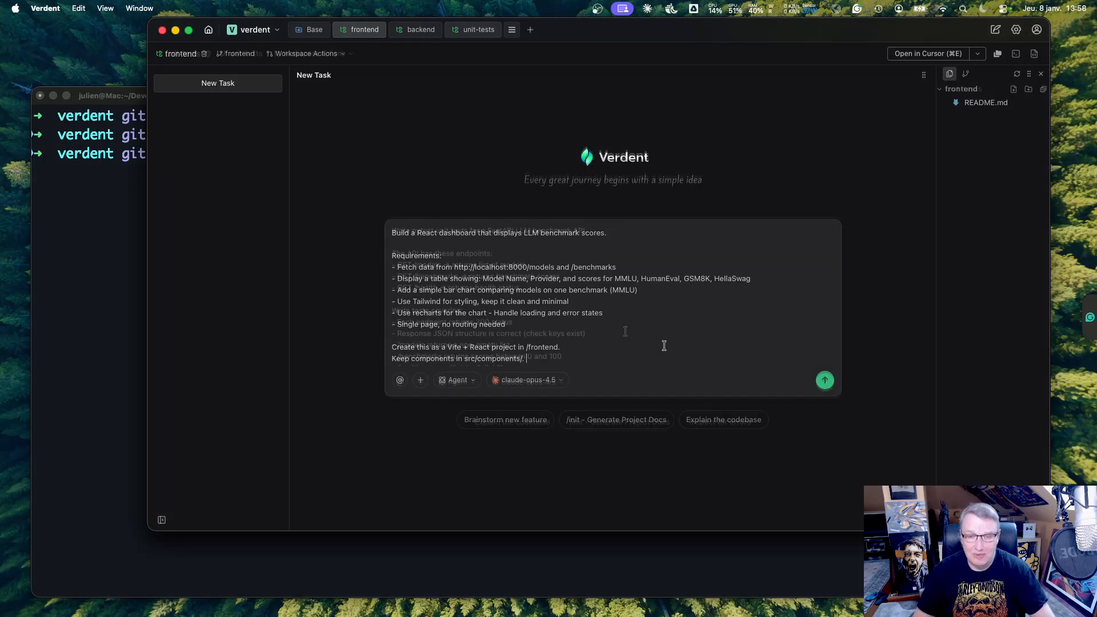
# Step: Switch from the React dashboard prompt to the unit-tests workspace tab
pyautogui.click(478, 29)
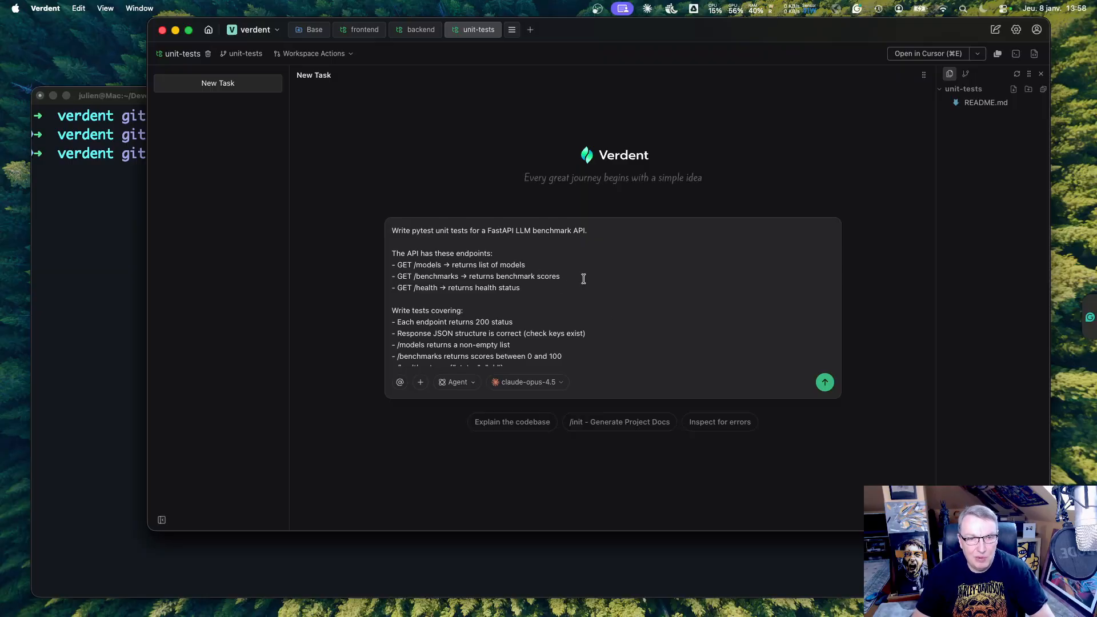
pyautogui.moveTo(602, 305)
pyautogui.write('Include a conftest.py with the test client fixture.')
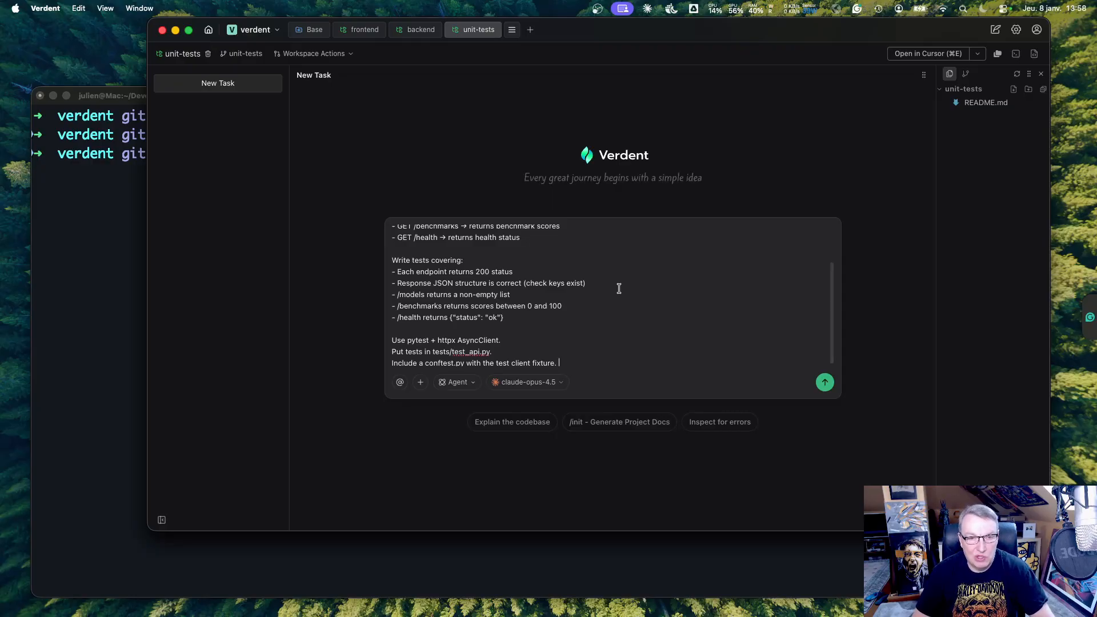
pyautogui.moveTo(627, 302)
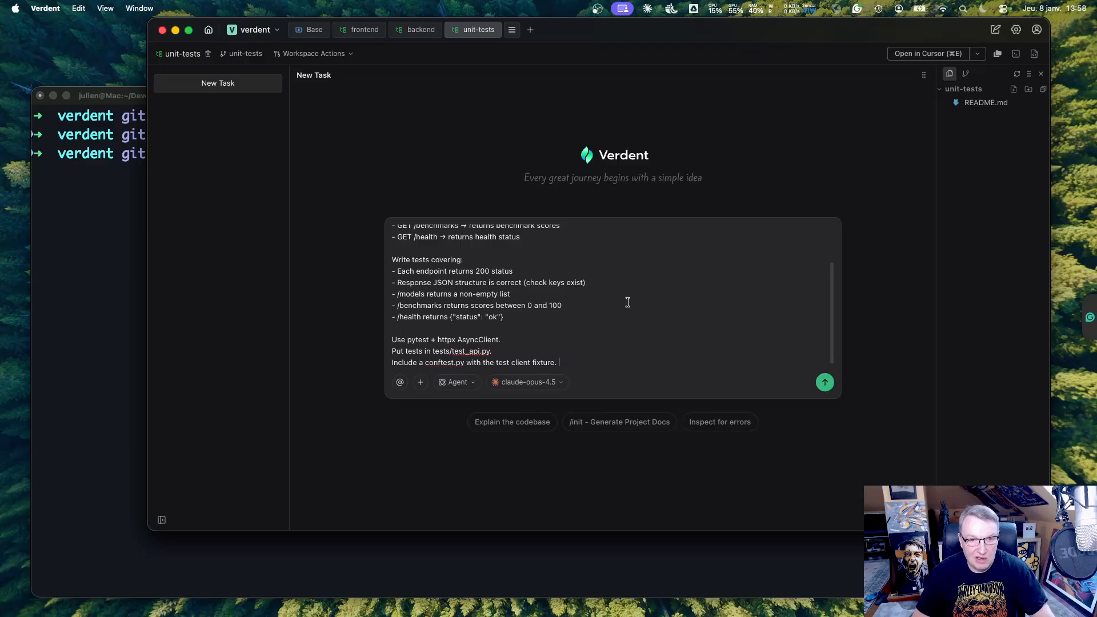
# Step: Scroll the unit-tests prompt to read its pytest, httpx AsyncClient and conftest.py instructions
pyautogui.scroll(-3)
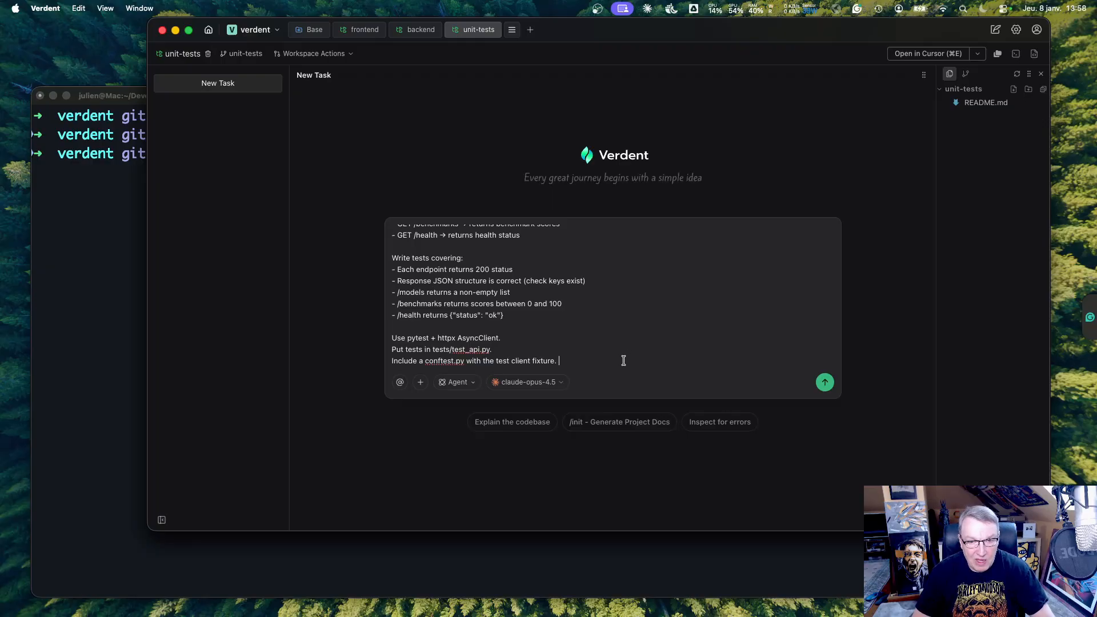
pyautogui.moveTo(380, 49)
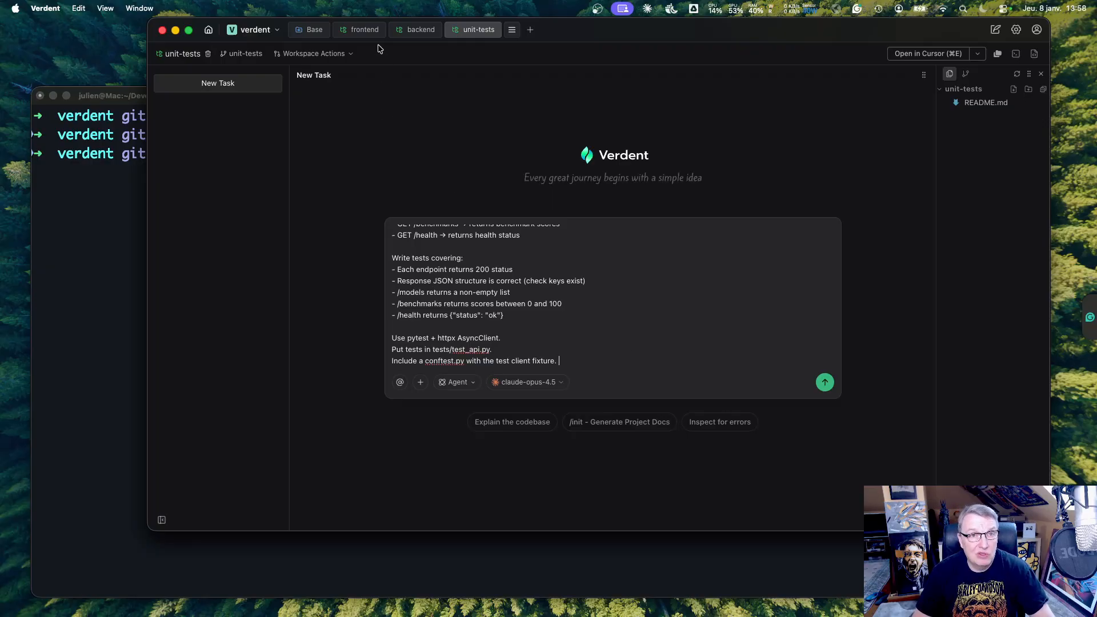
pyautogui.click(526, 382)
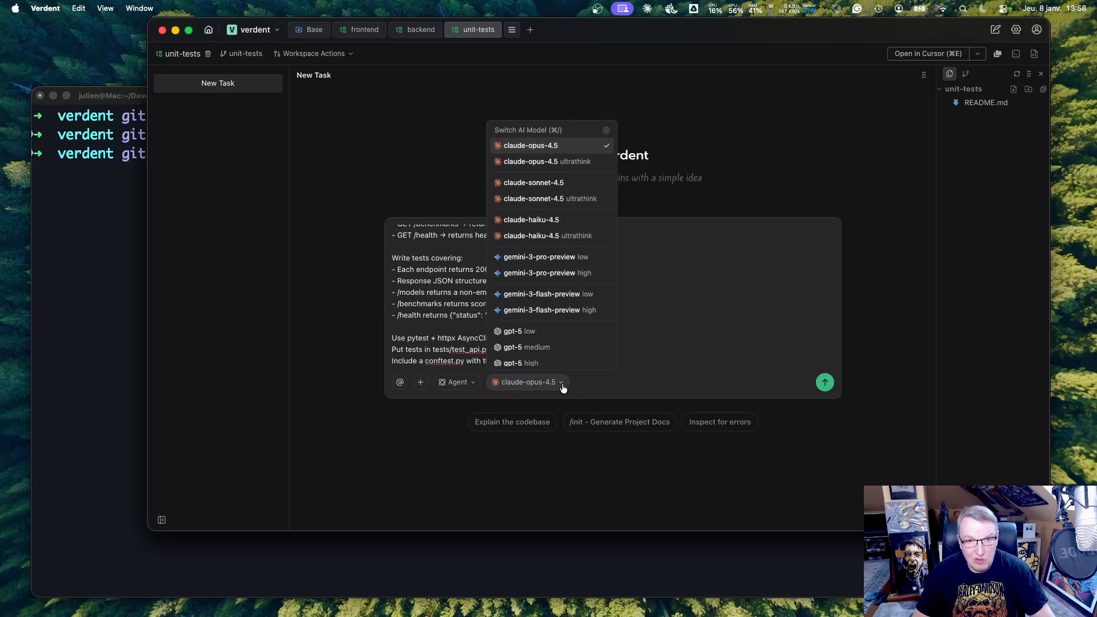
pyautogui.moveTo(549, 235)
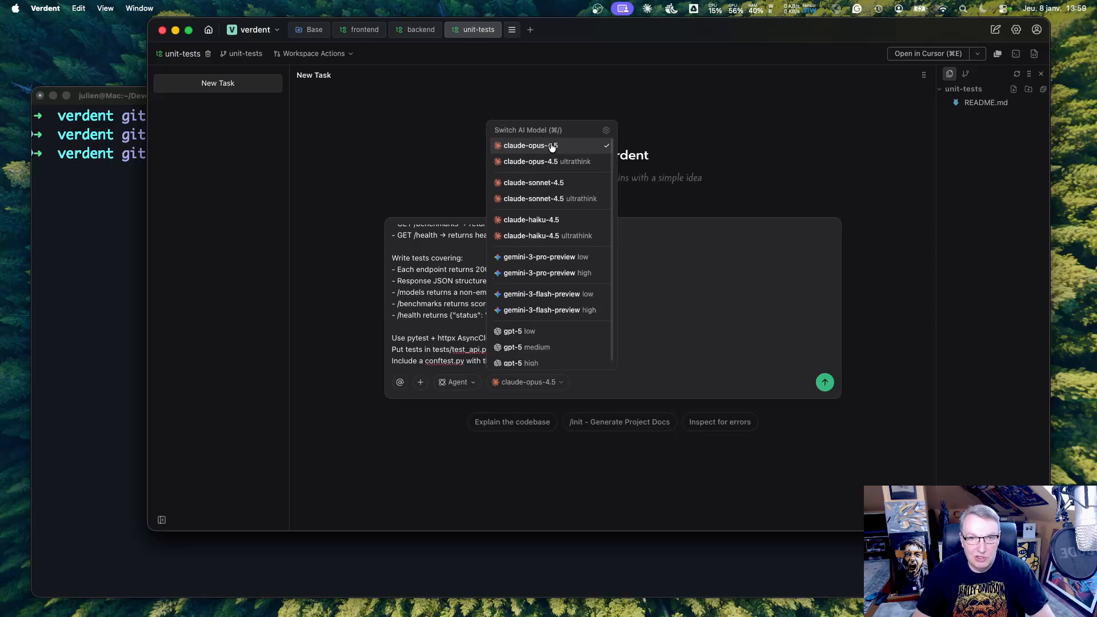
pyautogui.click(530, 146)
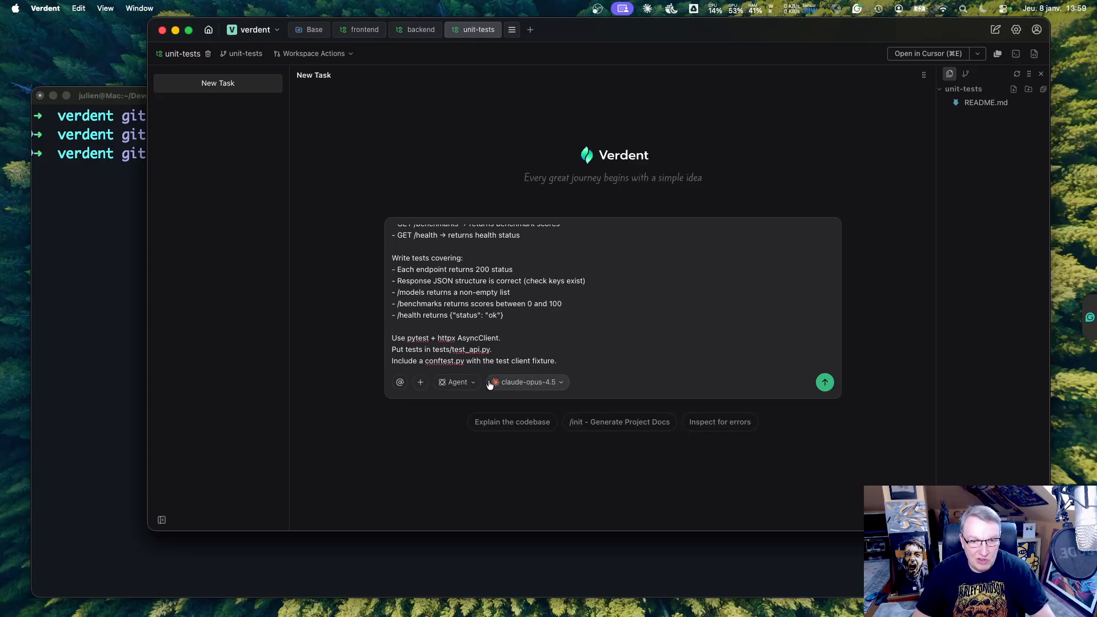
pyautogui.click(455, 382)
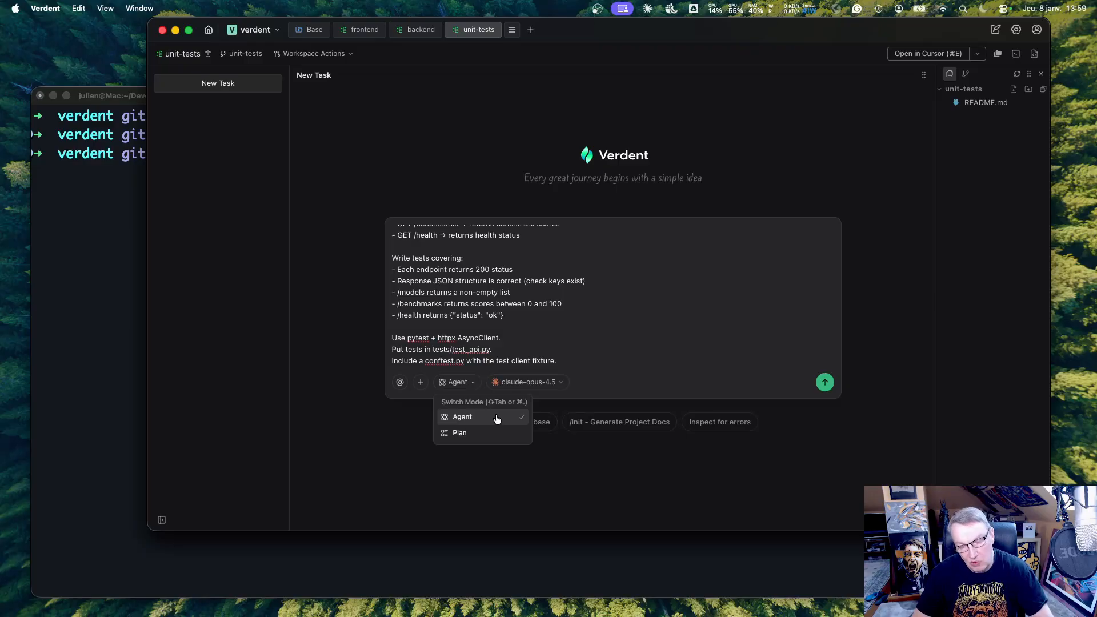
pyautogui.moveTo(496, 432)
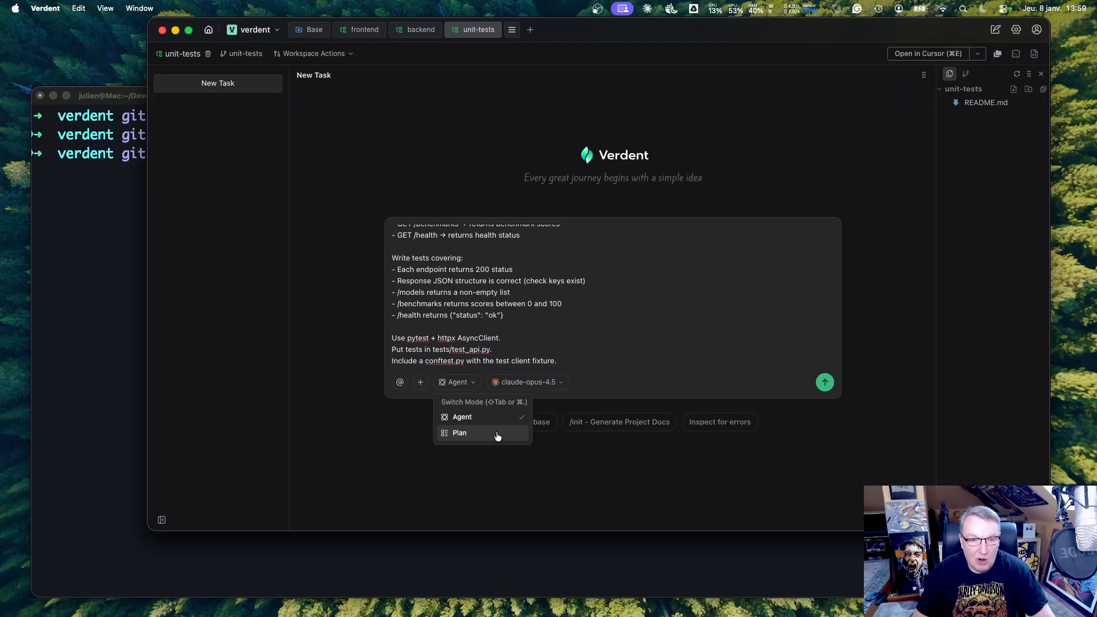
pyautogui.click(600, 337)
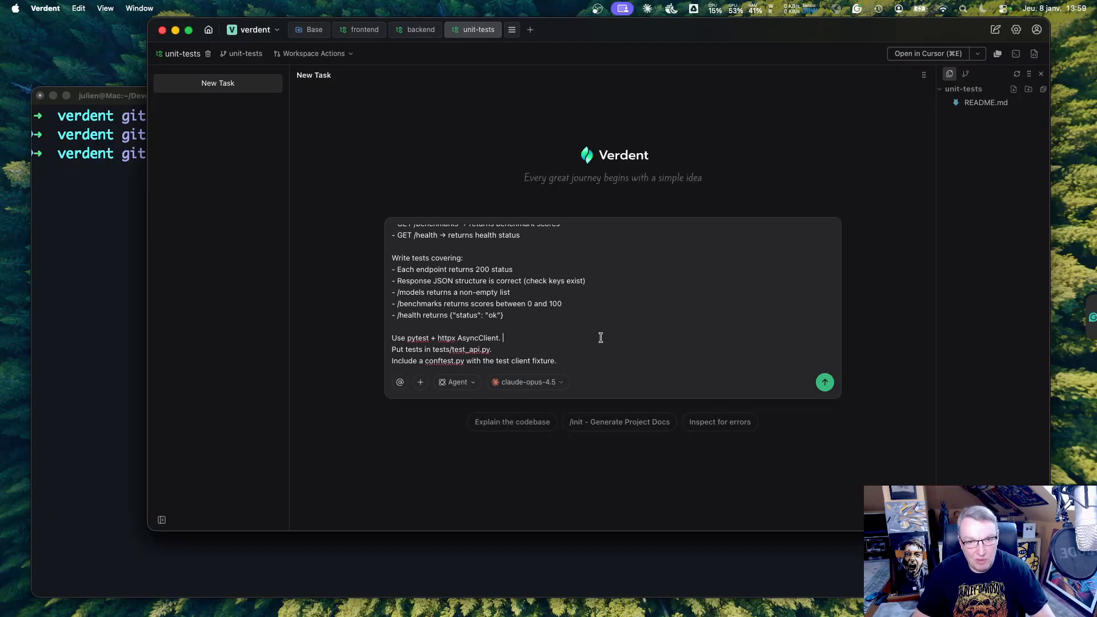
pyautogui.scroll(3)
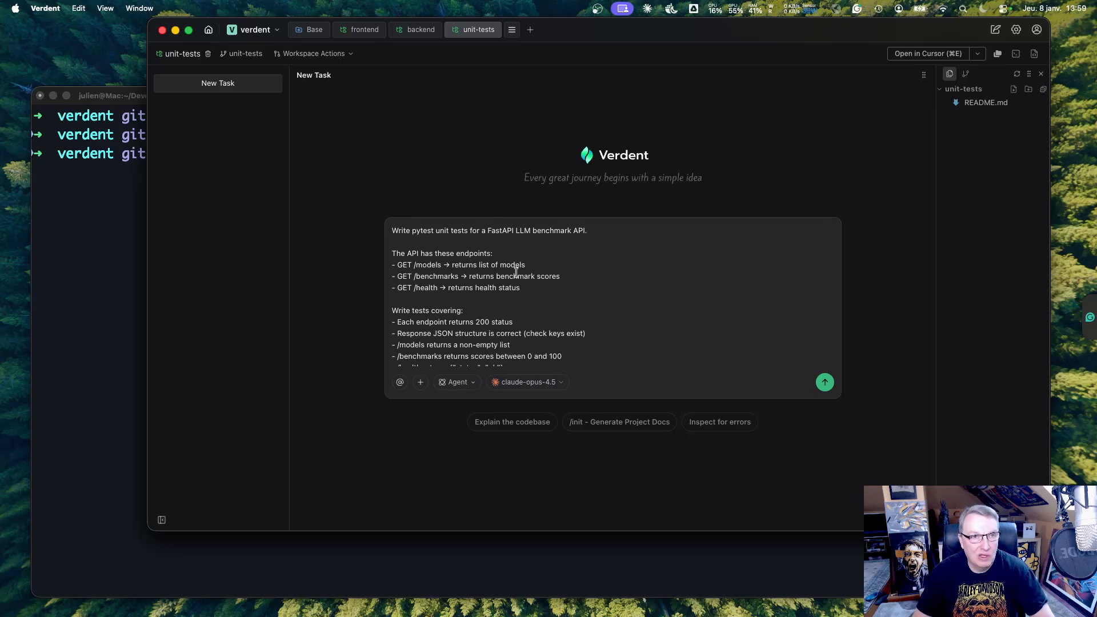
pyautogui.moveTo(364, 29)
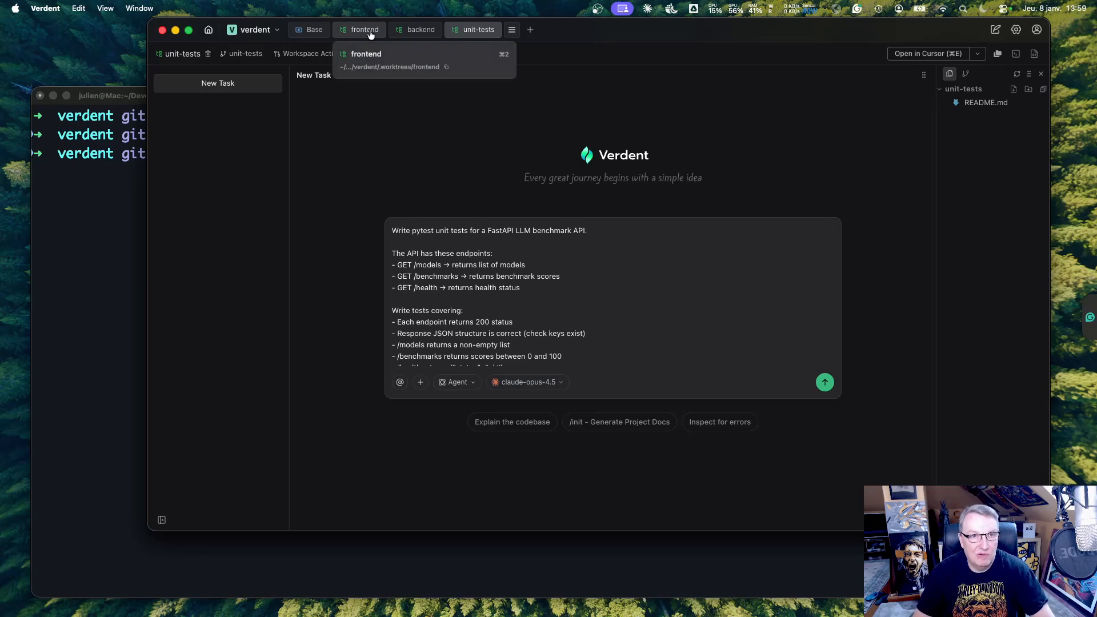
# Step: Submit the React dashboard and pytest prompts to their agents, returning to frontend
pyautogui.click(363, 29)
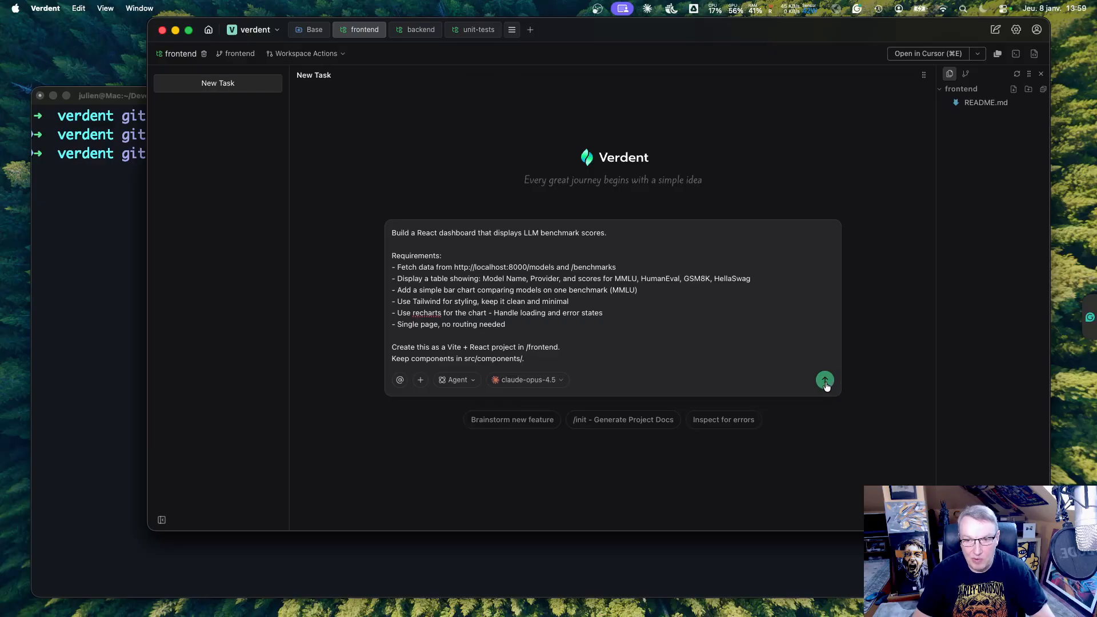
pyautogui.click(421, 29)
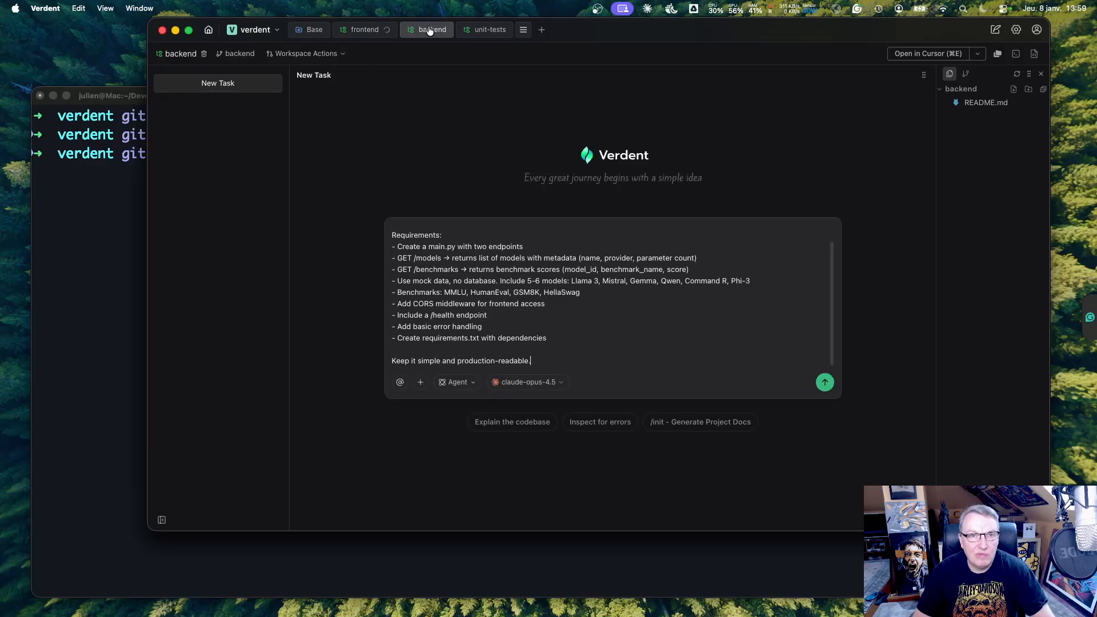
pyautogui.click(823, 382)
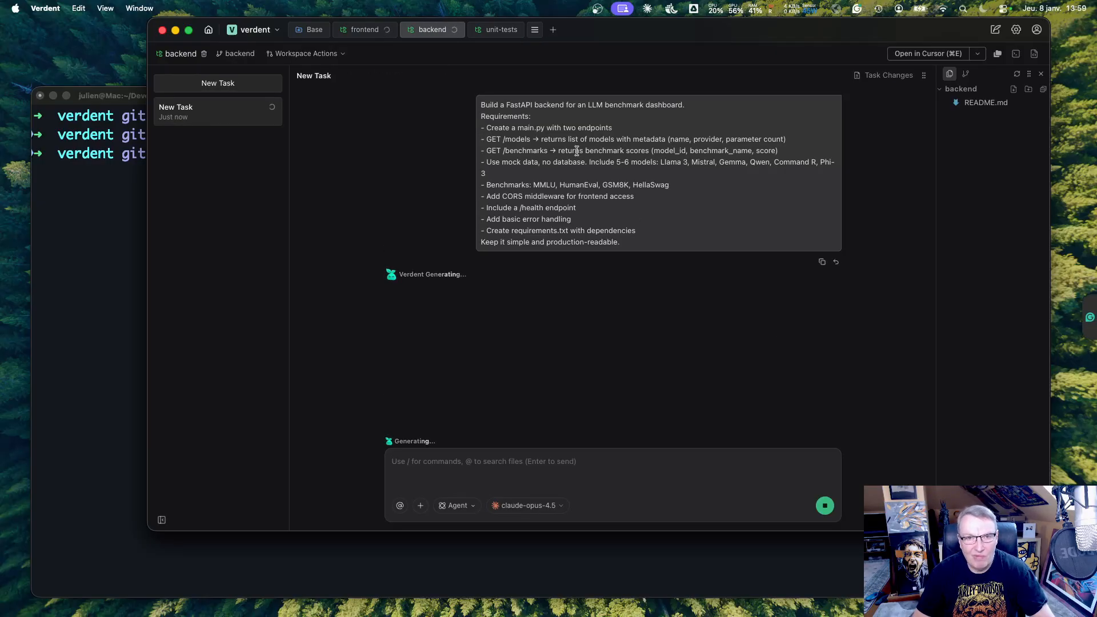
pyautogui.click(501, 29)
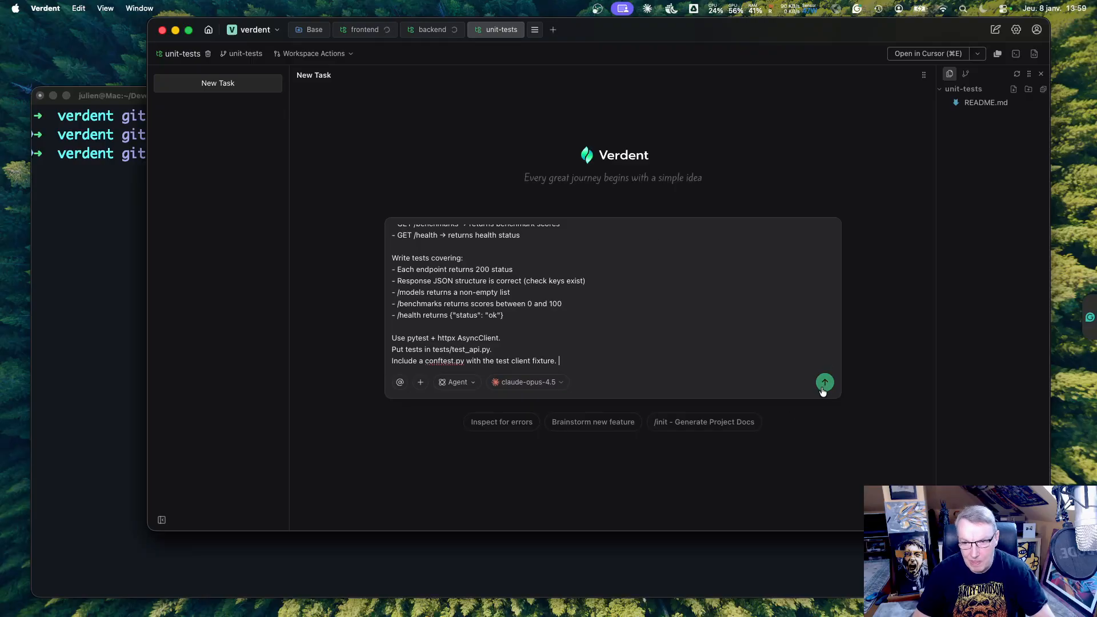
pyautogui.click(823, 383)
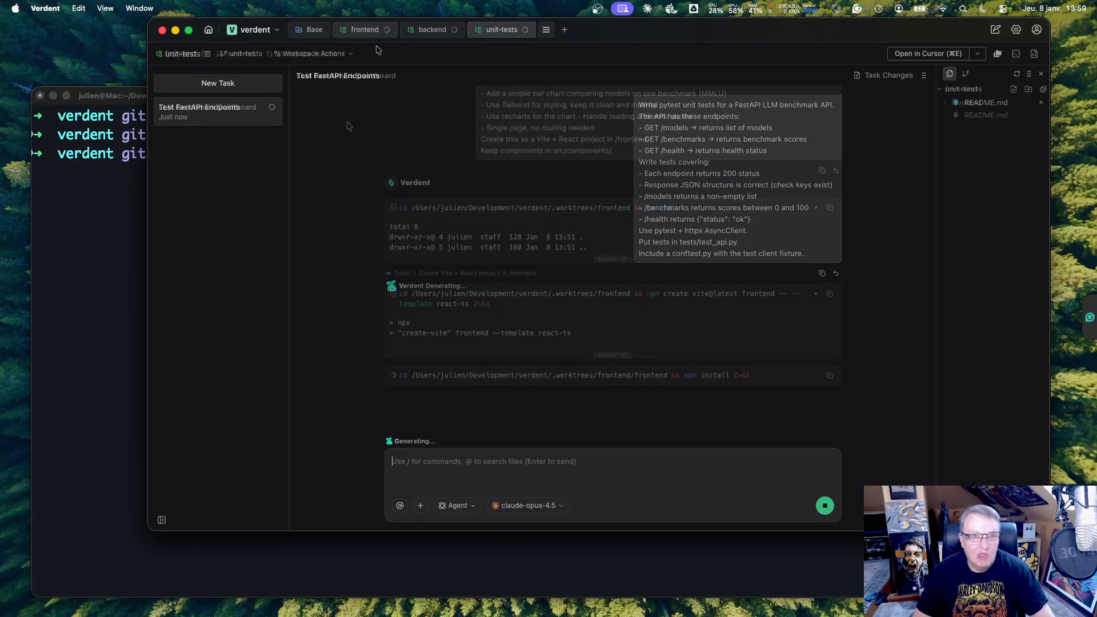
pyautogui.click(364, 29)
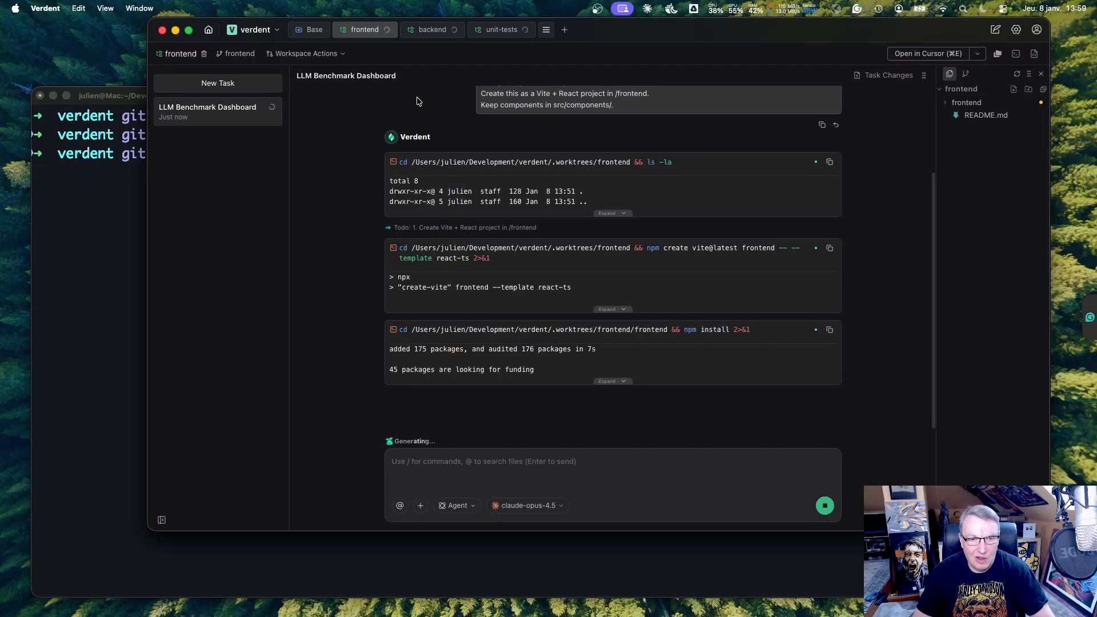
pyautogui.moveTo(494, 299)
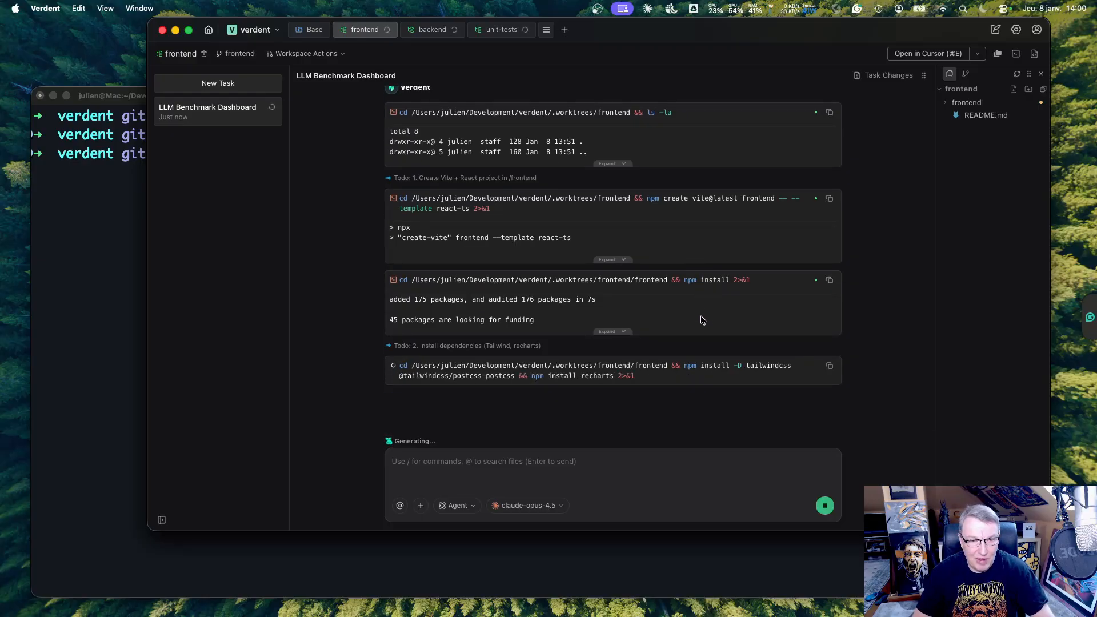
pyautogui.moveTo(585, 409)
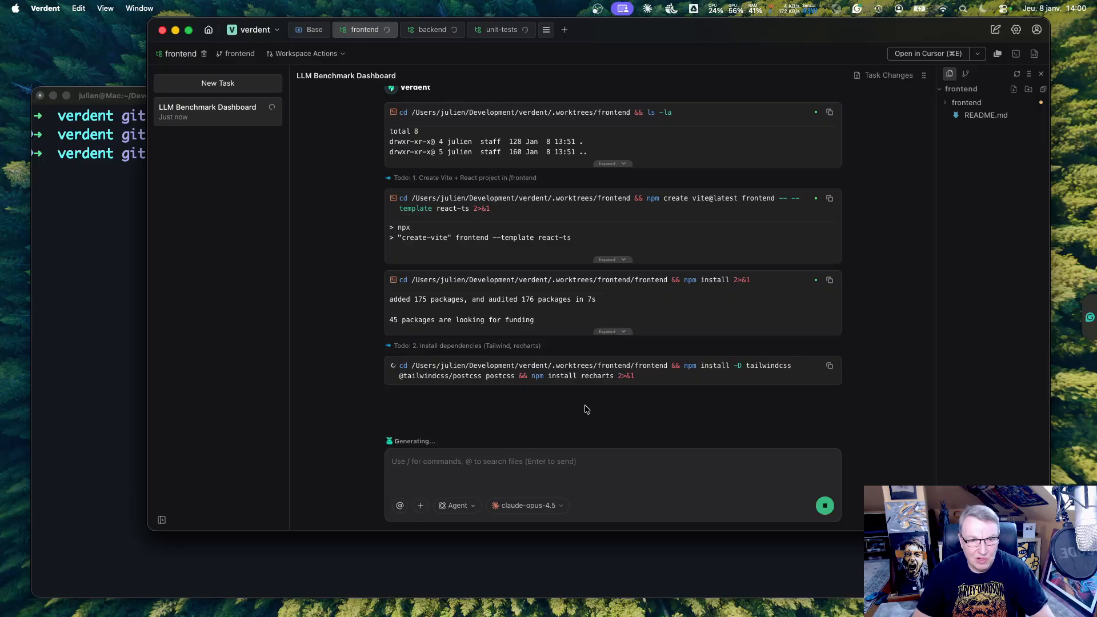
pyautogui.moveTo(460, 191)
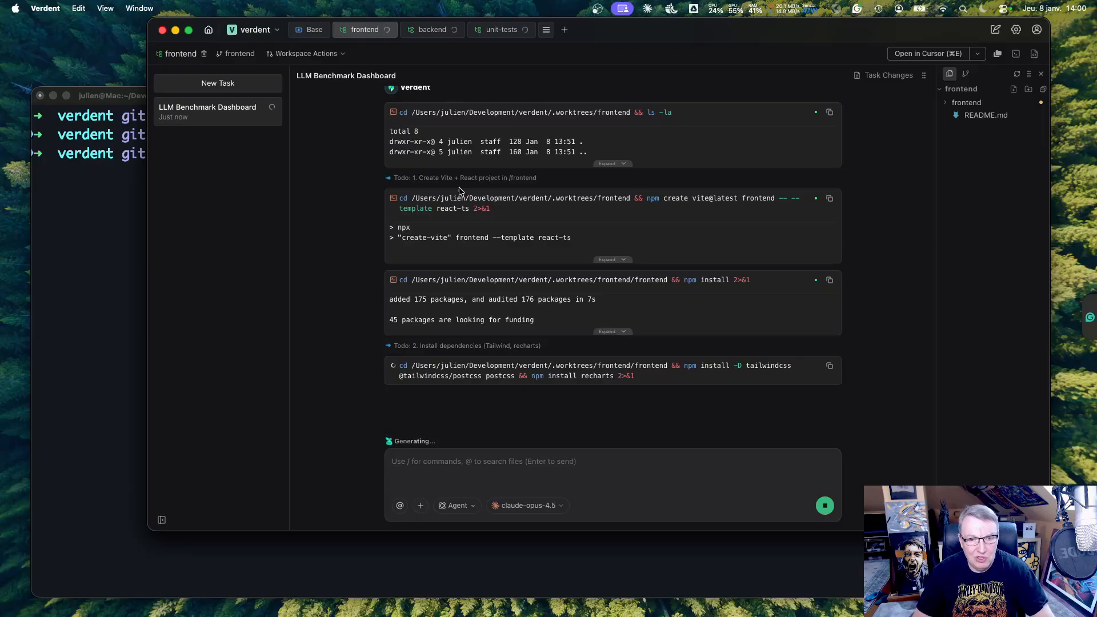
# Step: Scroll through the backend agent's output on main.py and requirements.txt
pyautogui.click(430, 30)
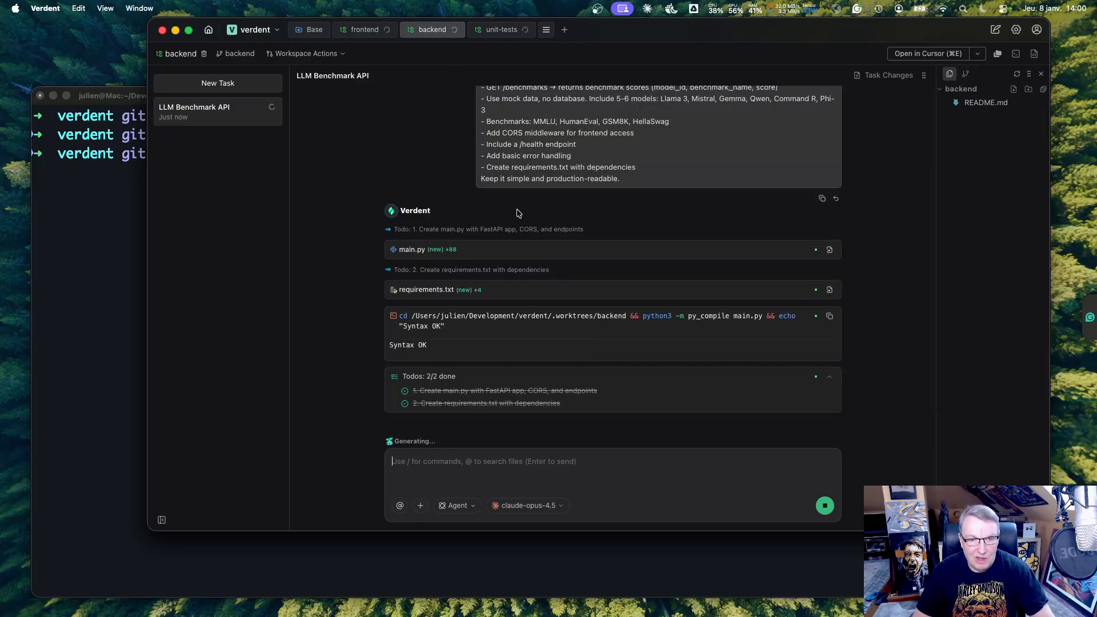
pyautogui.scroll(-3)
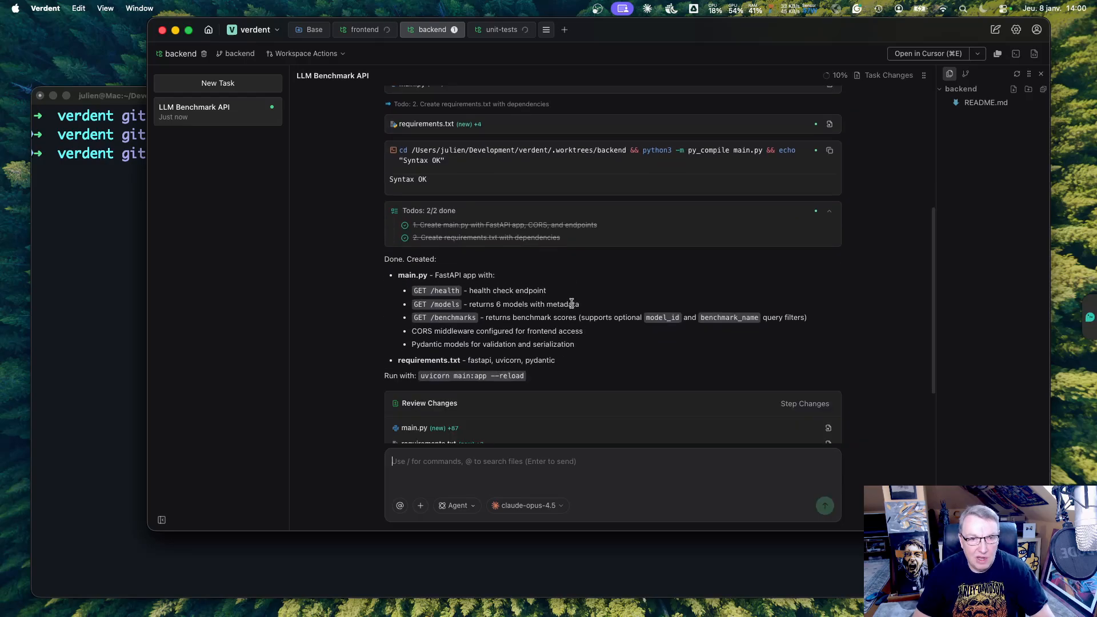
pyautogui.scroll(-3)
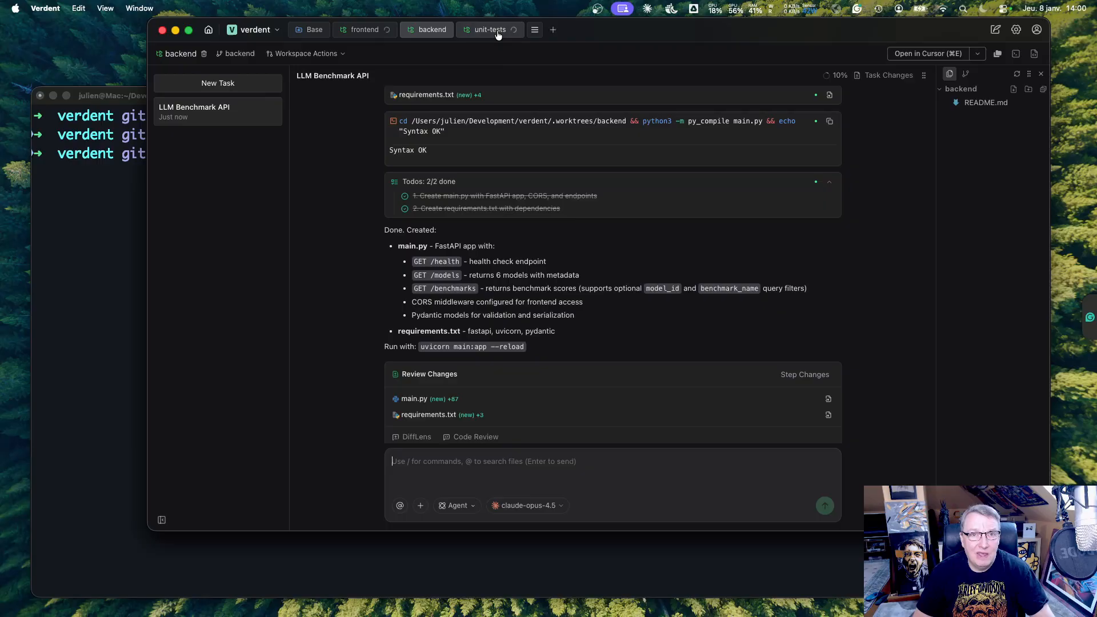
# Step: Check frontend progress and the 8 passing unit tests, then run ls -la in iTerm2
pyautogui.click(487, 29)
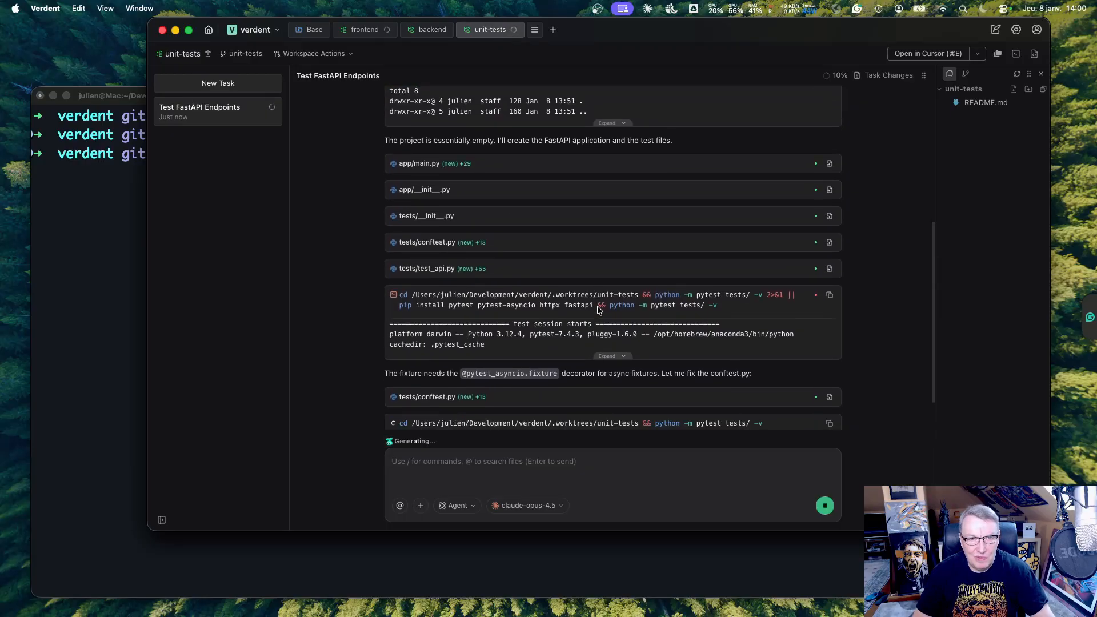
pyautogui.scroll(-3)
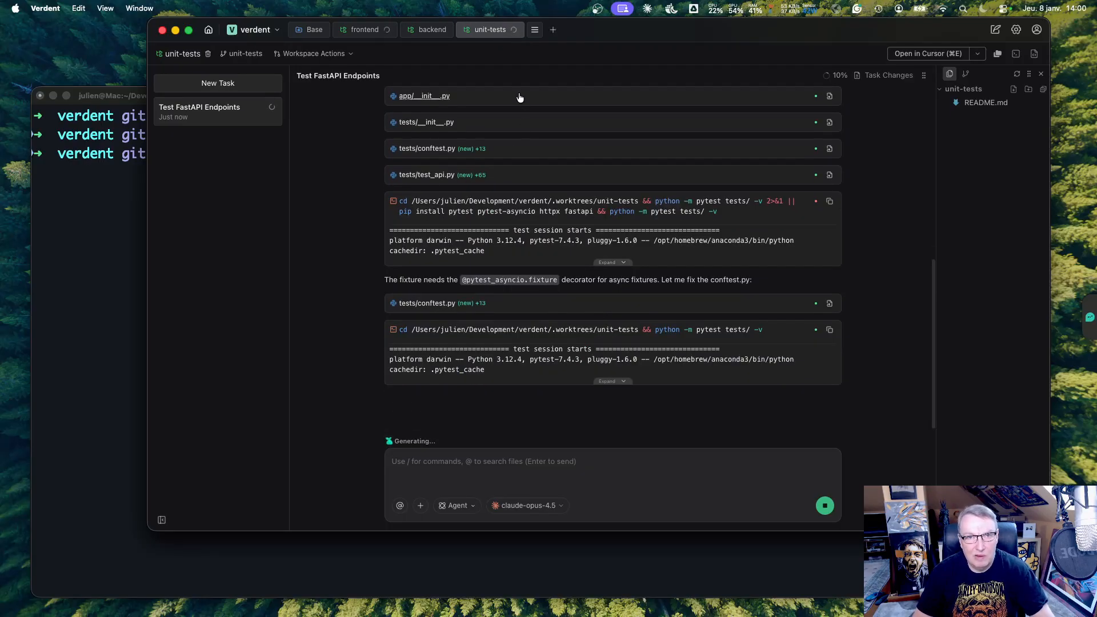
pyautogui.click(426, 29)
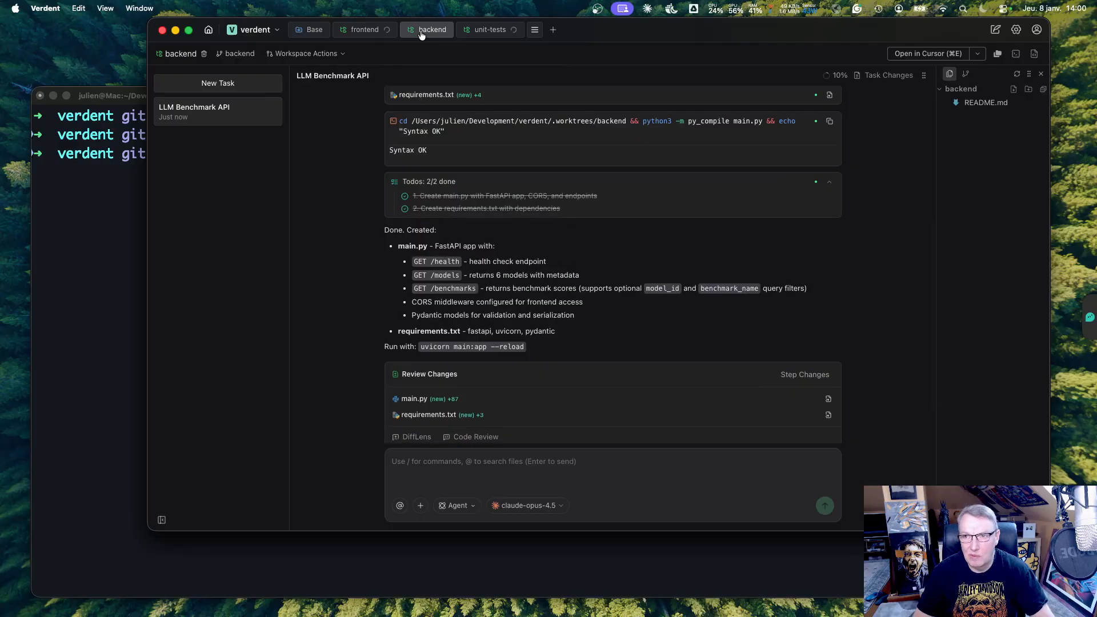
pyautogui.click(364, 29)
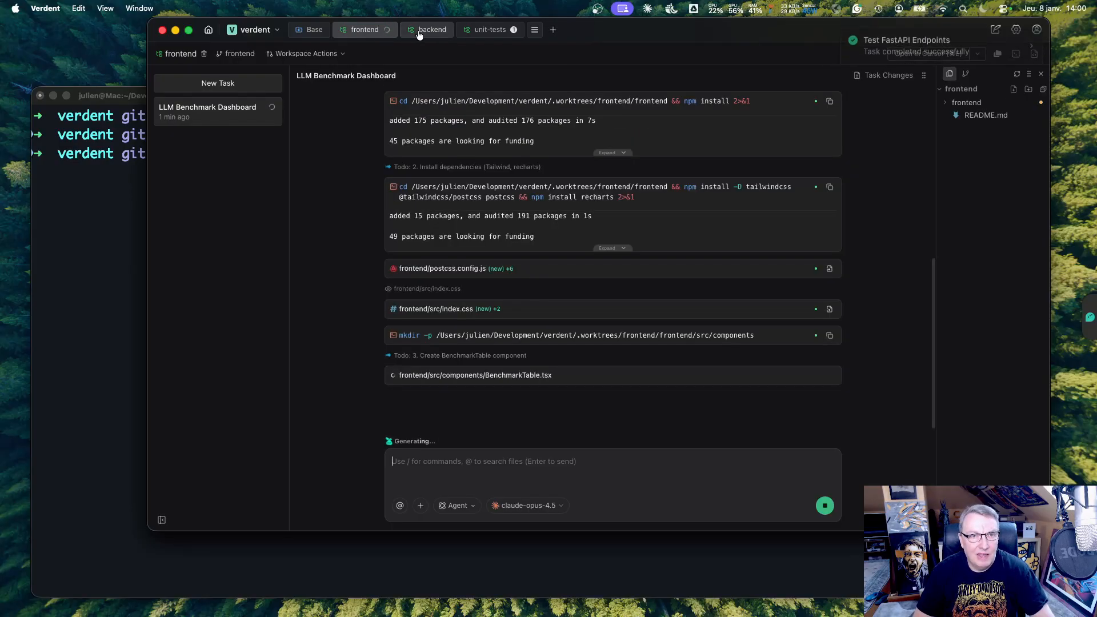
pyautogui.click(489, 30)
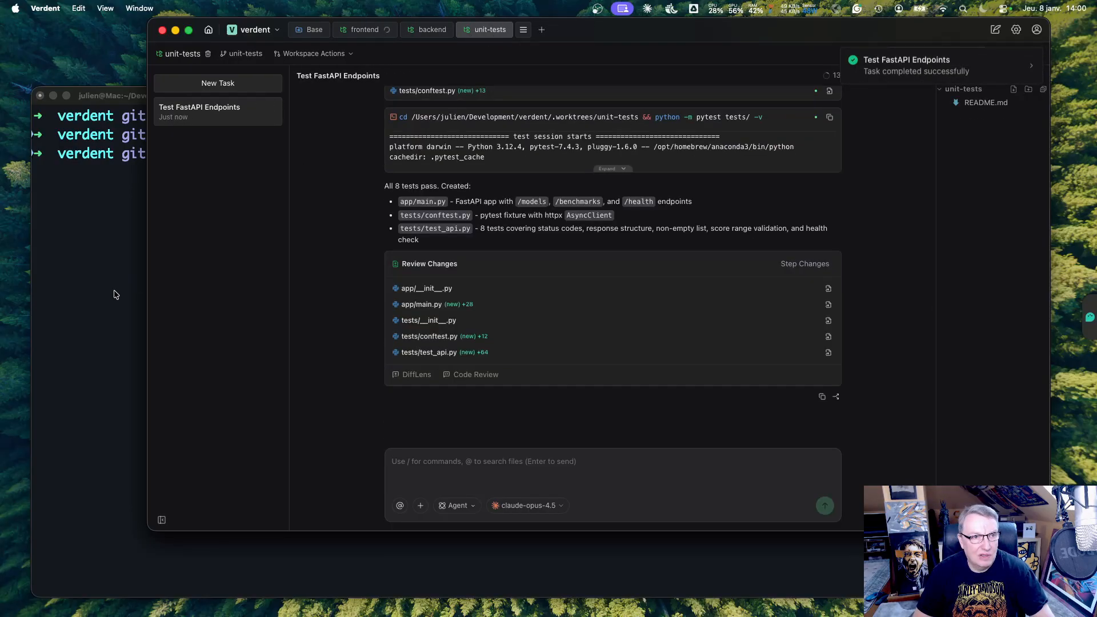
pyautogui.click(91, 133)
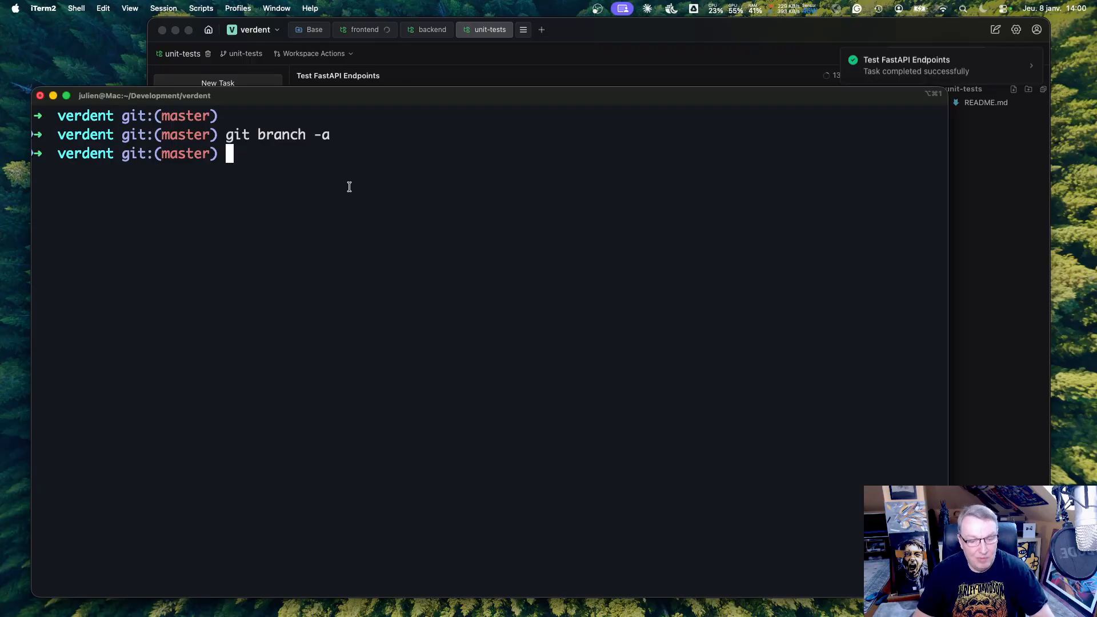
pyautogui.write('ls -la')
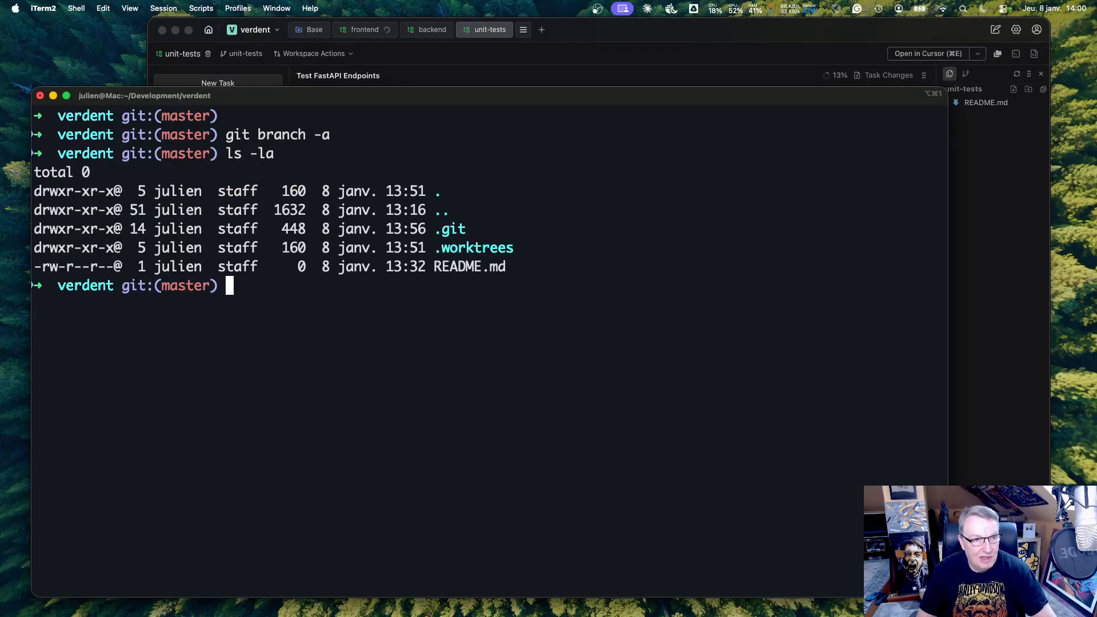
pyautogui.moveTo(546, 94)
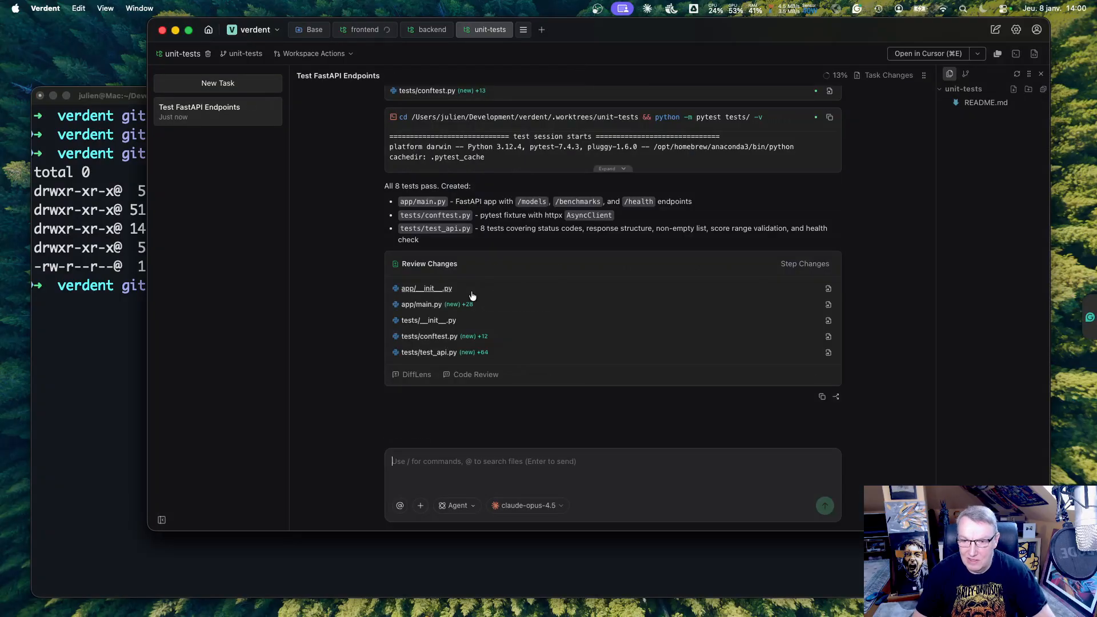
# Step: Glance at the frontend build, then open Step Changes for the backend's 87-line main.py
pyautogui.click(364, 29)
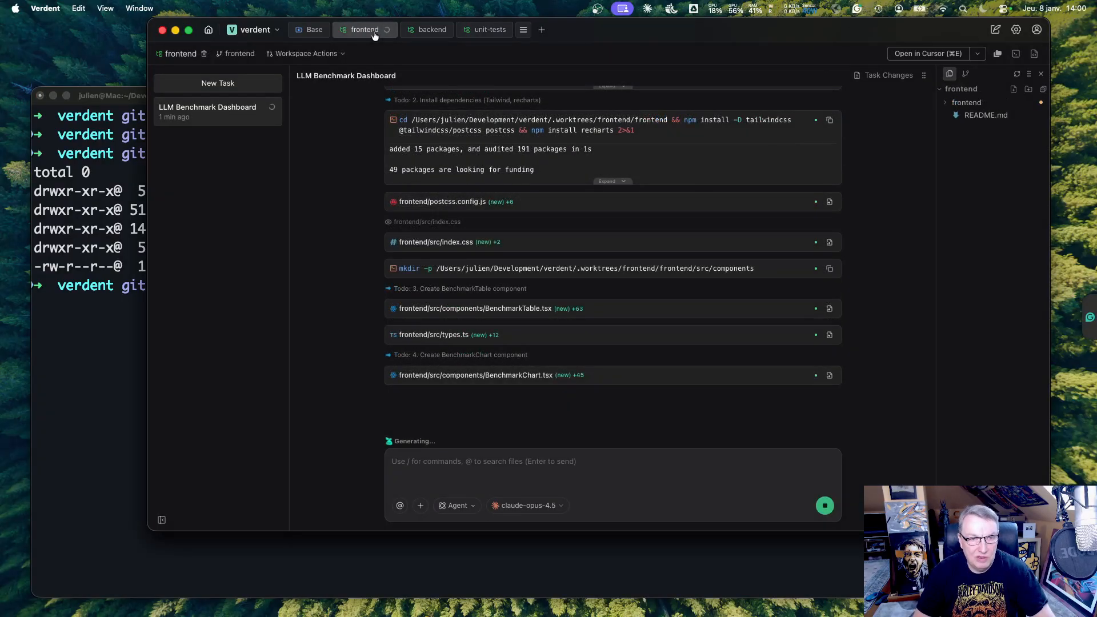
pyautogui.click(426, 29)
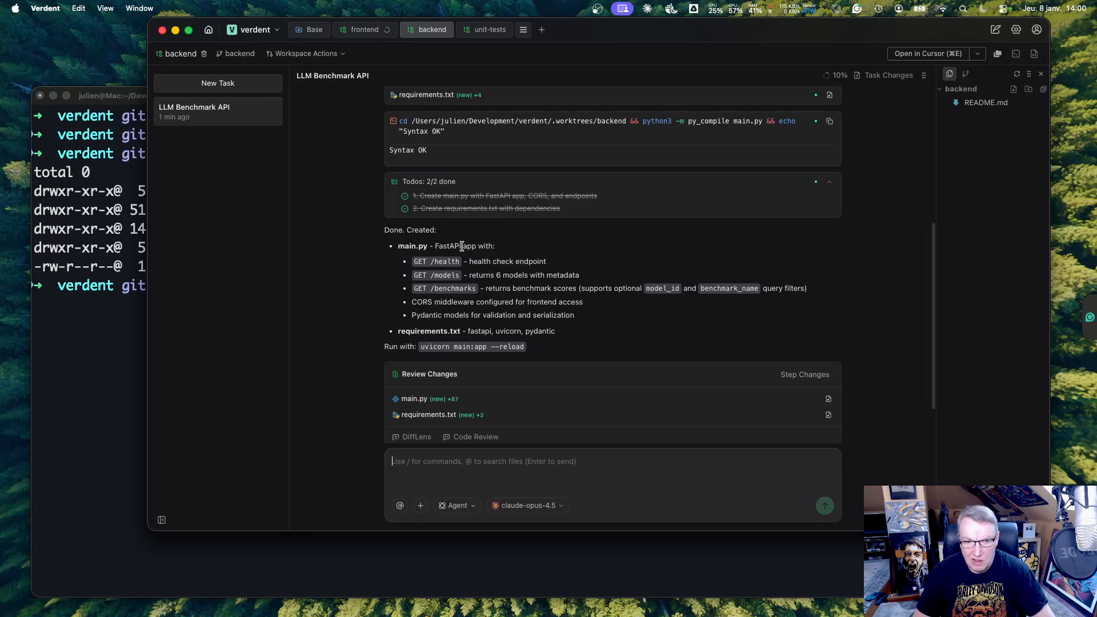
pyautogui.scroll(3)
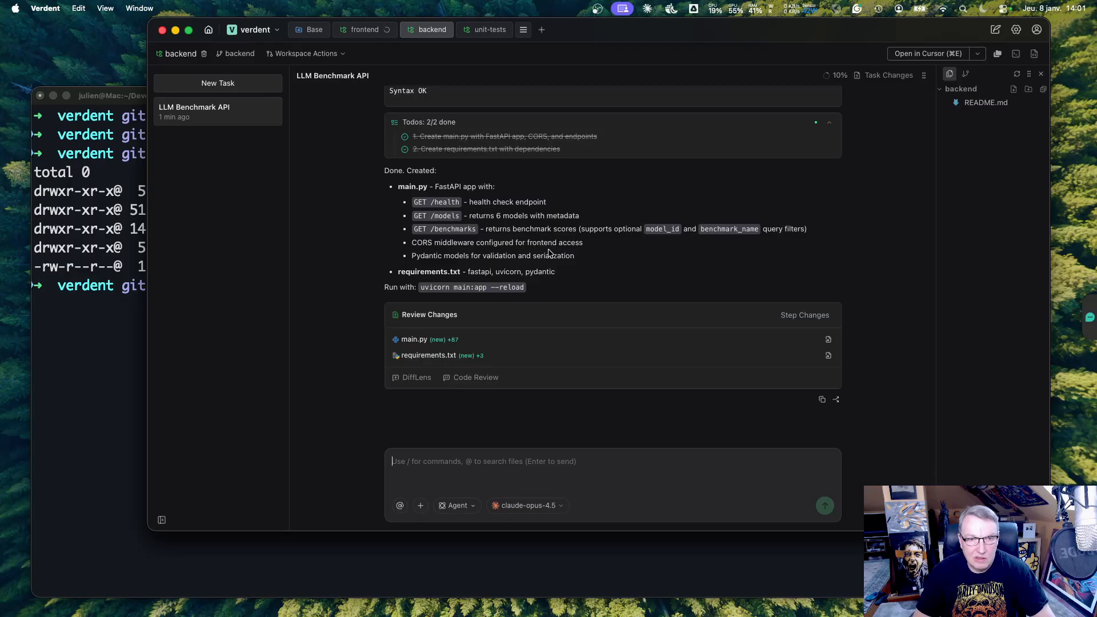
pyautogui.moveTo(582, 307)
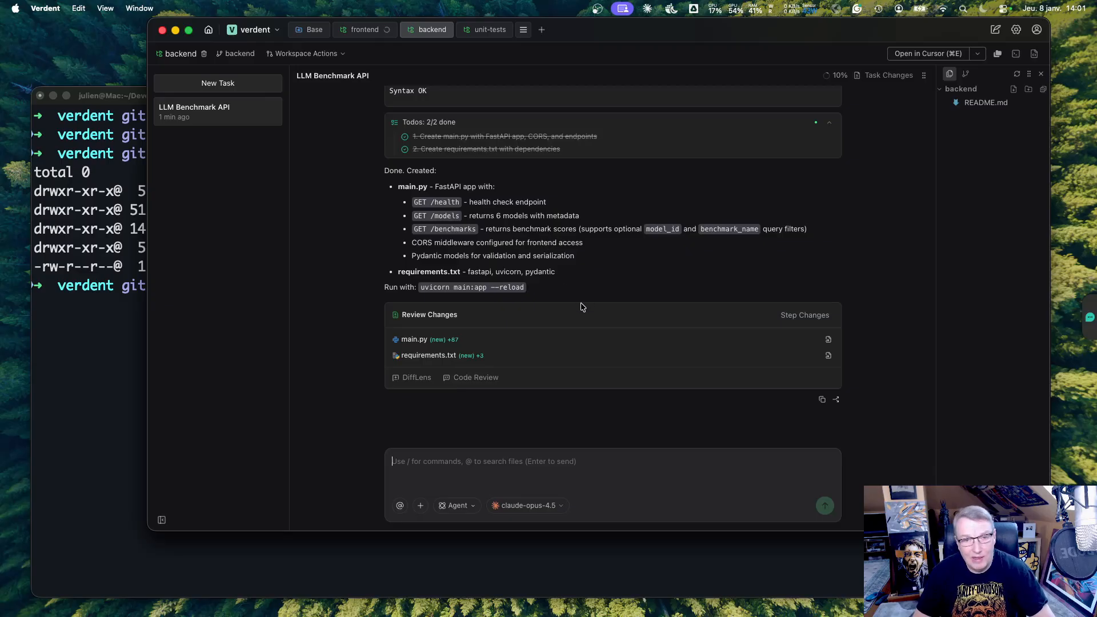
pyautogui.moveTo(576, 311)
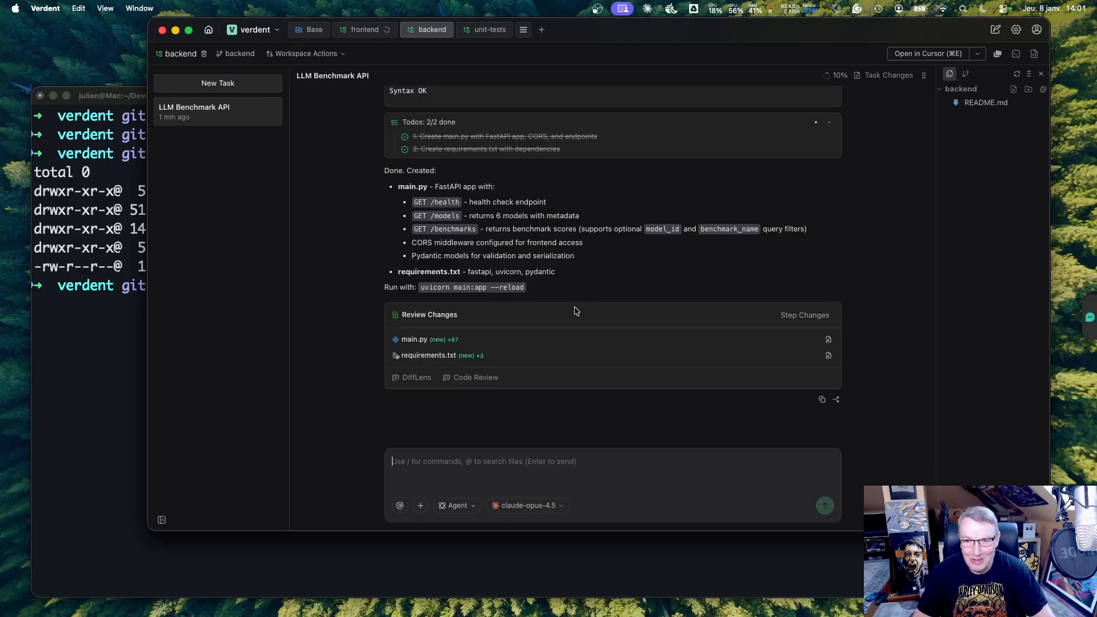
pyautogui.click(804, 314)
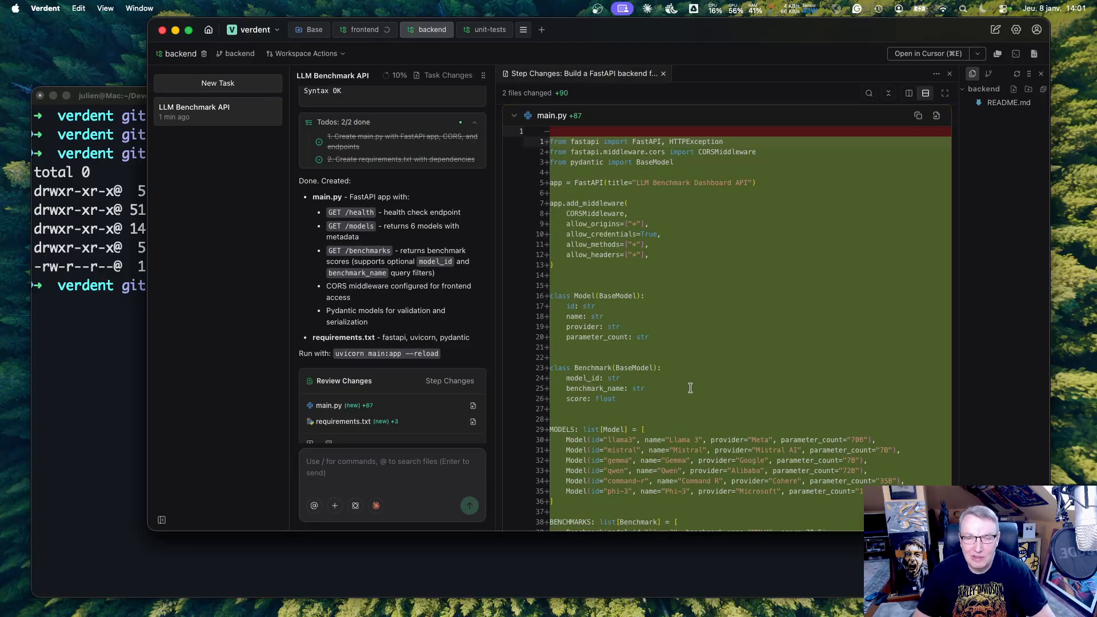
pyautogui.scroll(-3)
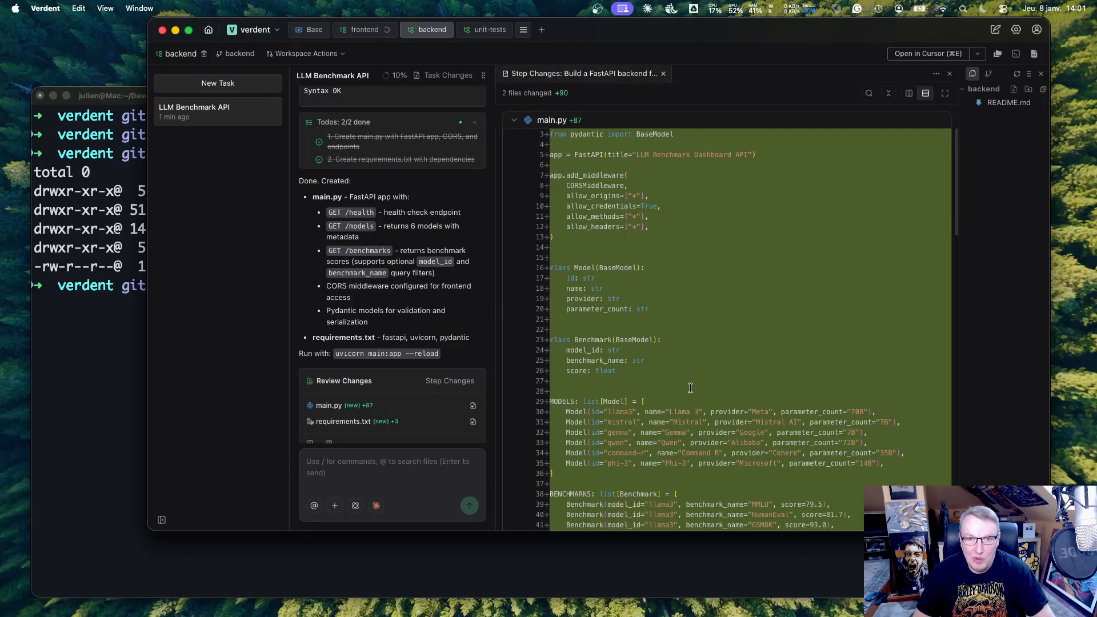
pyautogui.scroll(-3)
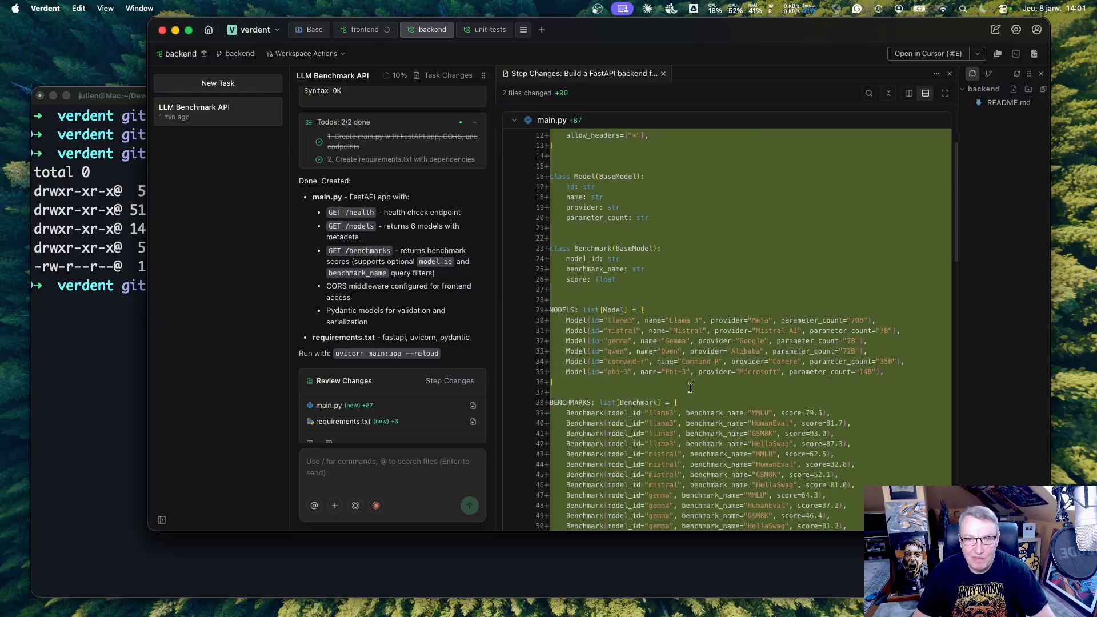
pyautogui.scroll(-3)
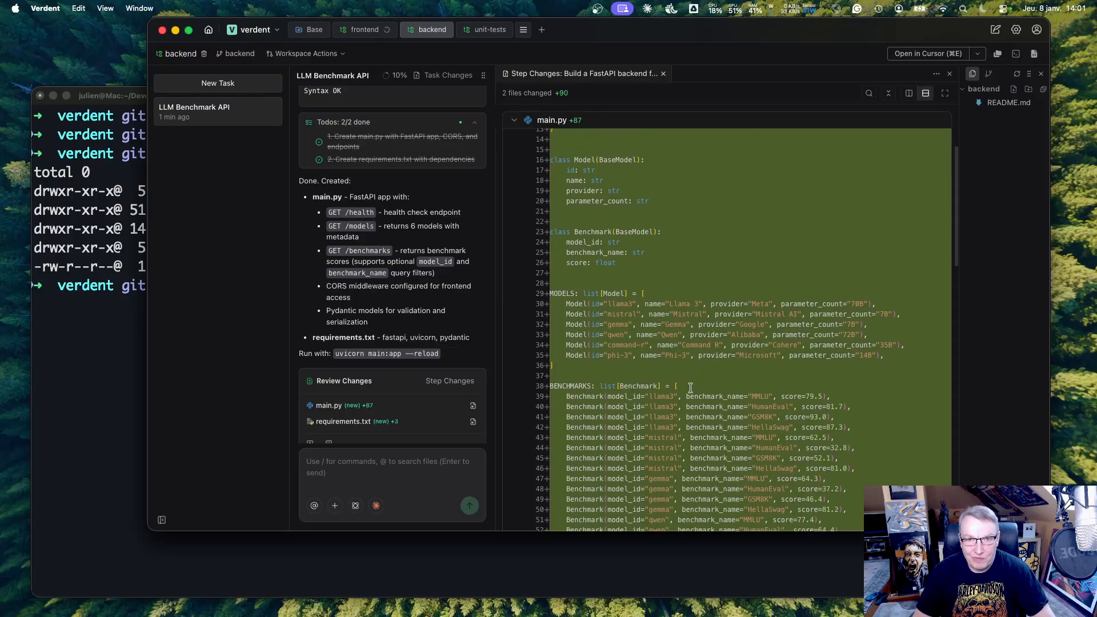
pyautogui.scroll(-3)
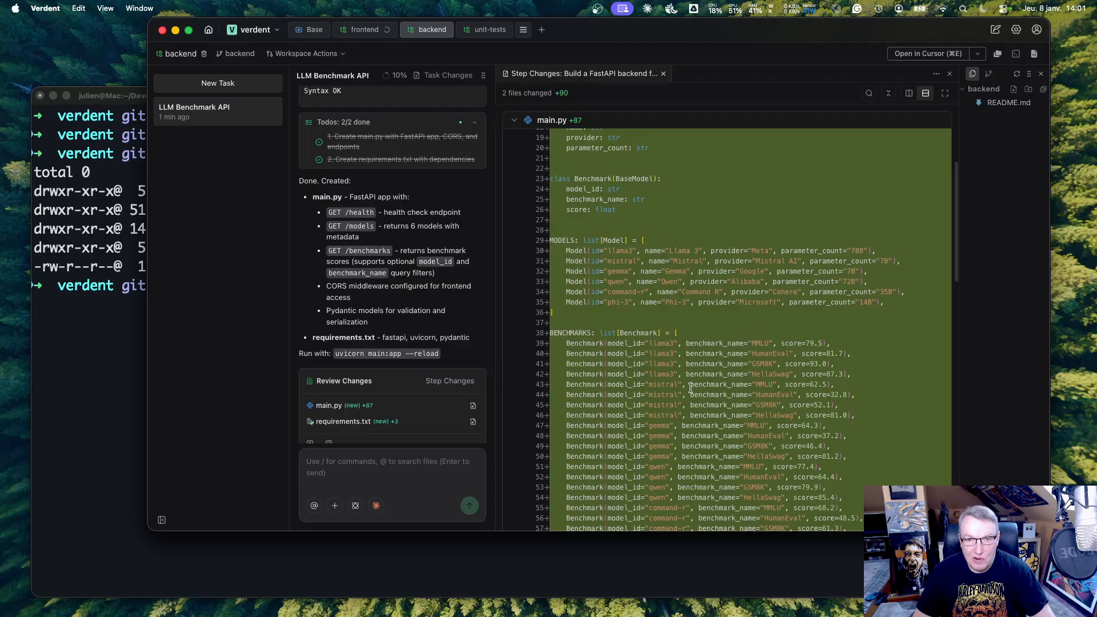
pyautogui.scroll(-3)
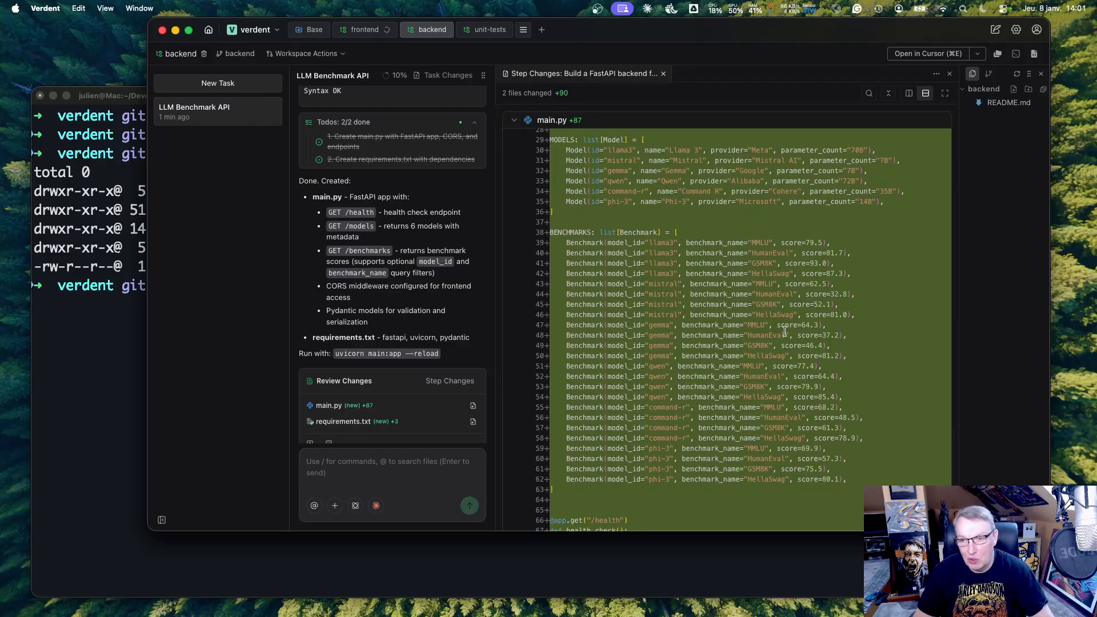
pyautogui.scroll(-3)
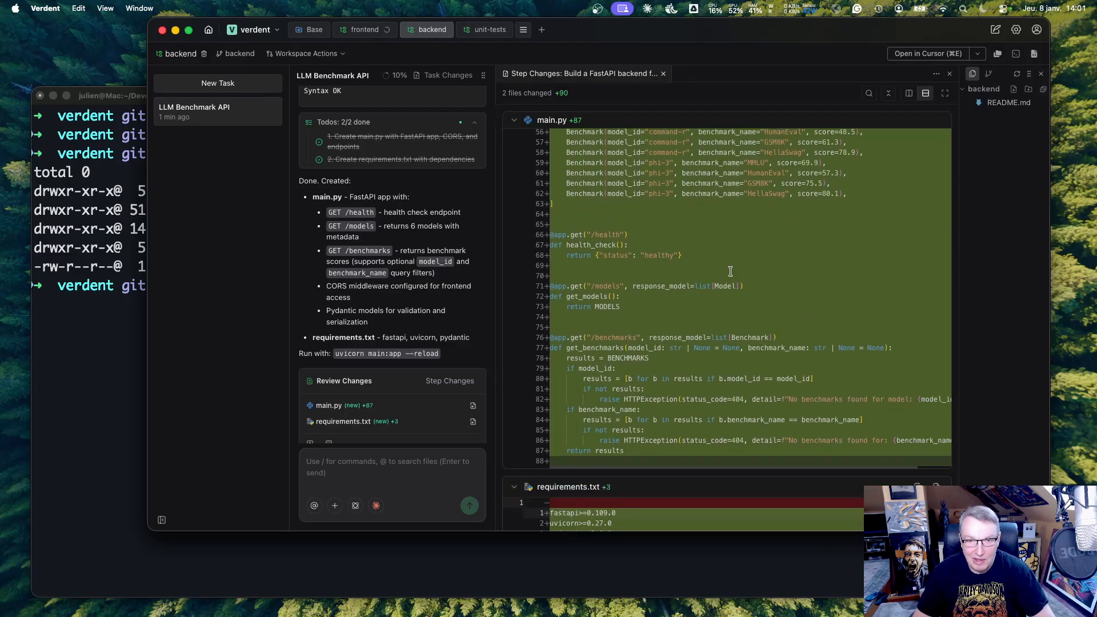
pyautogui.scroll(-3)
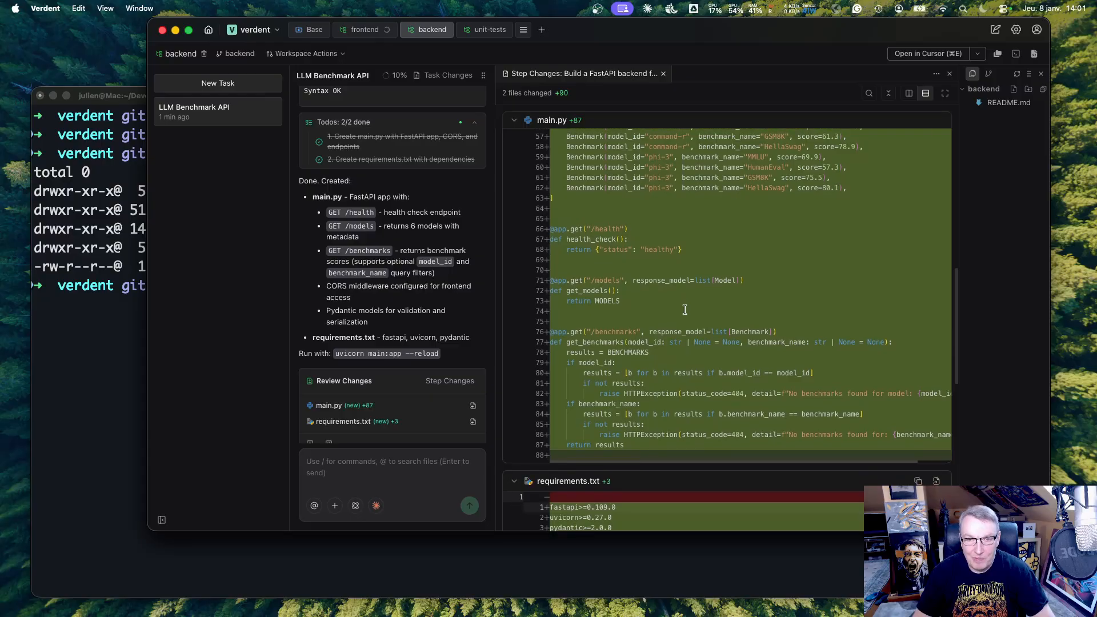
pyautogui.scroll(3)
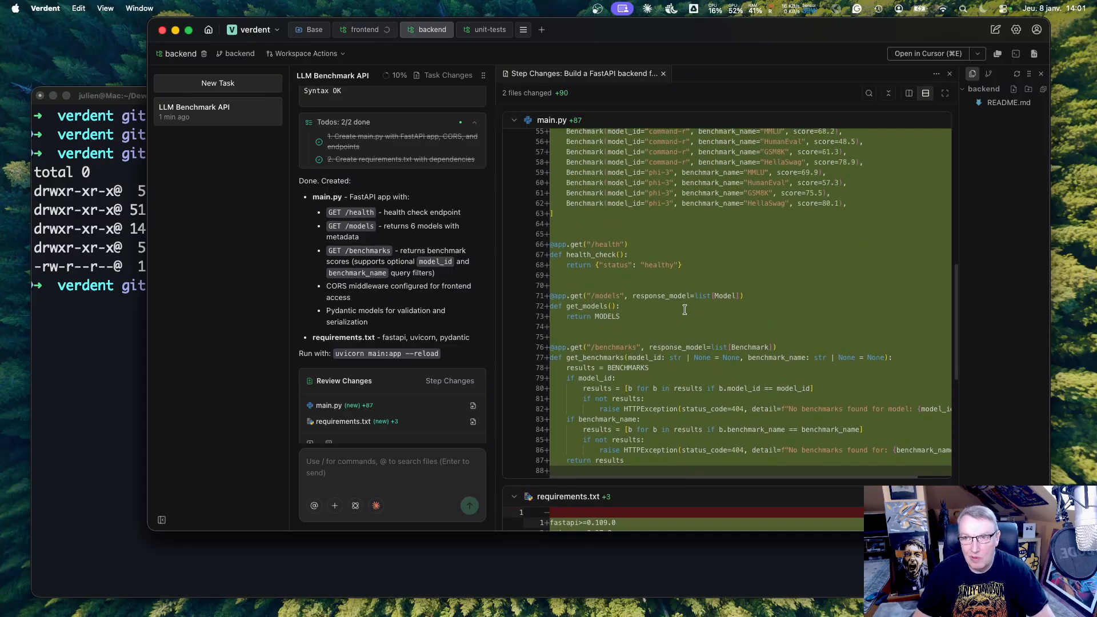
pyautogui.scroll(3)
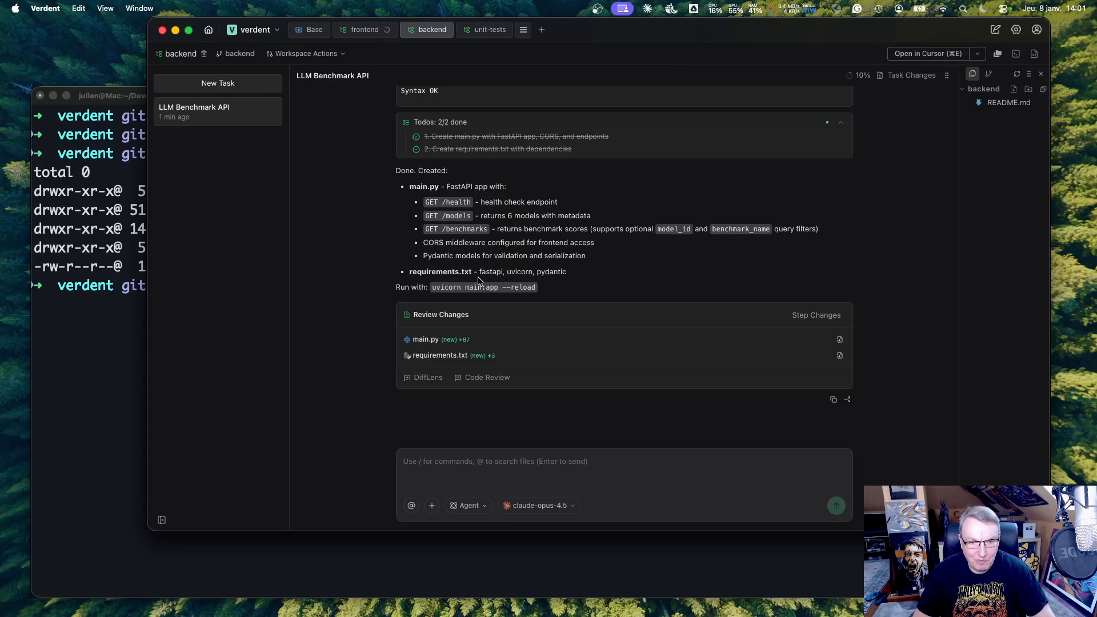
pyautogui.moveTo(330, 295)
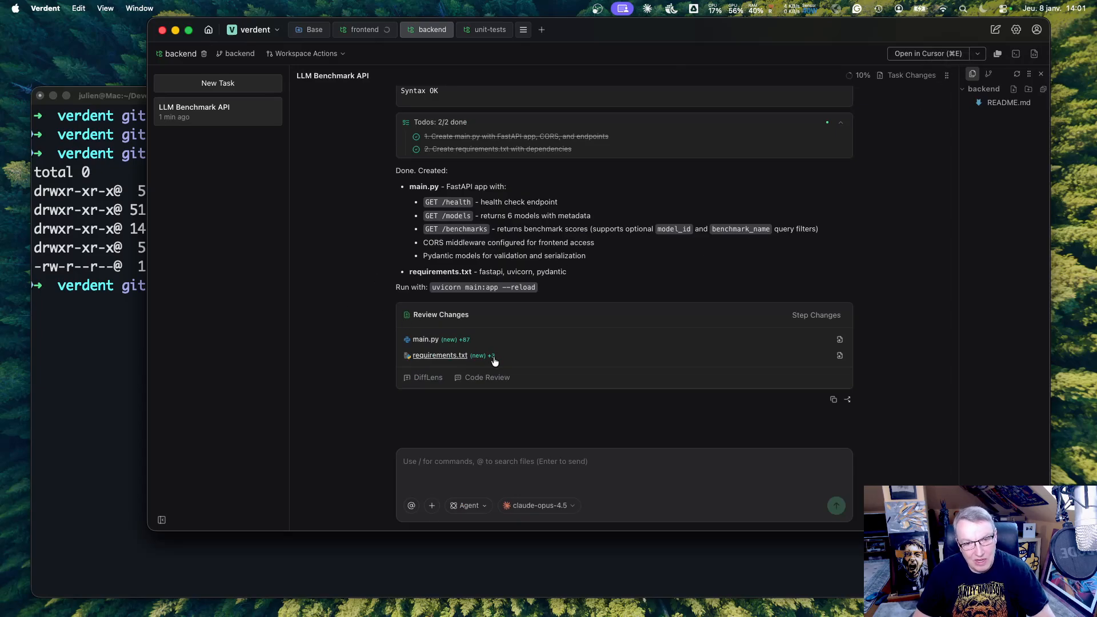
pyautogui.moveTo(513, 362)
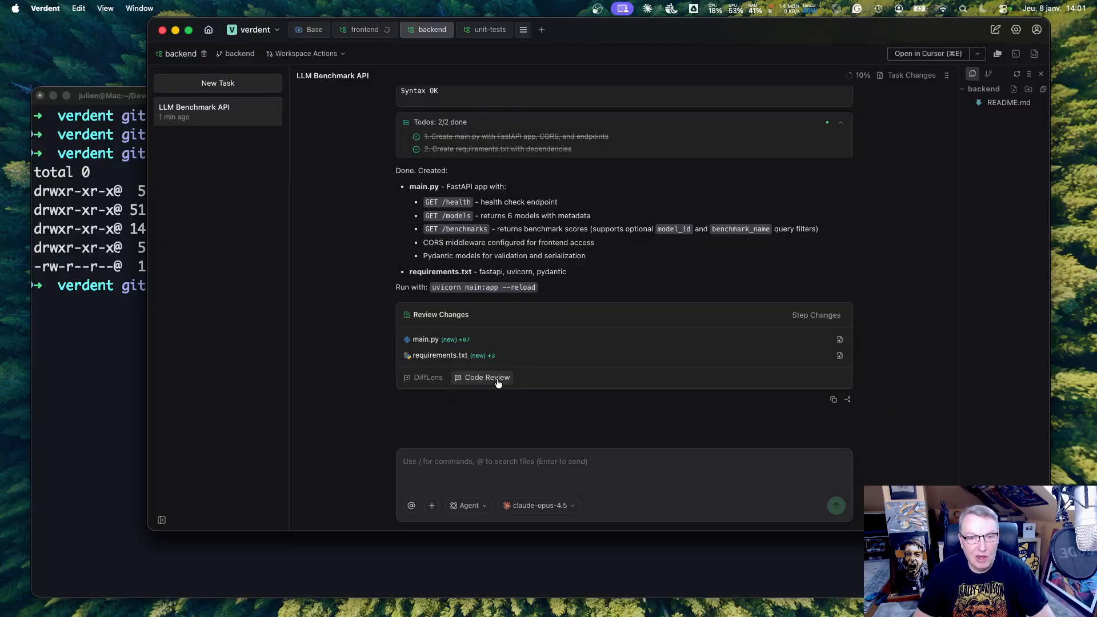
# Step: Launch Code Review of main.py and requirements.txt, briefly checking the unit-tests tab
pyautogui.click(486, 377)
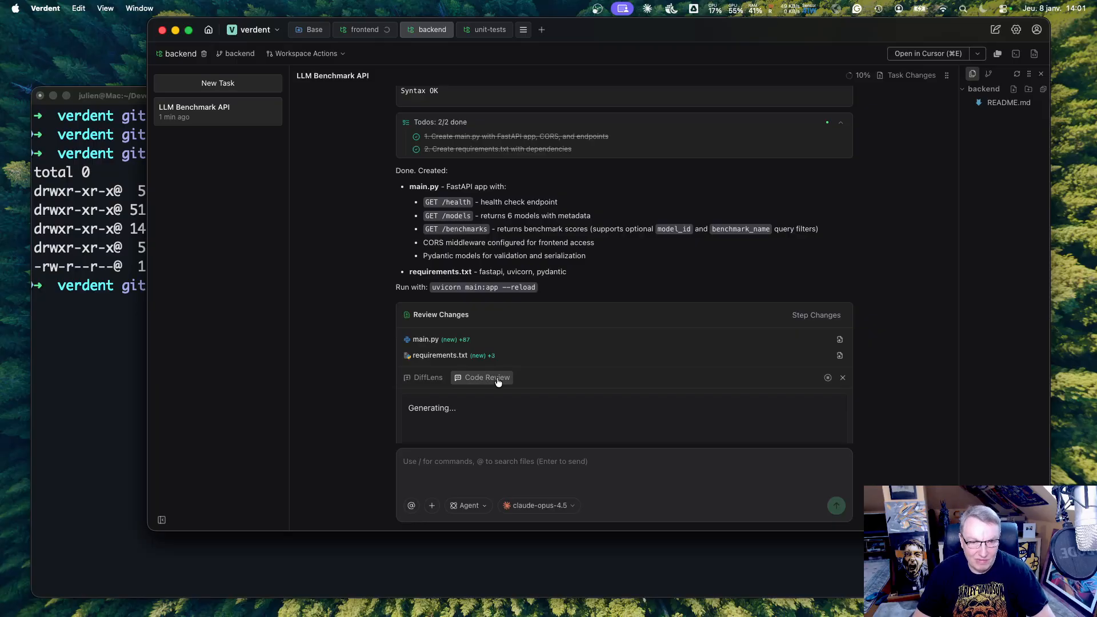
pyautogui.scroll(-3)
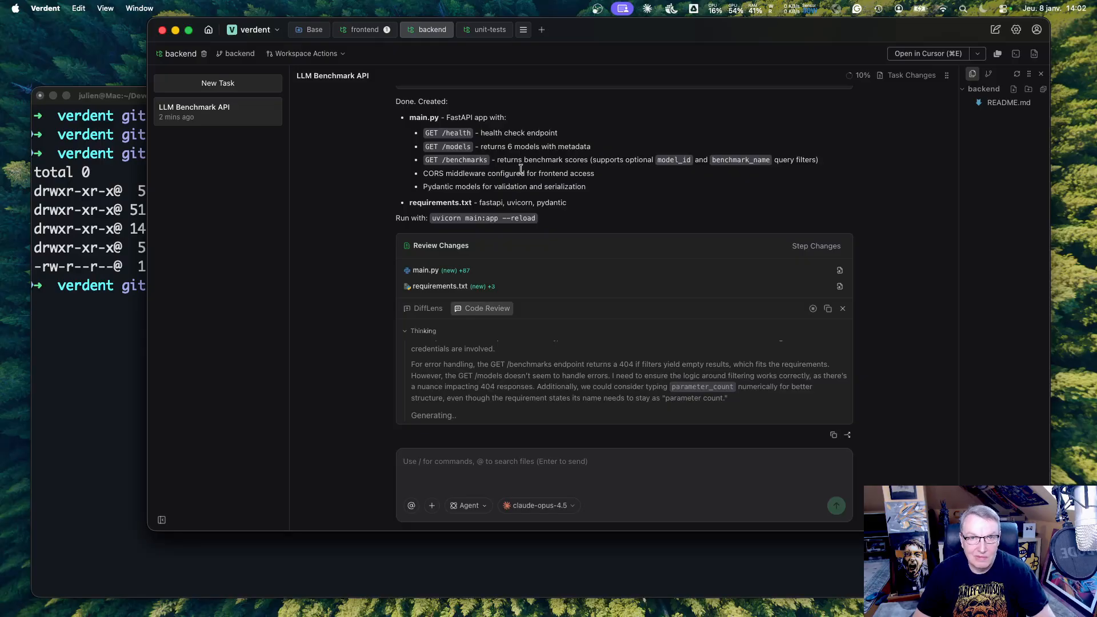
pyautogui.moveTo(517, 105)
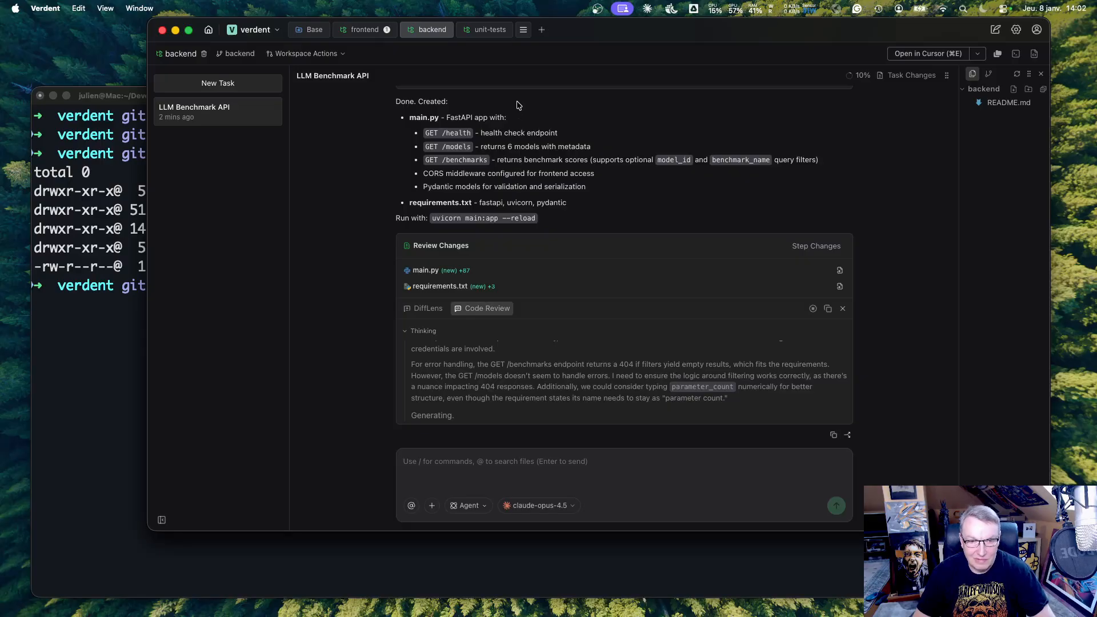
pyautogui.click(489, 29)
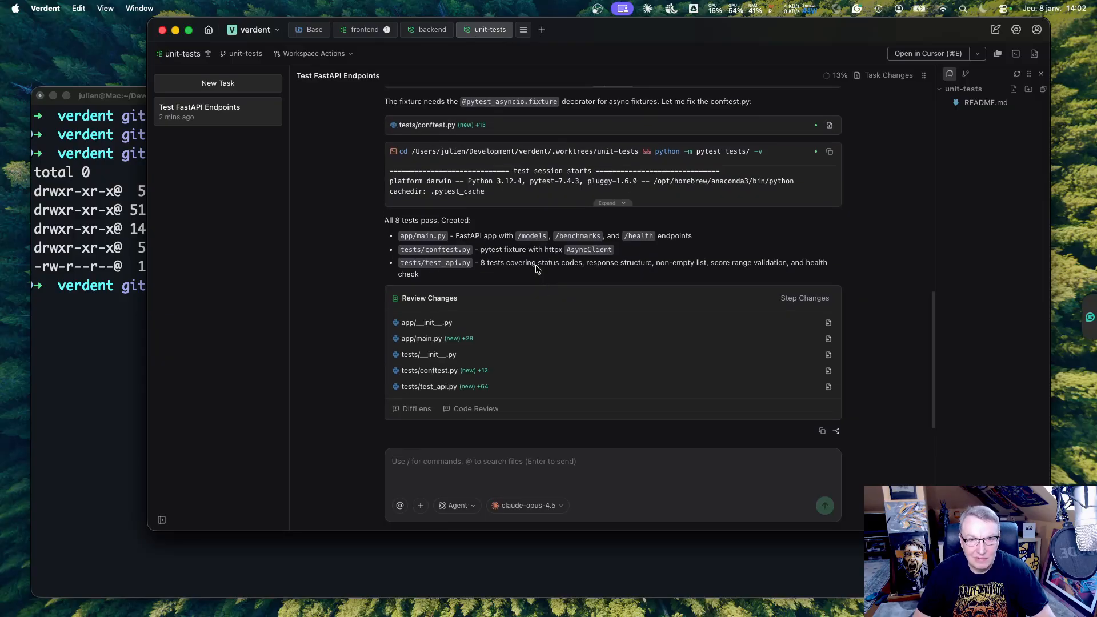
pyautogui.scroll(3)
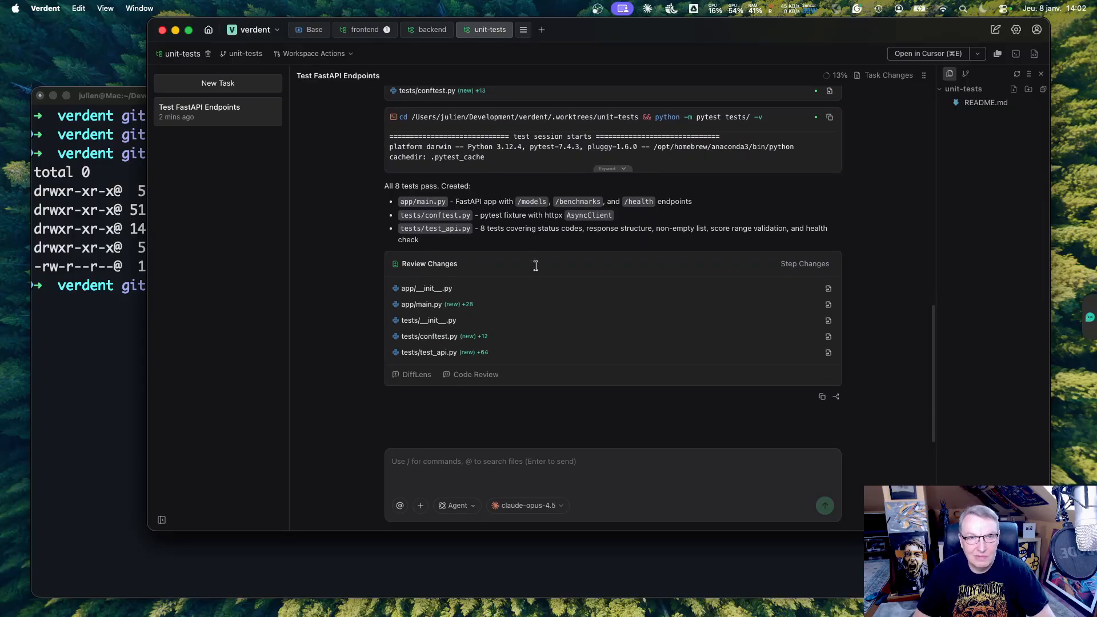
pyautogui.click(427, 29)
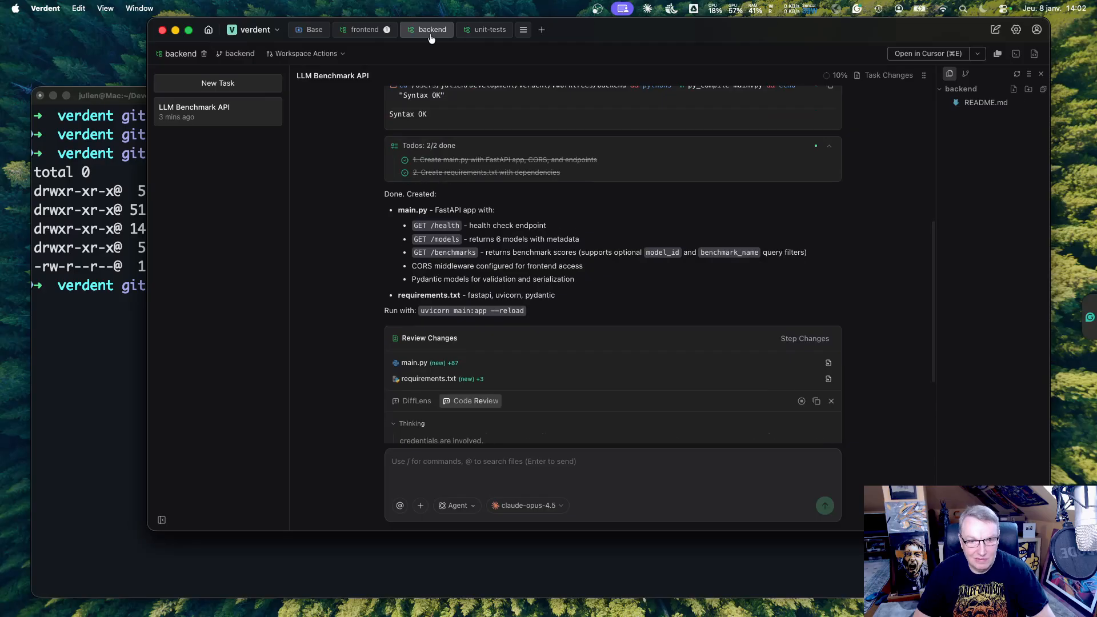
# Step: Read the backend code review: no must-fix issues, three should-fix notes, suggestions and coverage
pyautogui.scroll(-3)
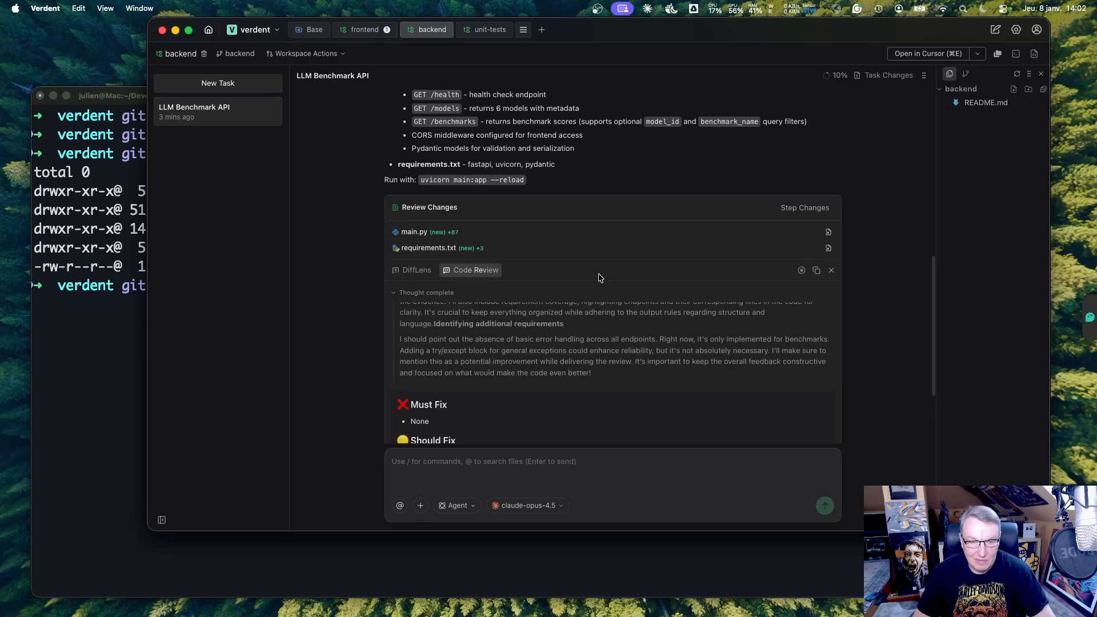
pyautogui.scroll(-3)
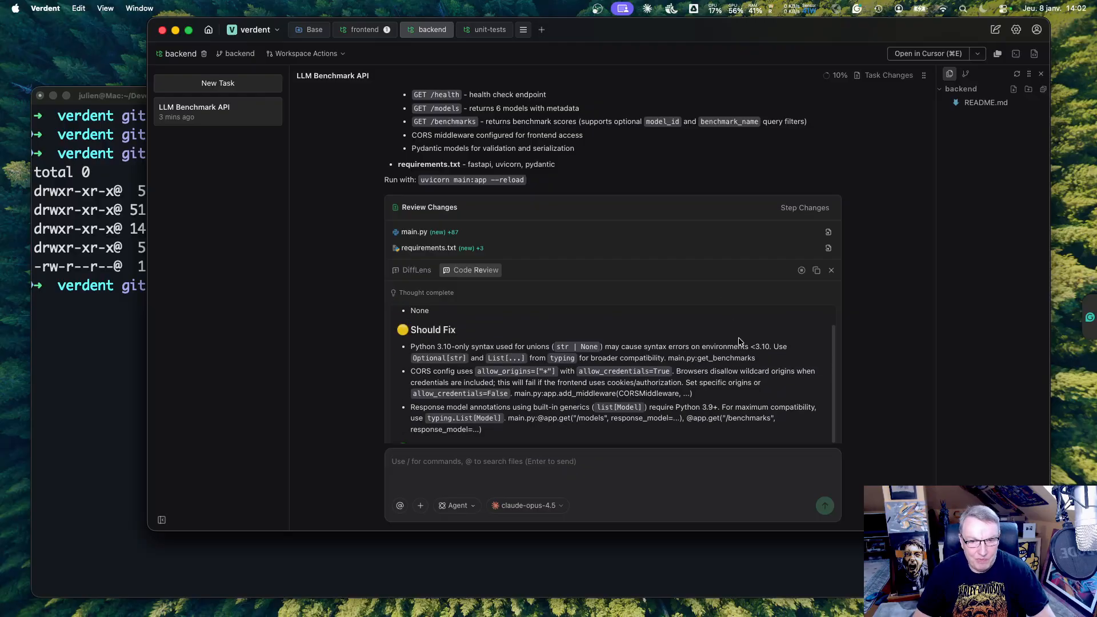
pyautogui.scroll(3)
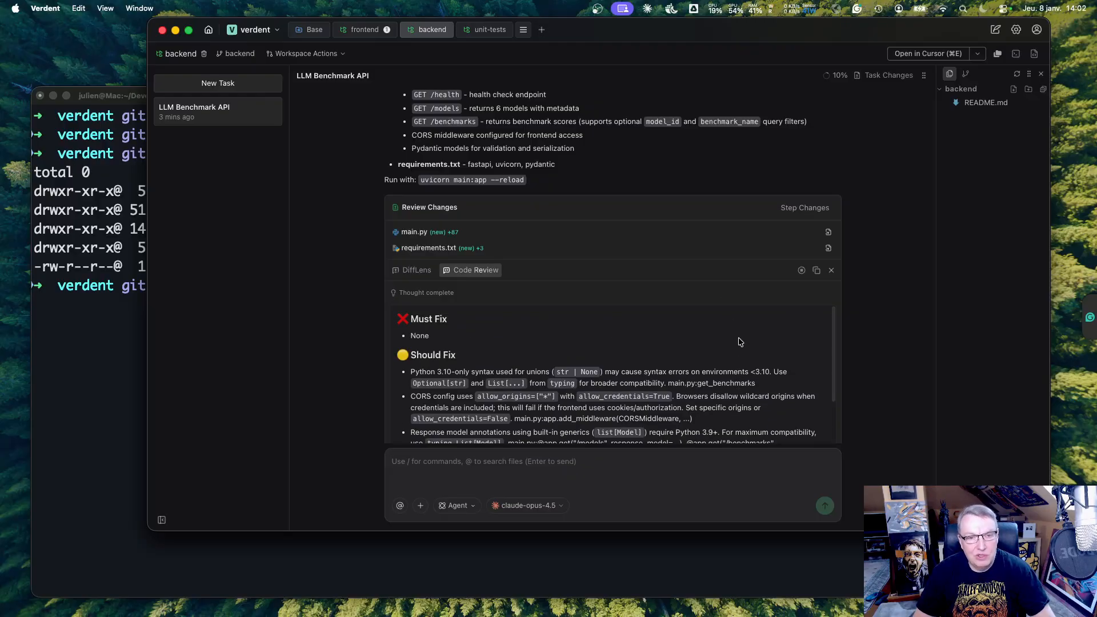
pyautogui.moveTo(729, 355)
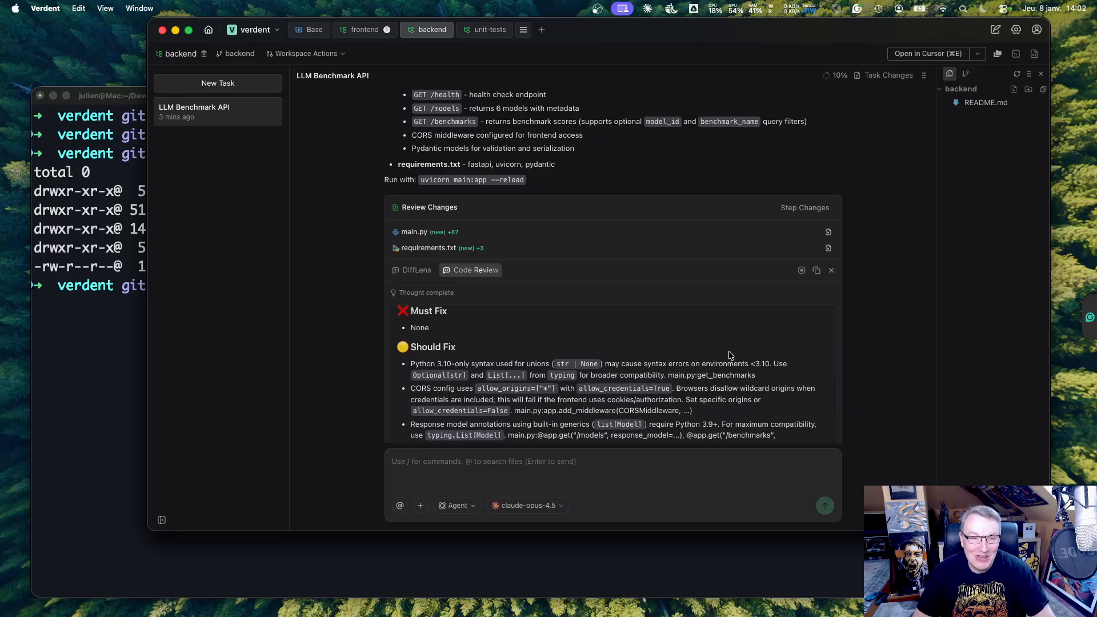
pyautogui.scroll(-3)
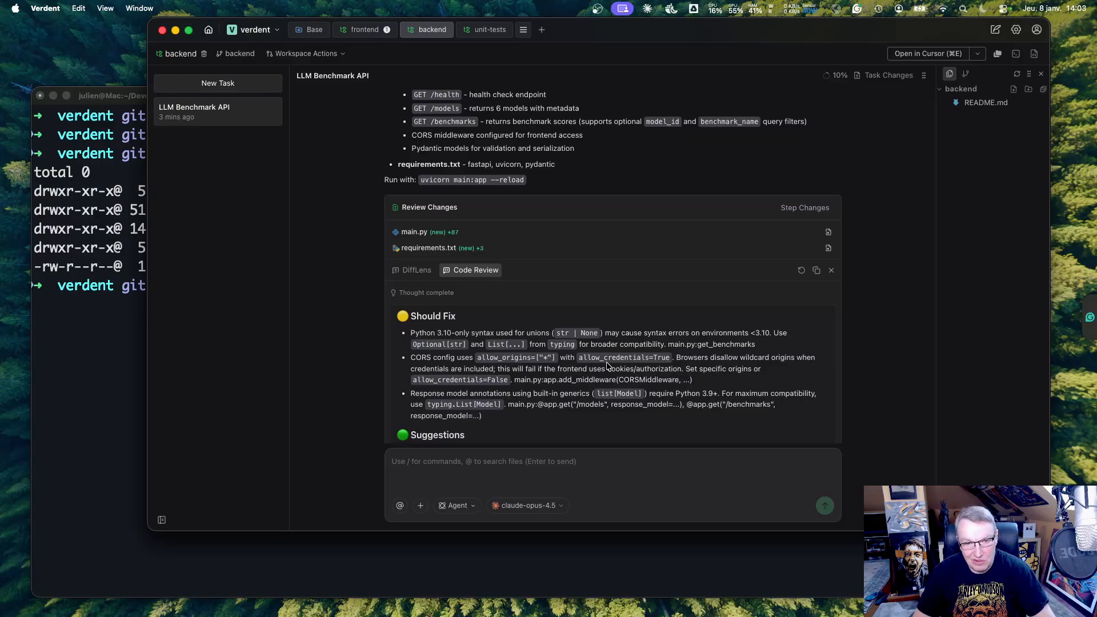
pyautogui.scroll(-3)
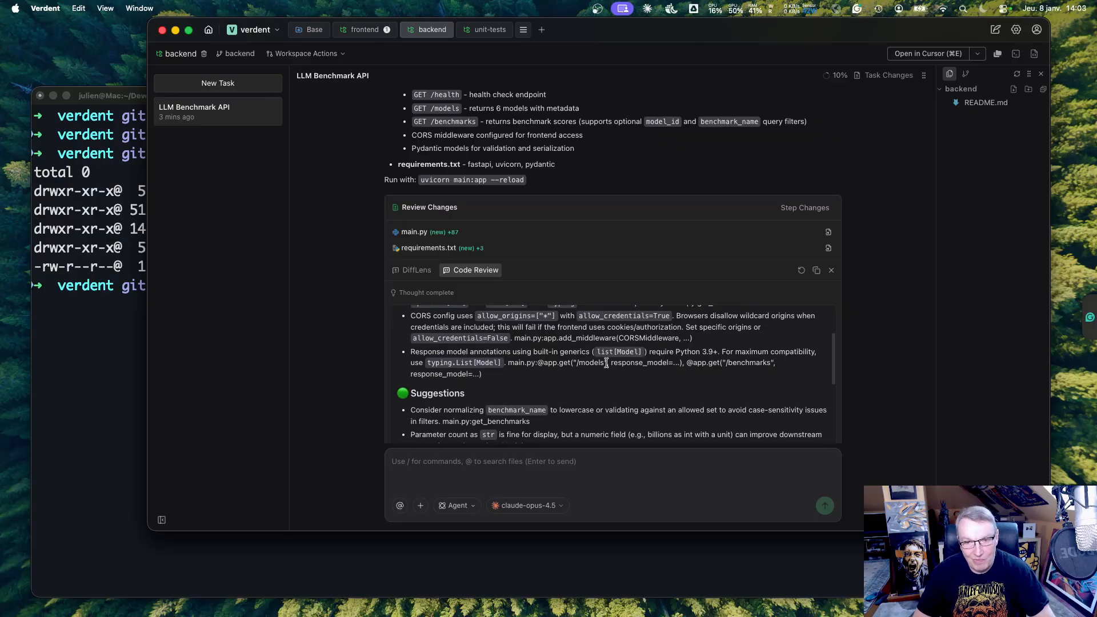
pyautogui.scroll(-3)
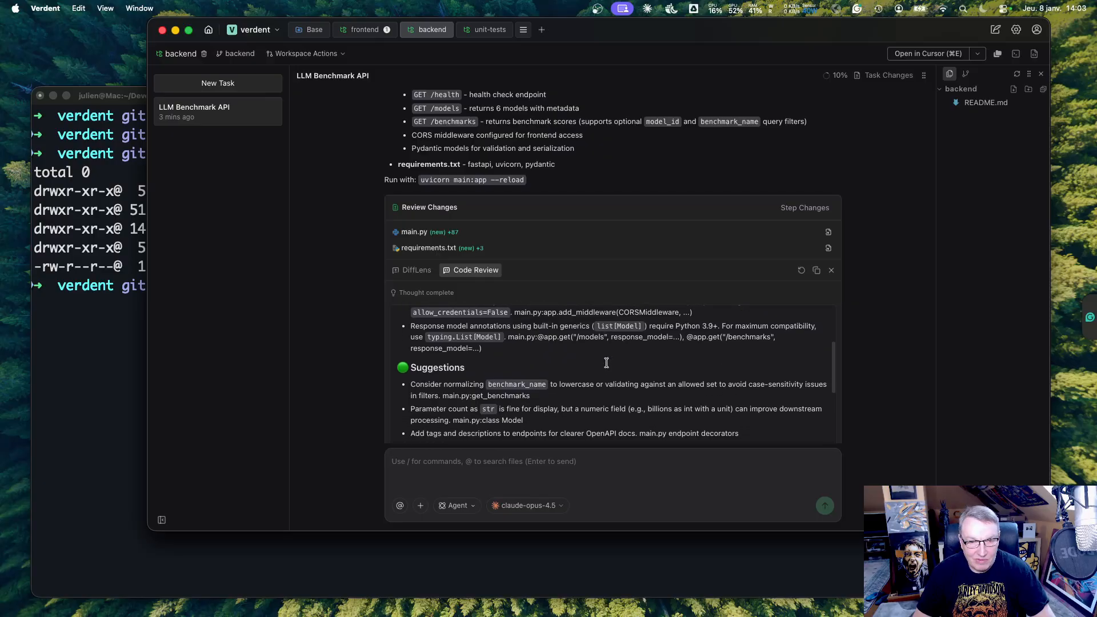
pyautogui.scroll(-3)
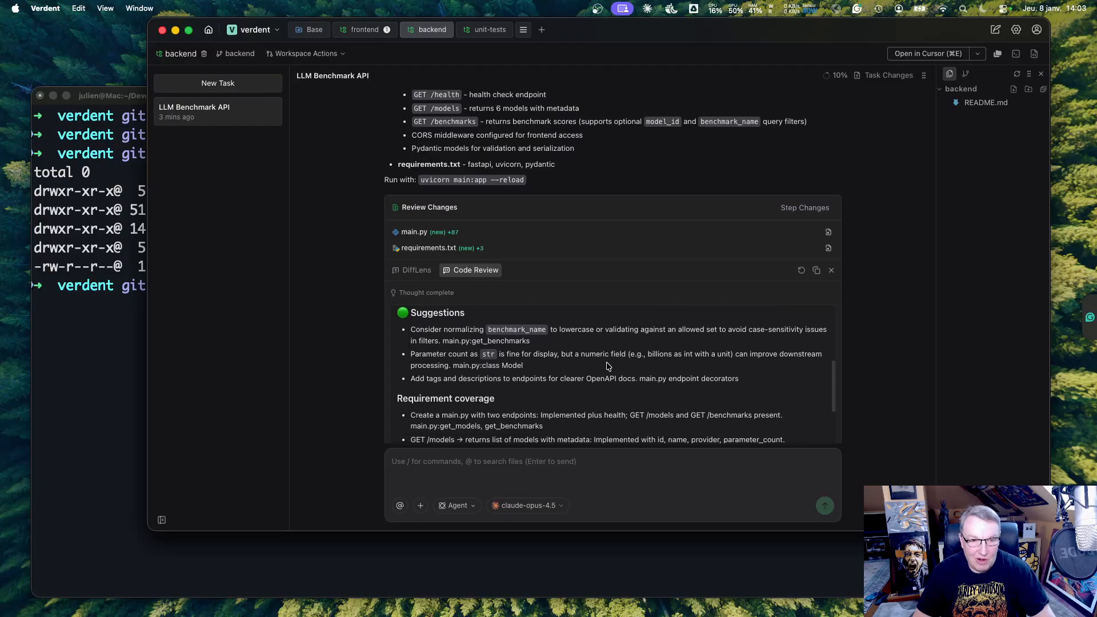
pyautogui.scroll(-3)
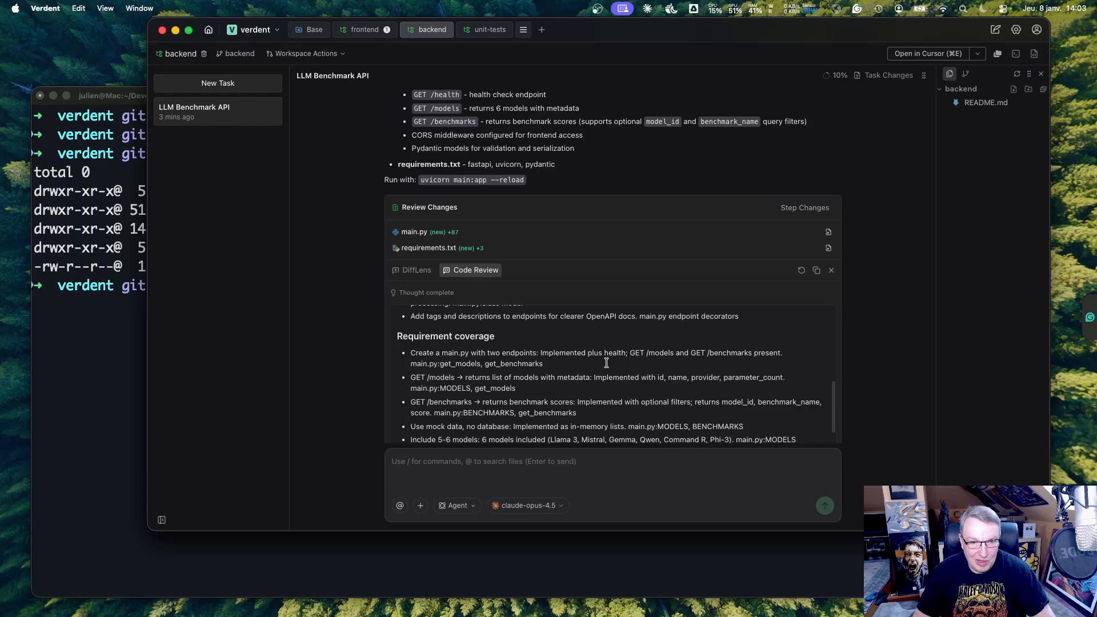
pyautogui.scroll(-3)
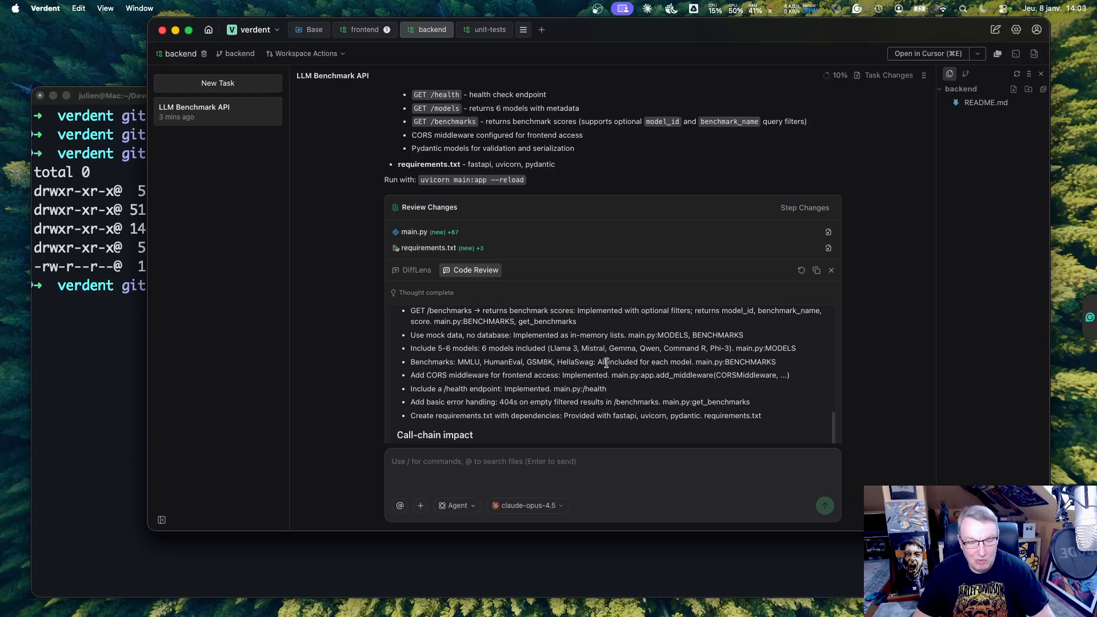
pyautogui.scroll(-3)
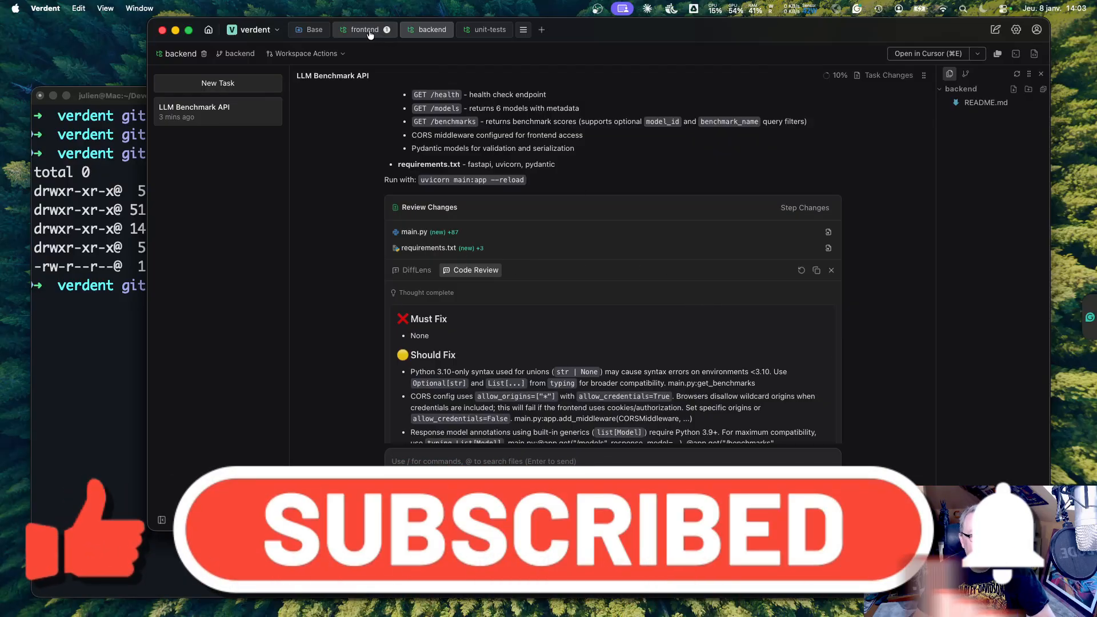
# Step: Review the frontend dashboard task's created file list, then move to the unit-tests workspace
pyautogui.click(363, 30)
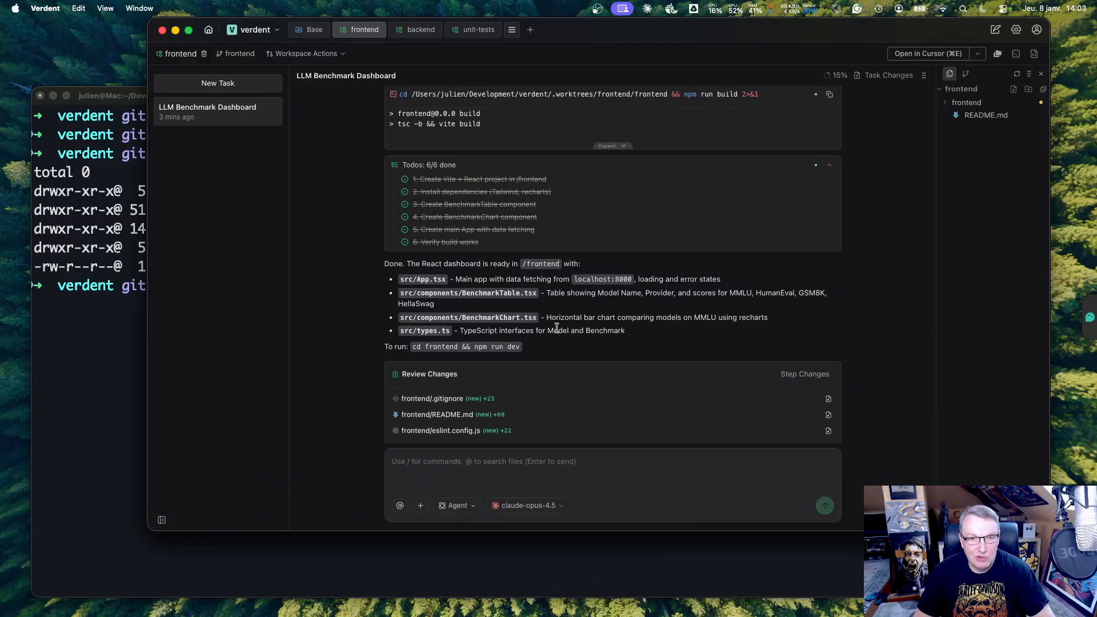
pyautogui.scroll(-3)
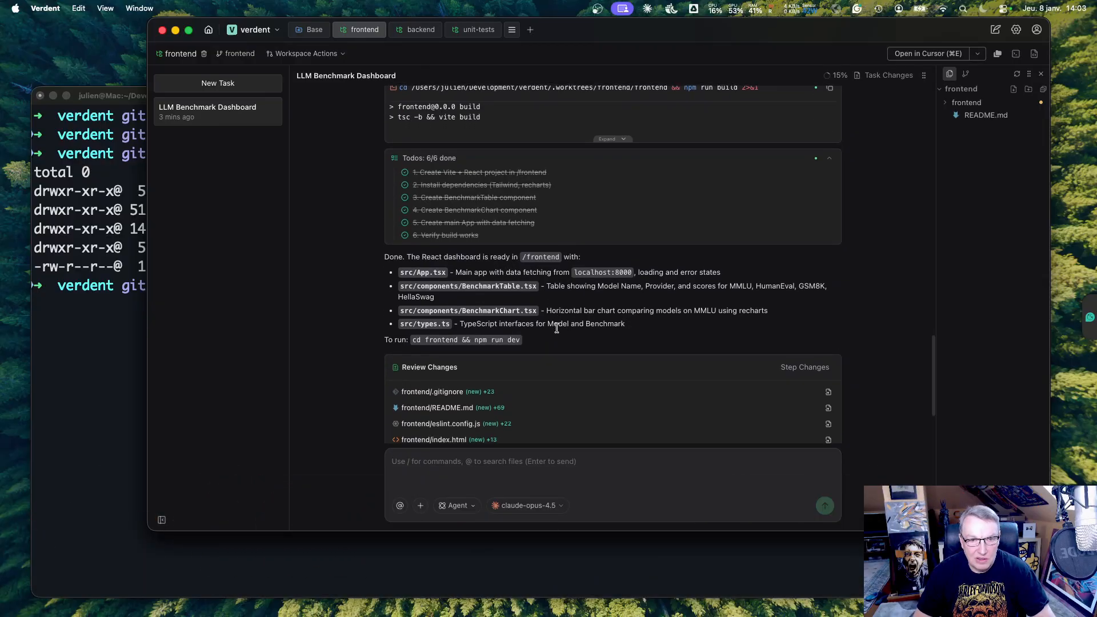
pyautogui.scroll(-3)
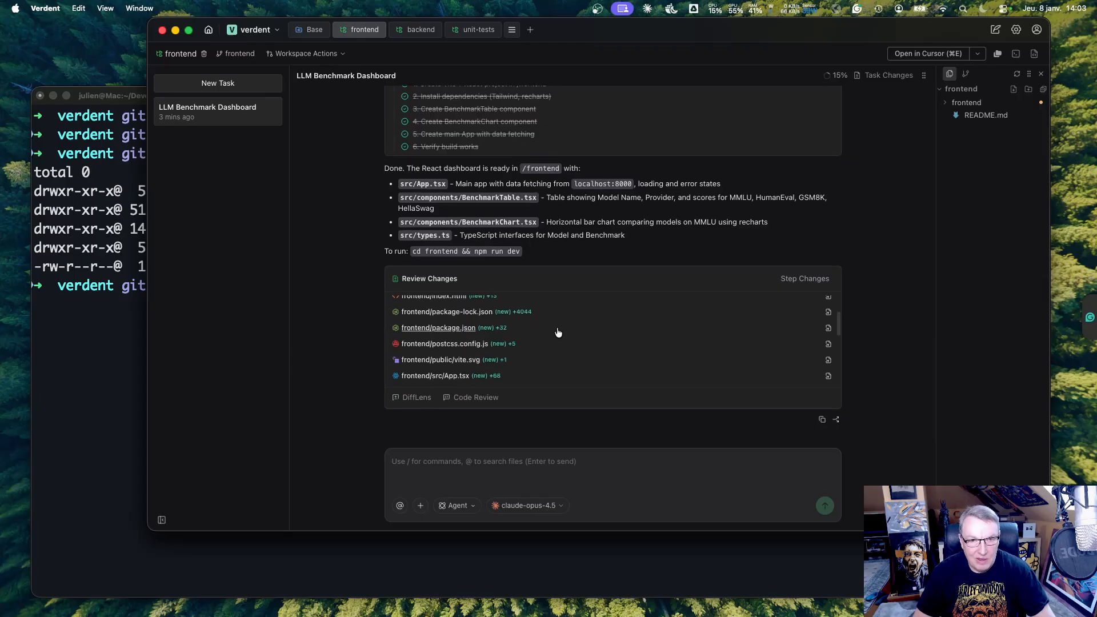
pyautogui.scroll(-3)
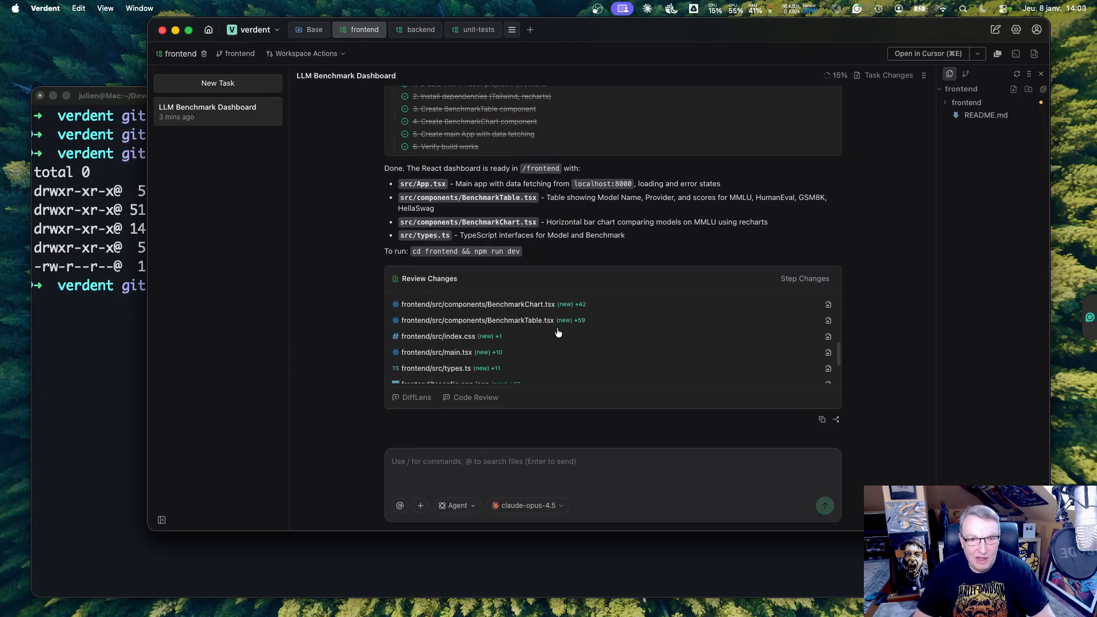
pyautogui.scroll(-3)
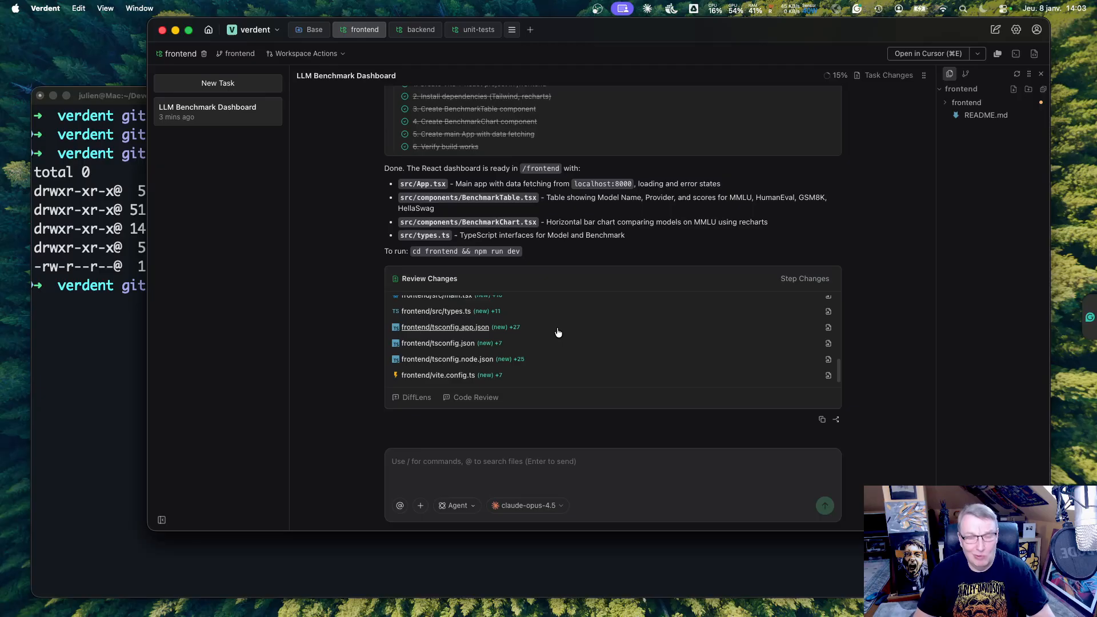
pyautogui.scroll(3)
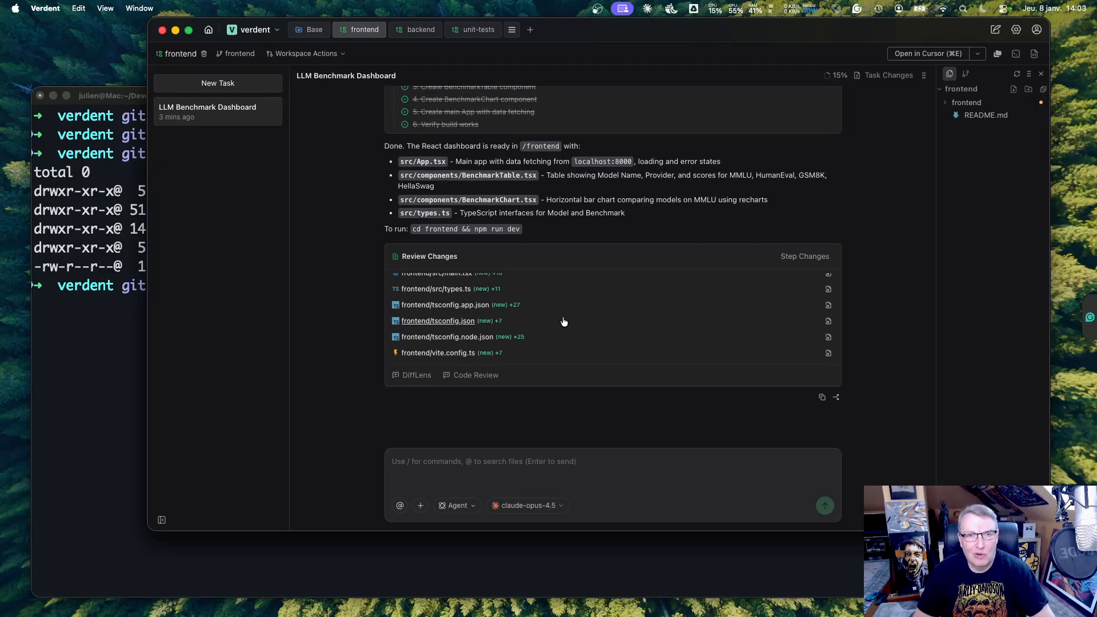
pyautogui.click(477, 29)
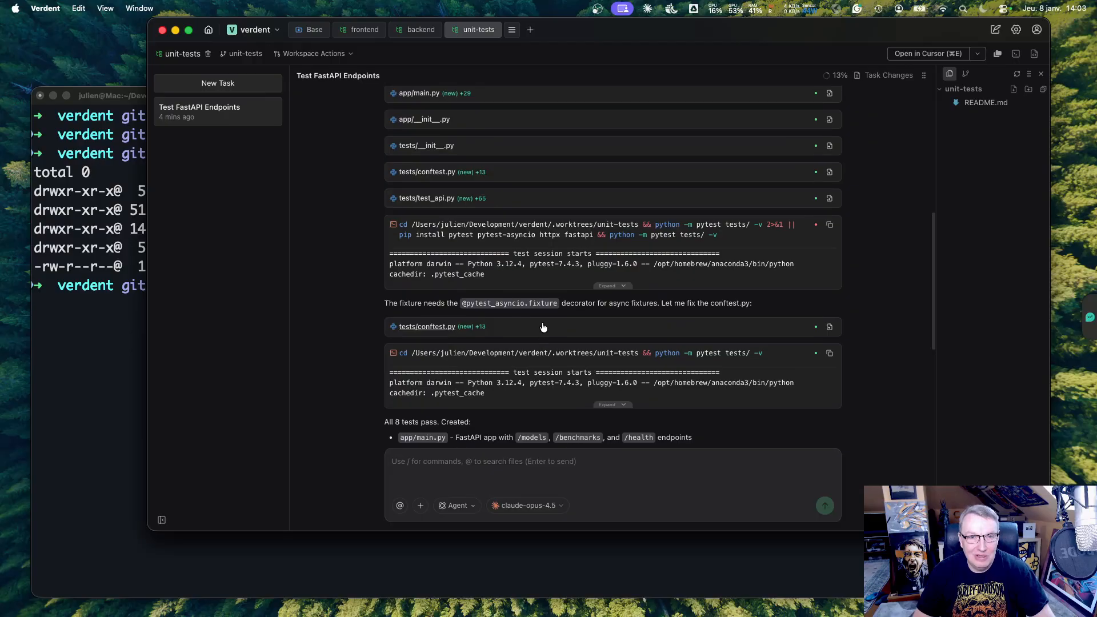
pyautogui.scroll(-3)
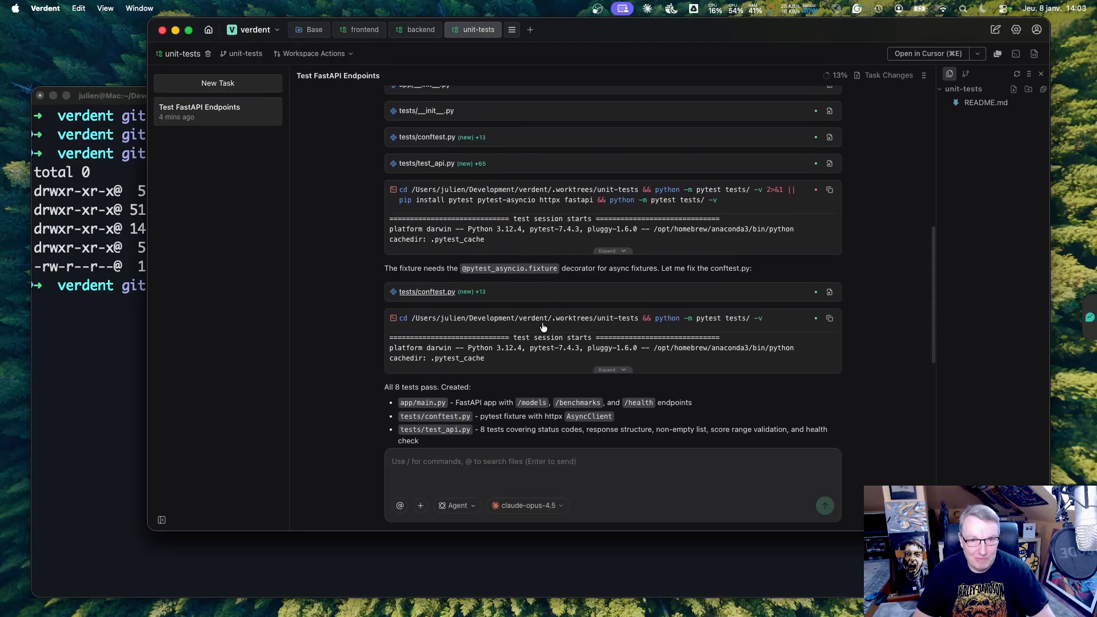
pyautogui.scroll(-3)
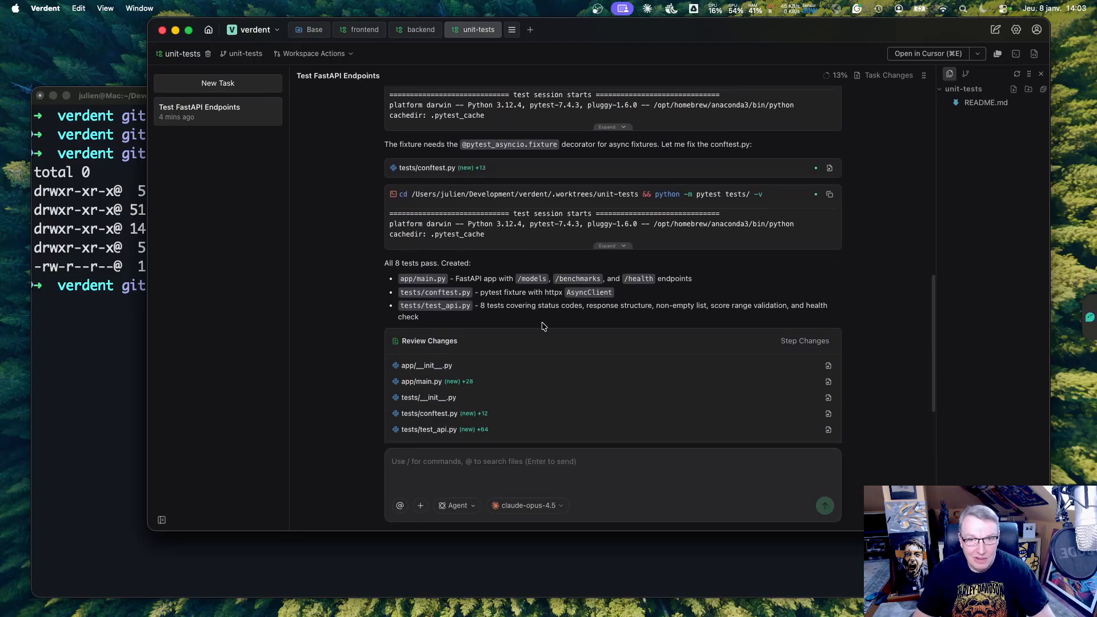
pyautogui.scroll(-3)
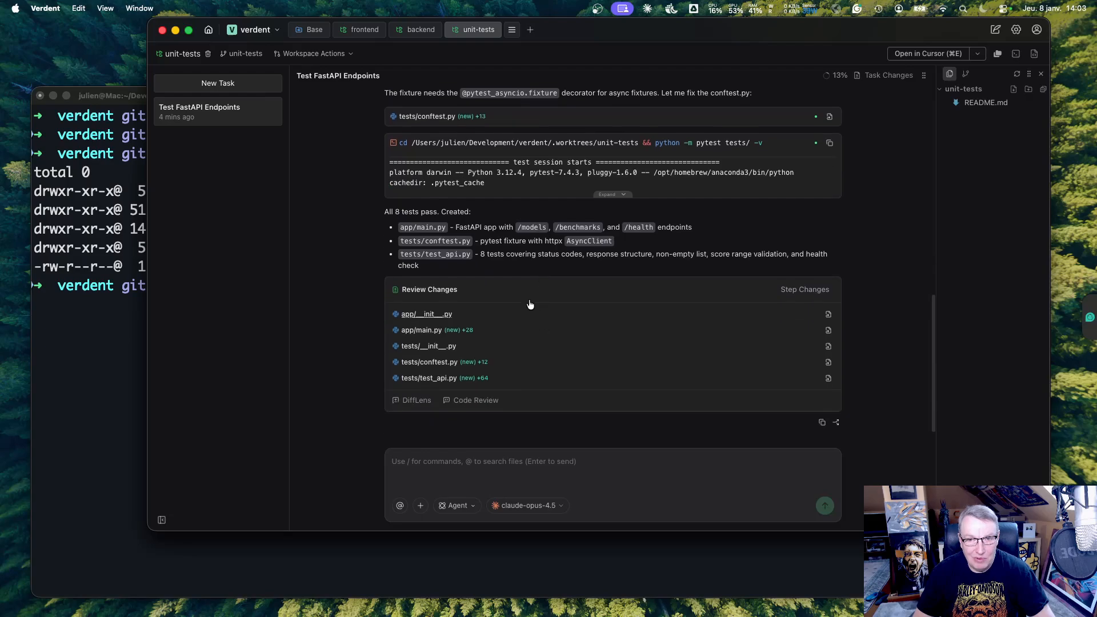
pyautogui.moveTo(547, 268)
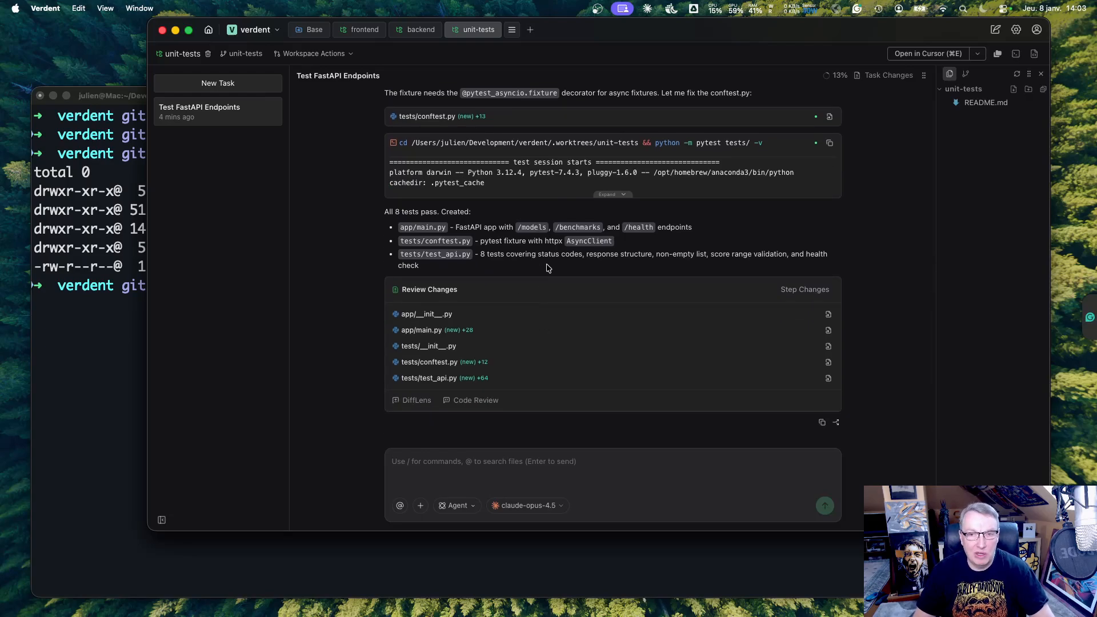
pyautogui.scroll(3)
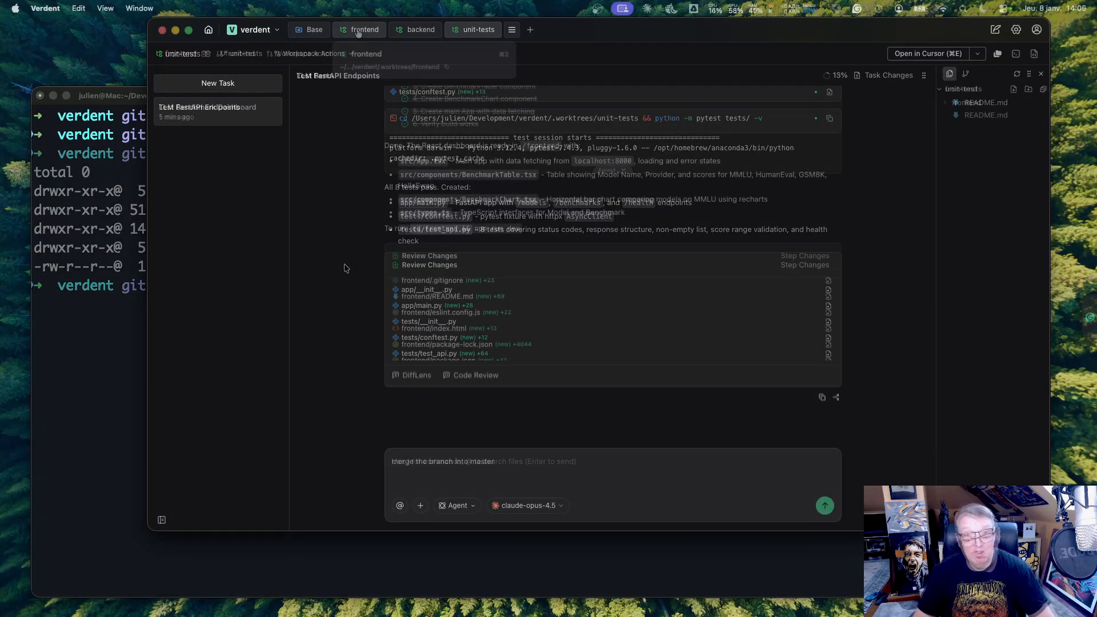
# Step: Bring the frontend workspace with its dashboard summary back to the front
pyautogui.click(359, 29)
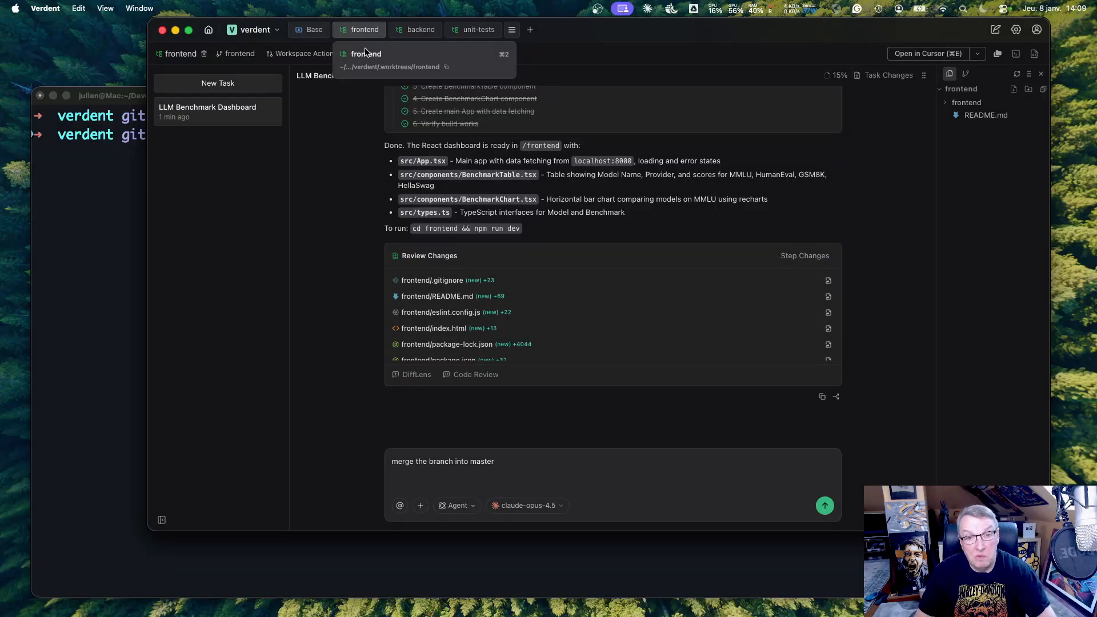
pyautogui.moveTo(356, 243)
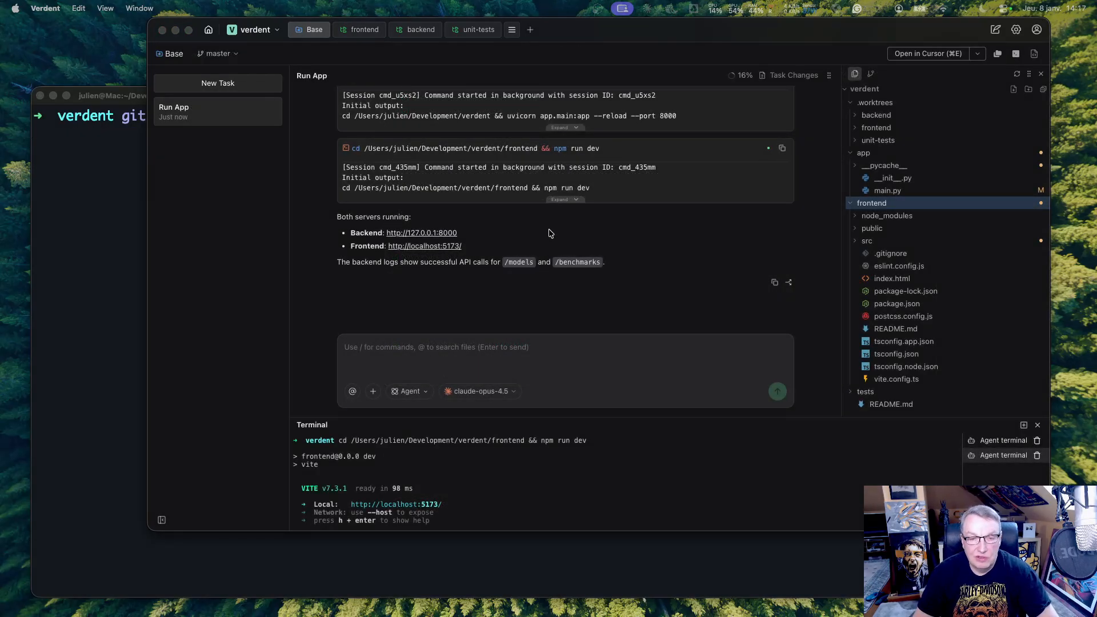
pyautogui.moveTo(413, 241)
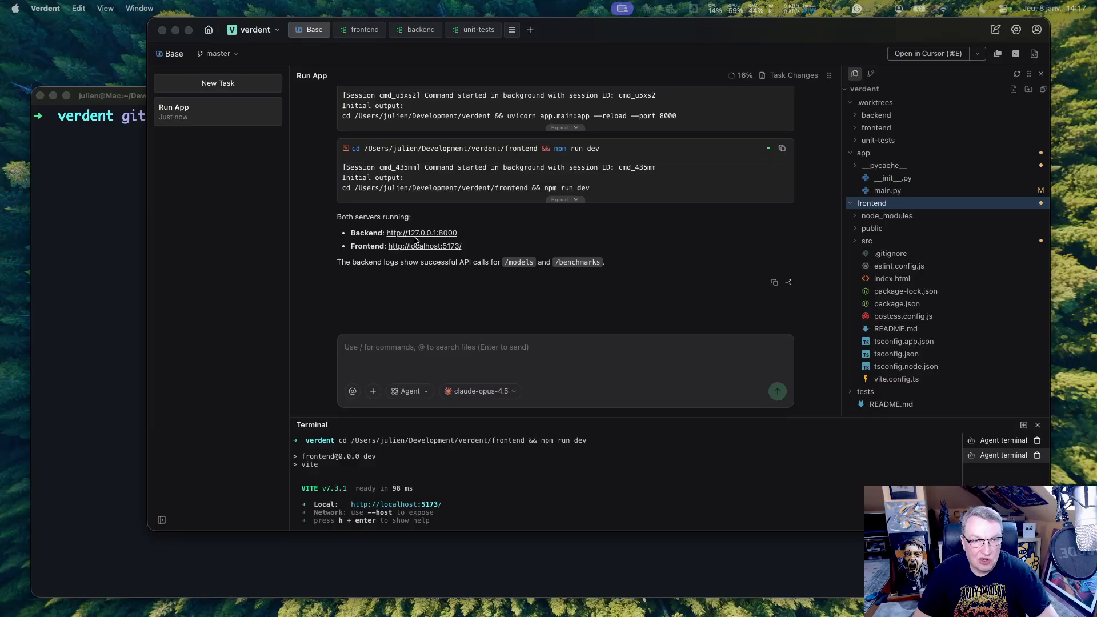
pyautogui.moveTo(465, 241)
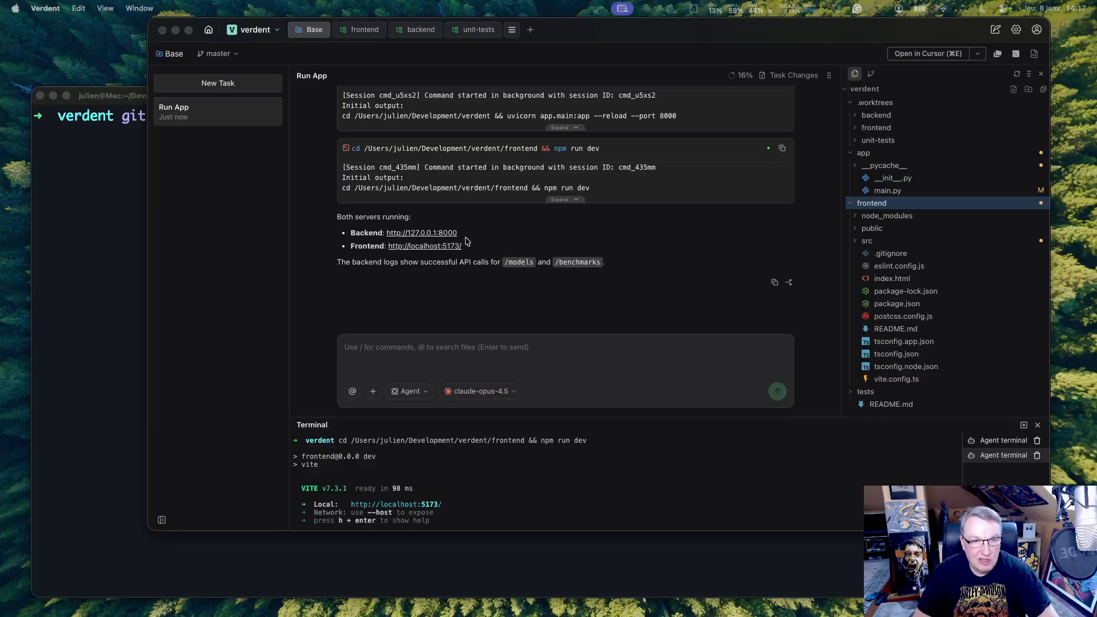
pyautogui.moveTo(481, 358)
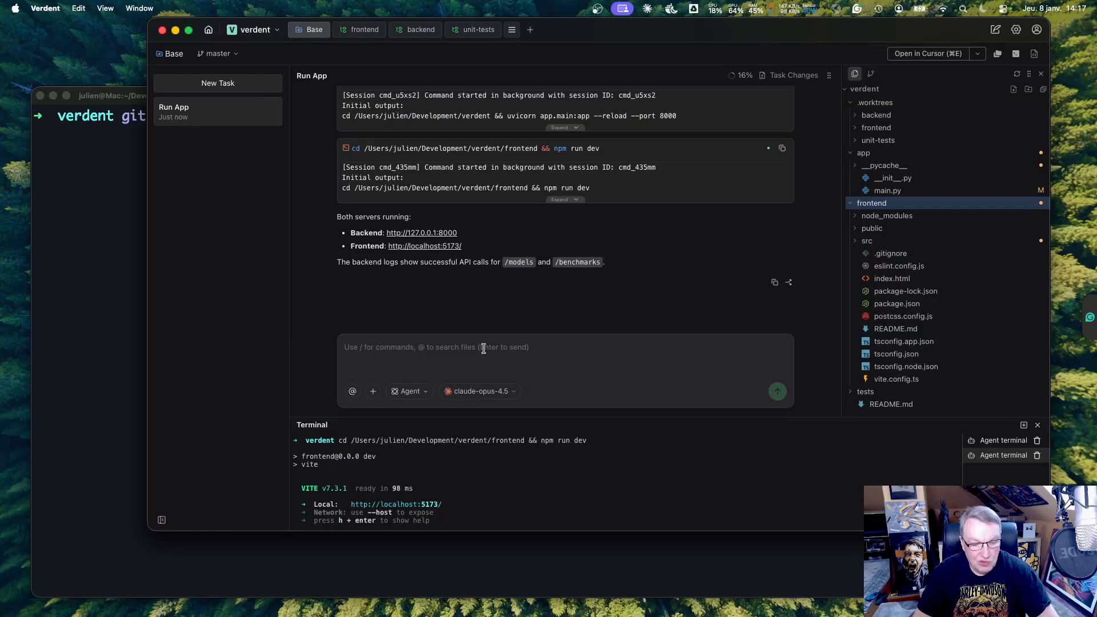
pyautogui.write('ru')
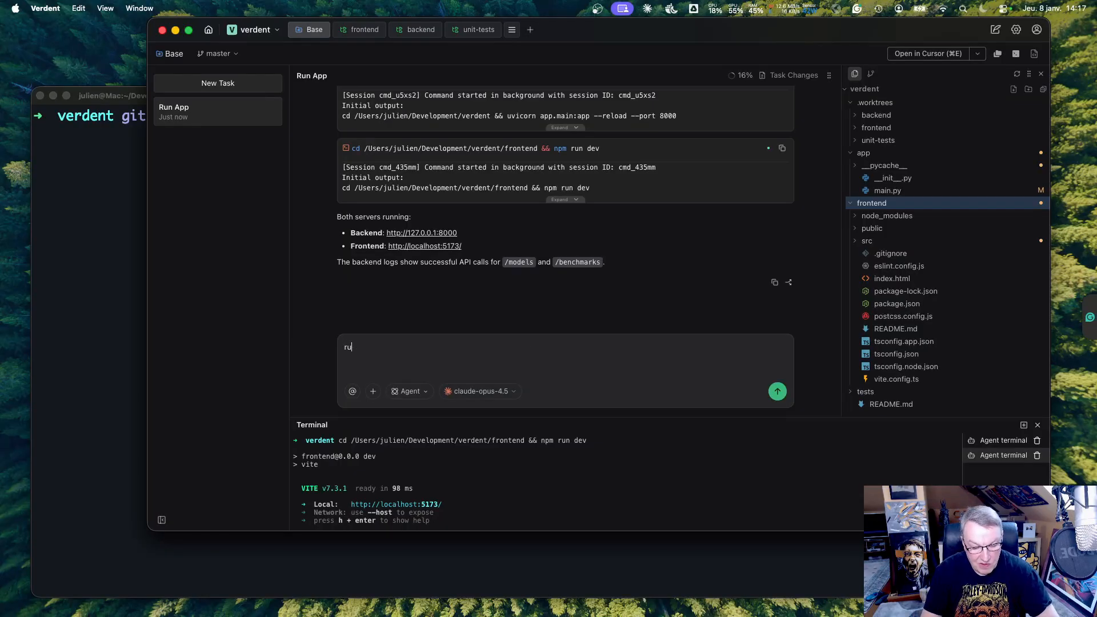
# Step: Send 'run simple checks' and read results: endpoints, frontend, lint pass; one pytest failure
pyautogui.write('n simple')
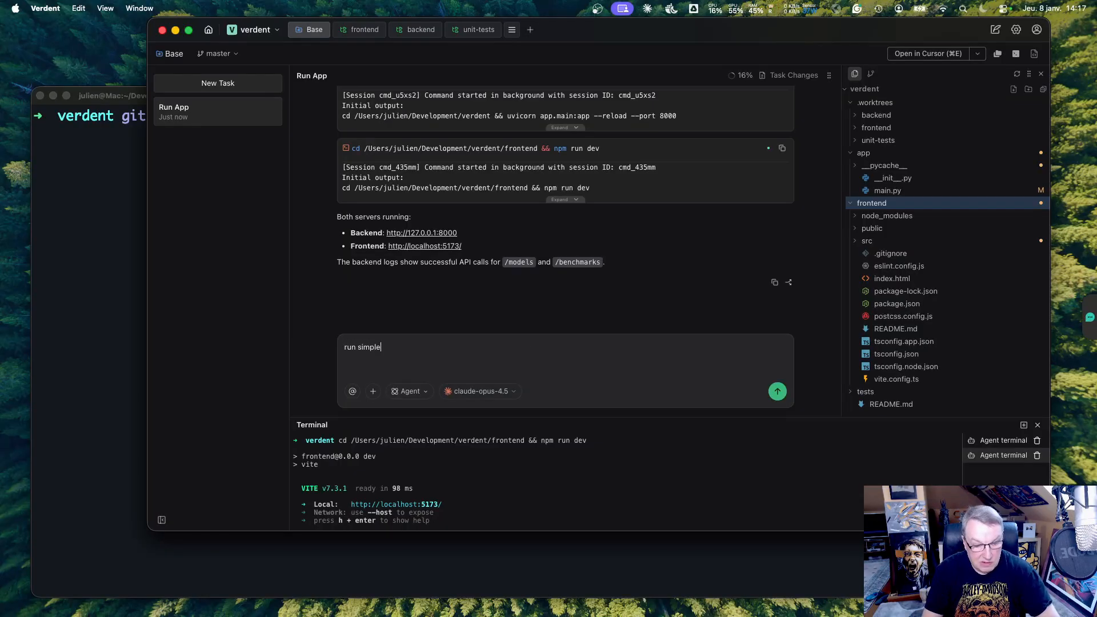
pyautogui.write('checks')
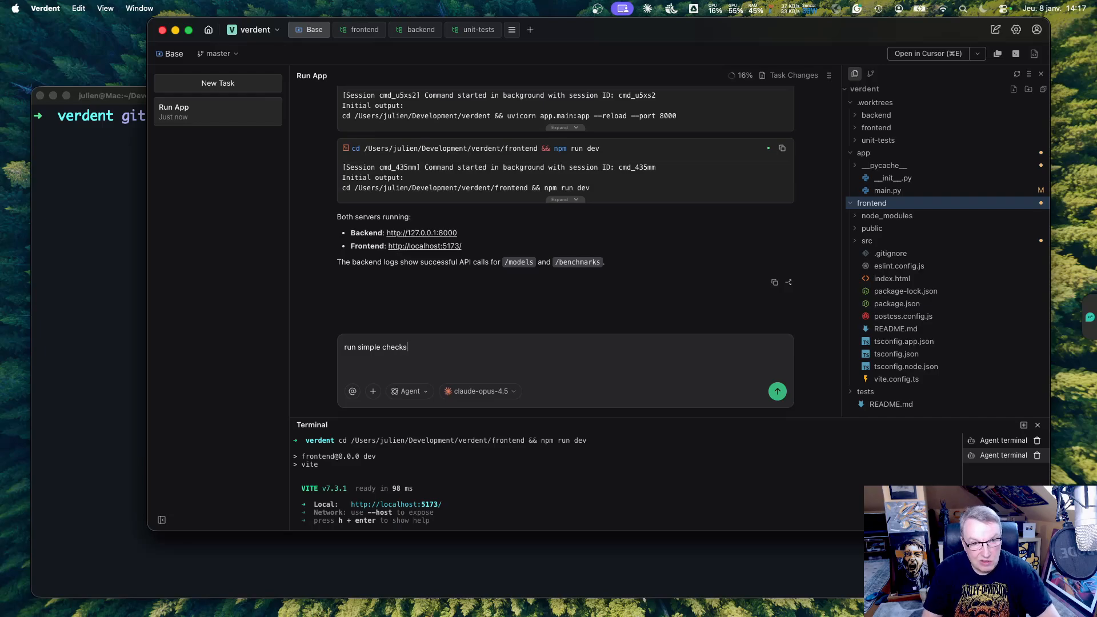
pyautogui.click(777, 391)
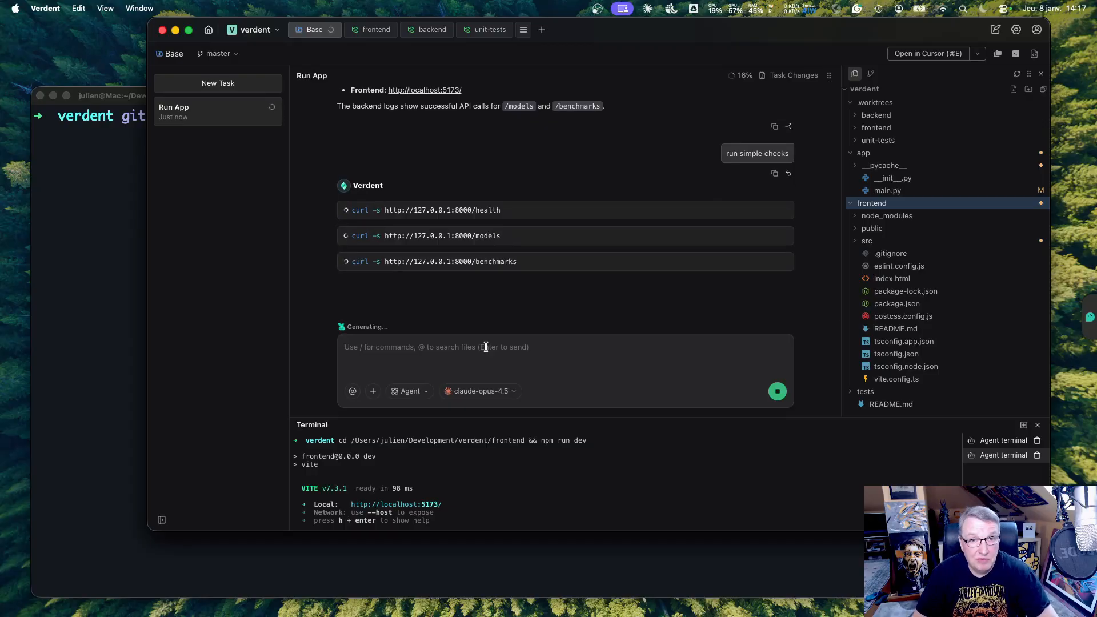
pyautogui.scroll(3)
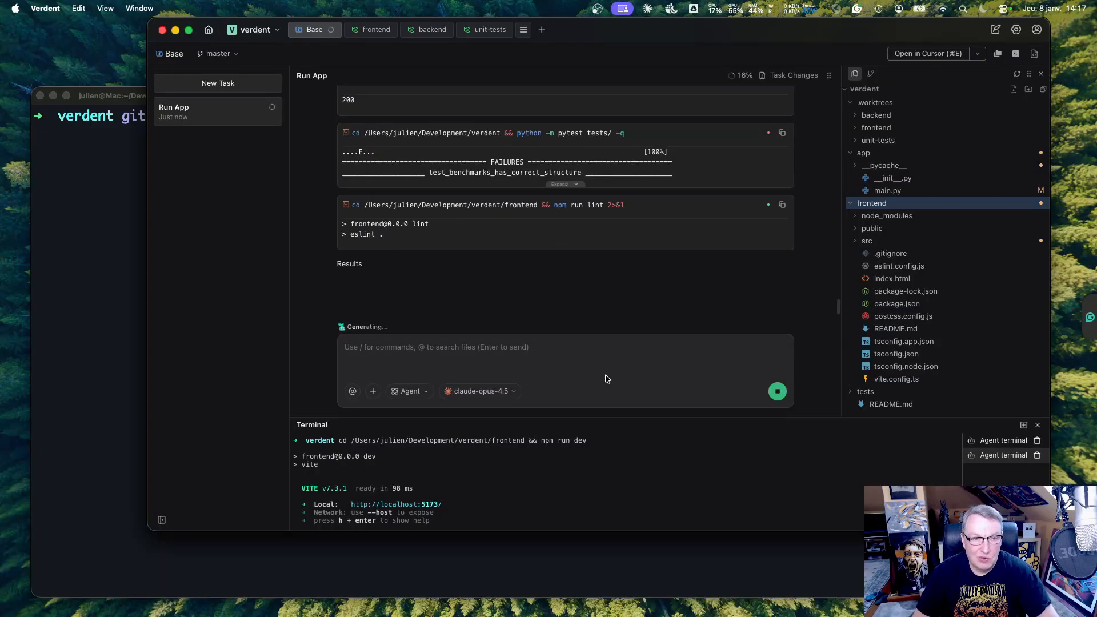
pyautogui.scroll(3)
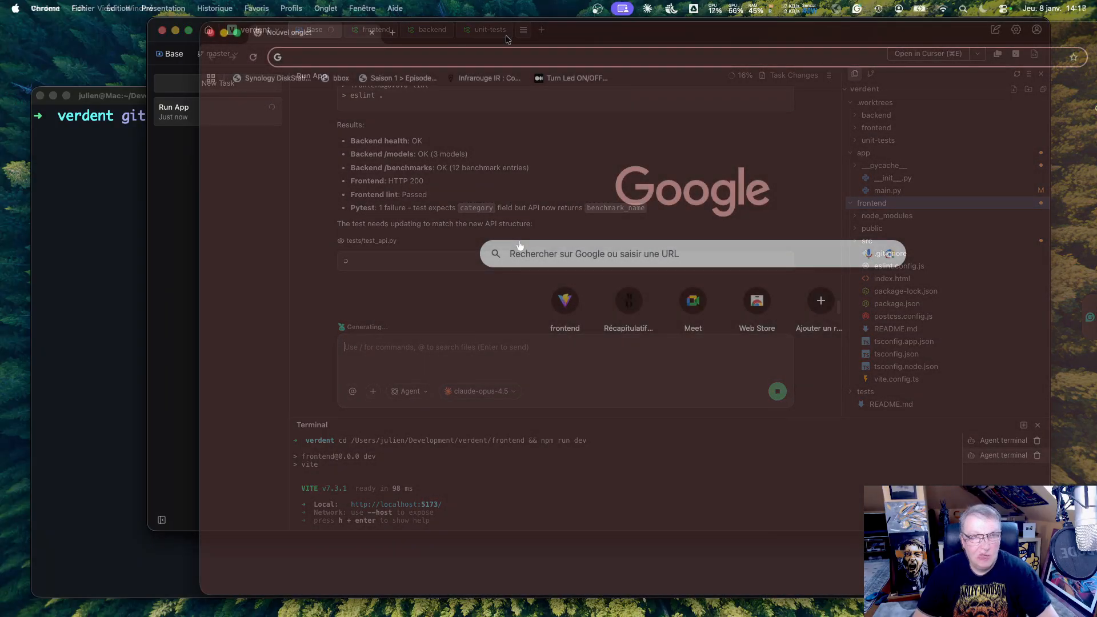
pyautogui.write('http://localhost:5173/')
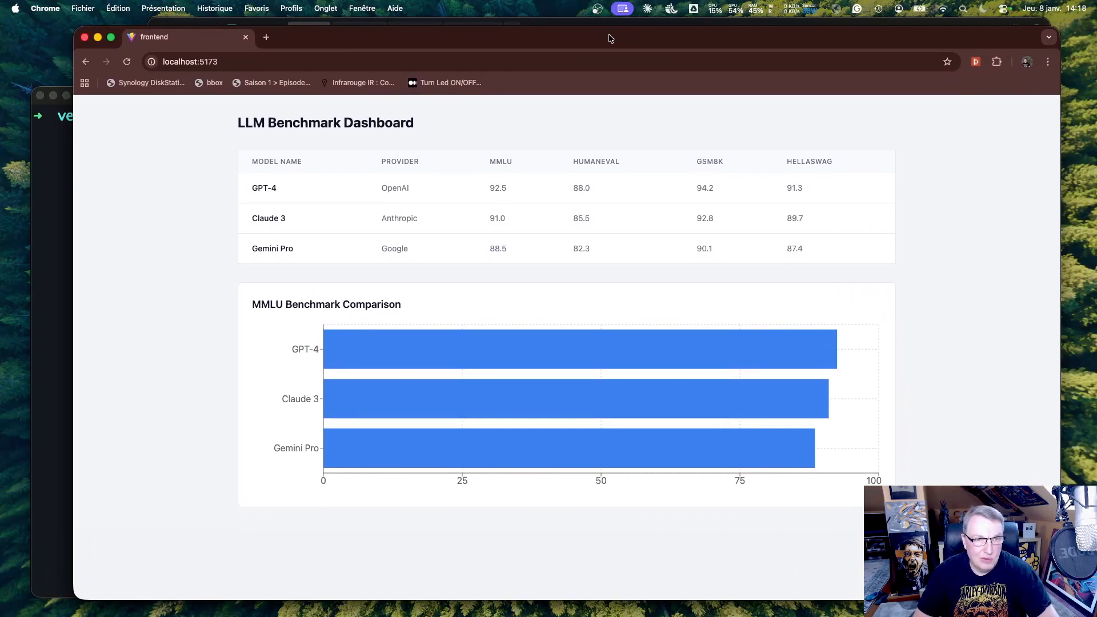
pyautogui.moveTo(624, 243)
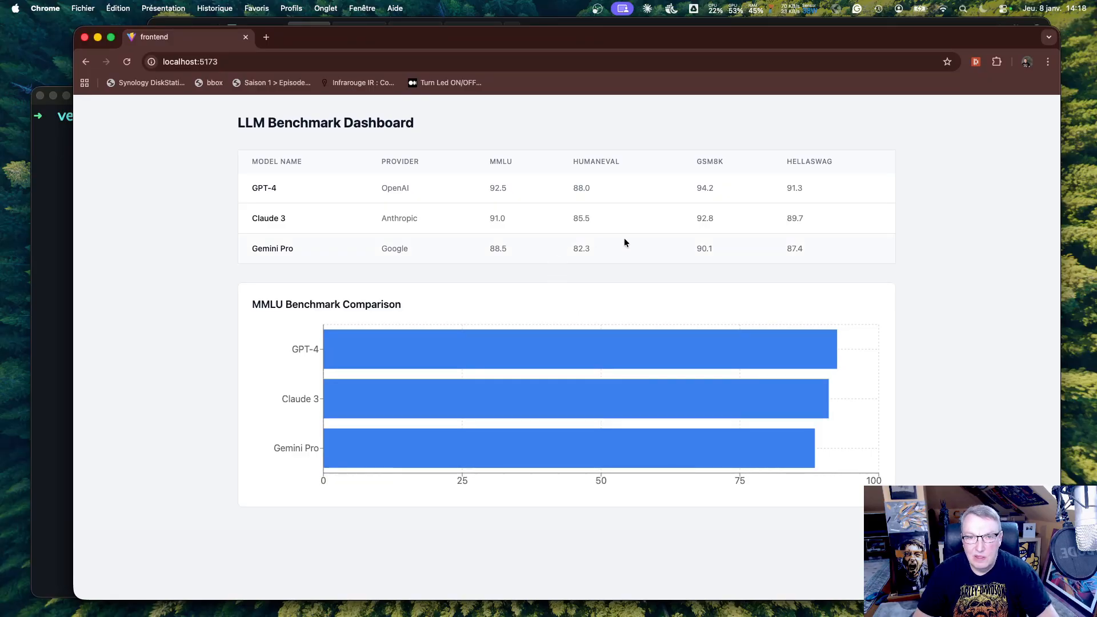
pyautogui.moveTo(695, 377)
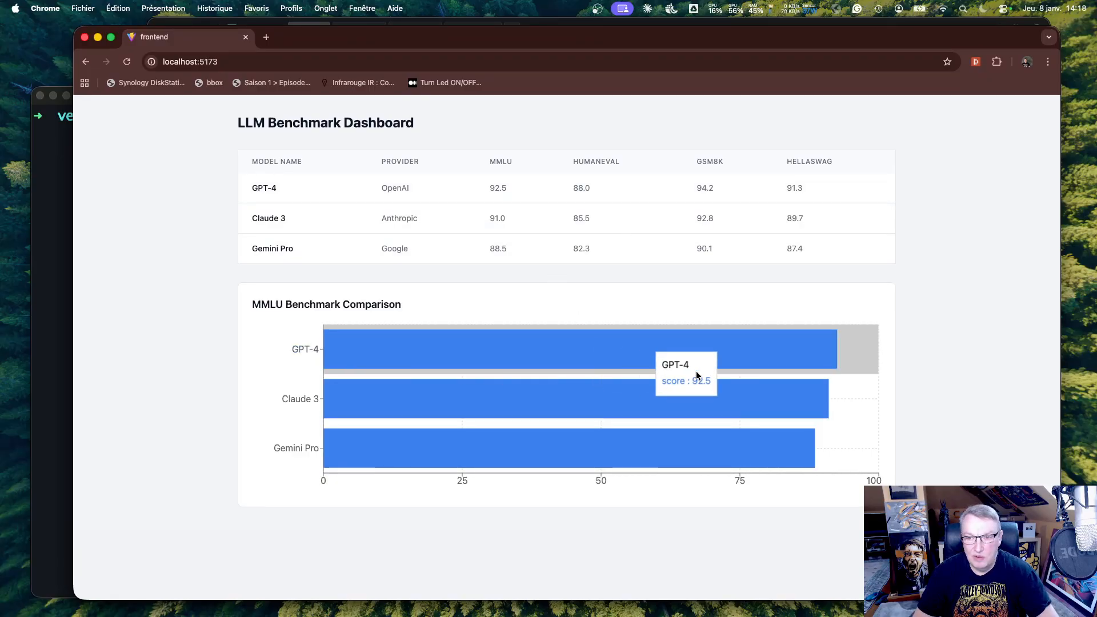
pyautogui.moveTo(707, 262)
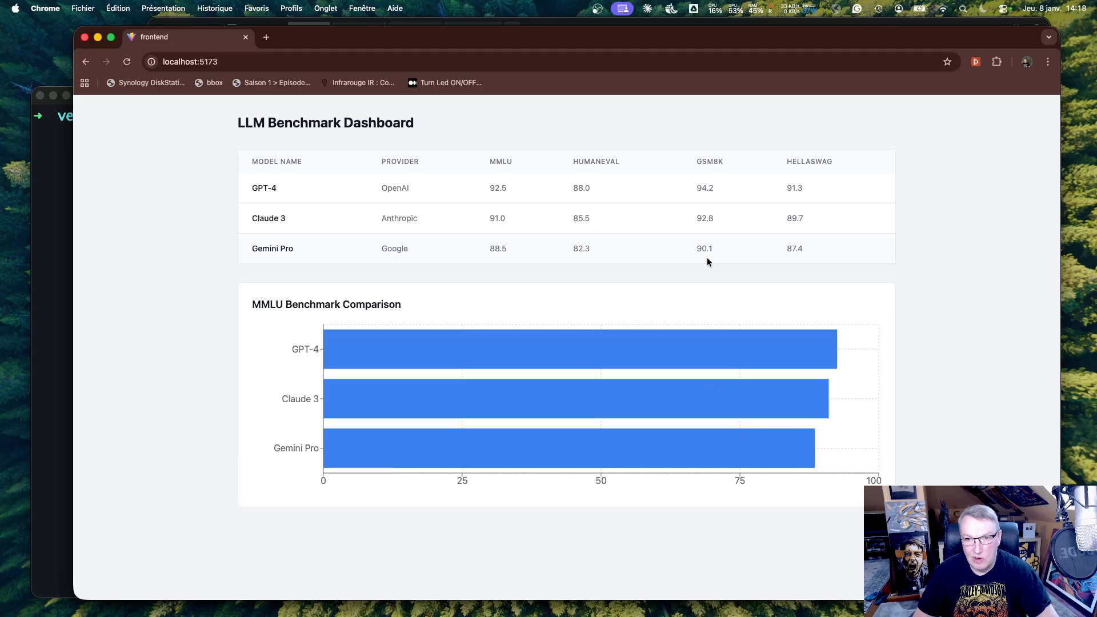
pyautogui.moveTo(704, 214)
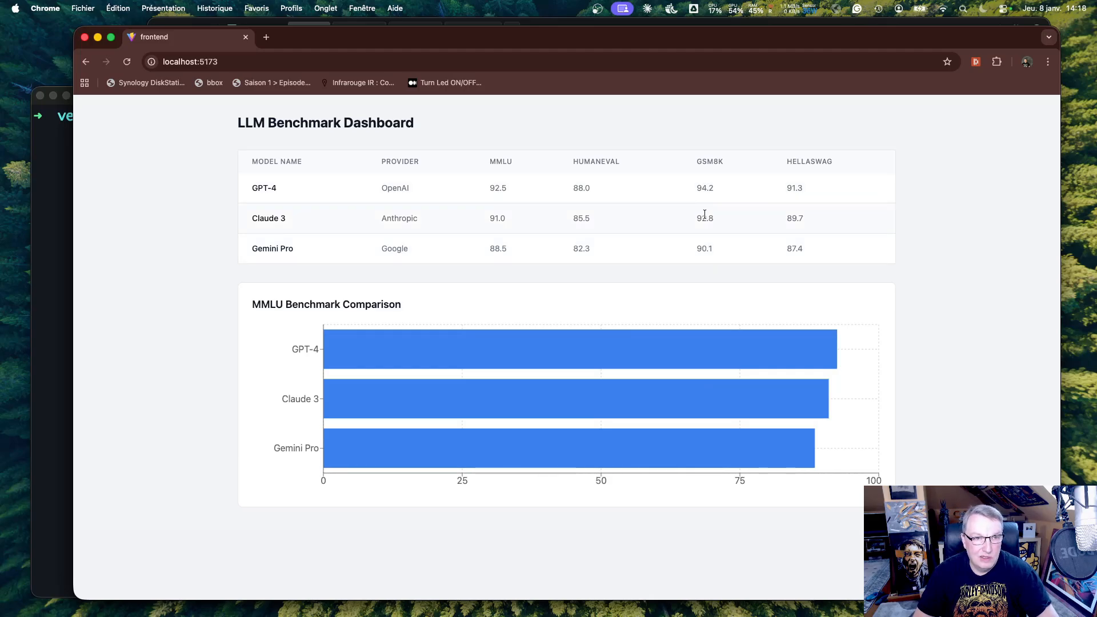
pyautogui.moveTo(676, 518)
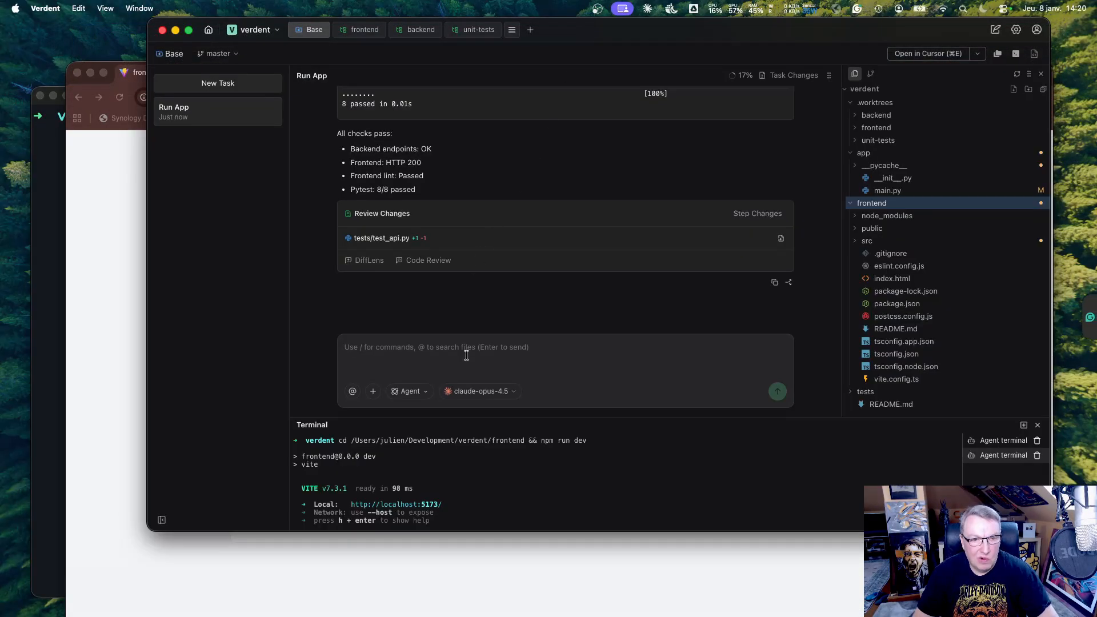
# Step: Type the request 'add a few more models' into the Base prompt box
pyautogui.write('add a few')
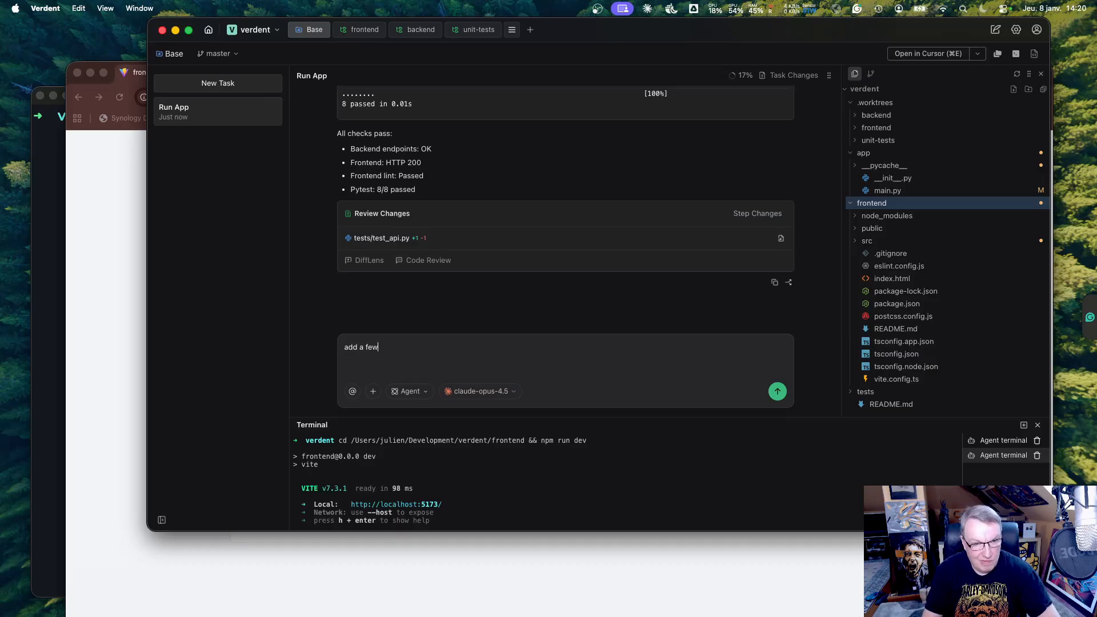
pyautogui.write('more models a')
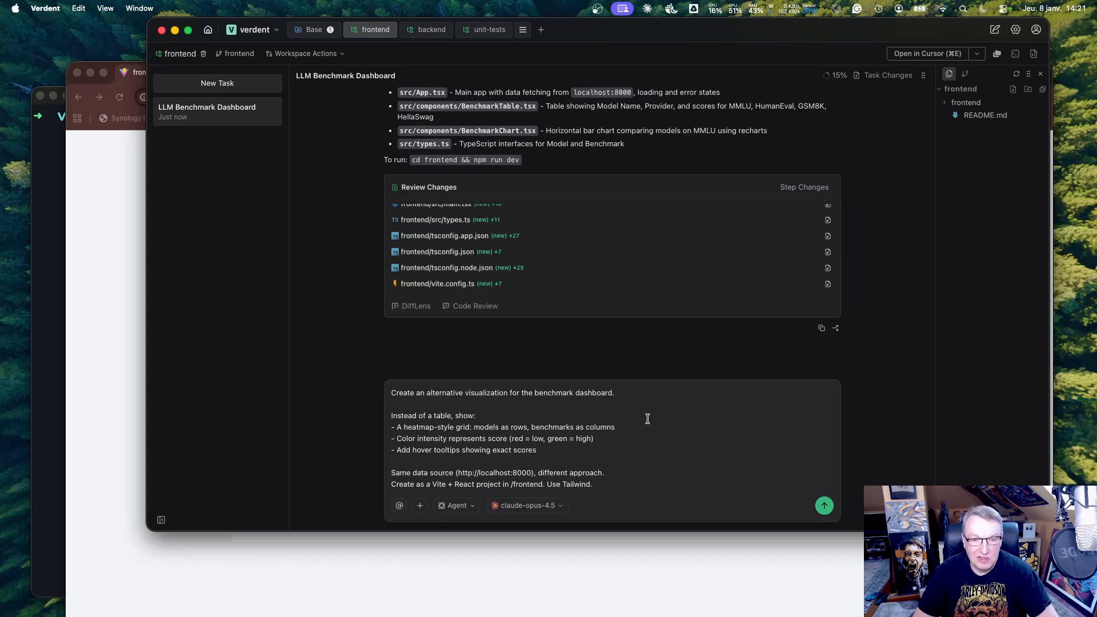
pyautogui.moveTo(470, 421)
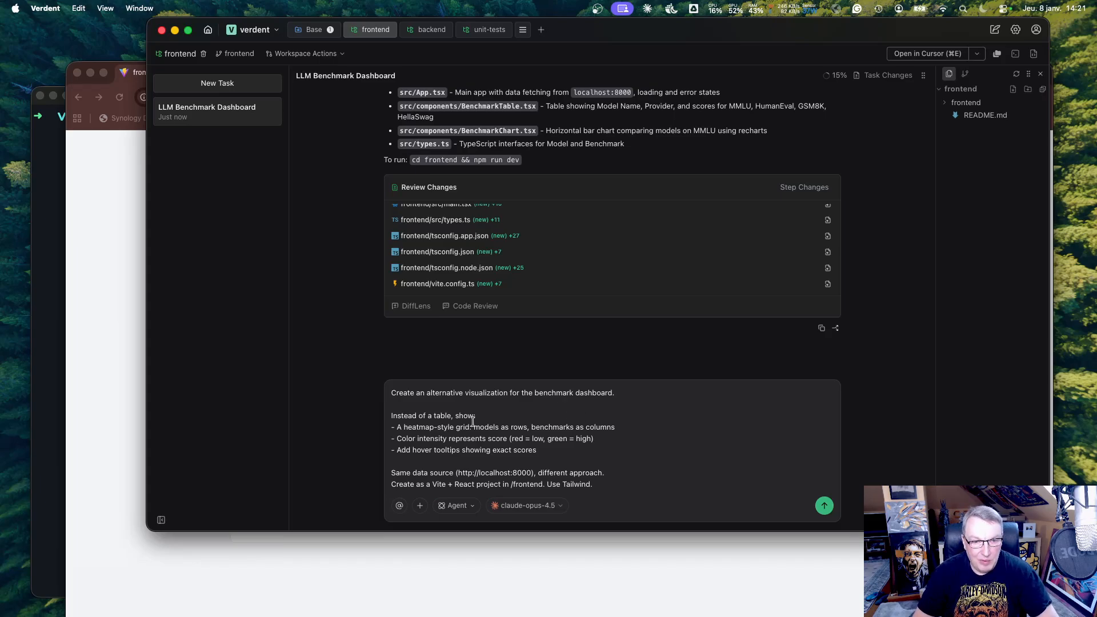
pyautogui.moveTo(593, 440)
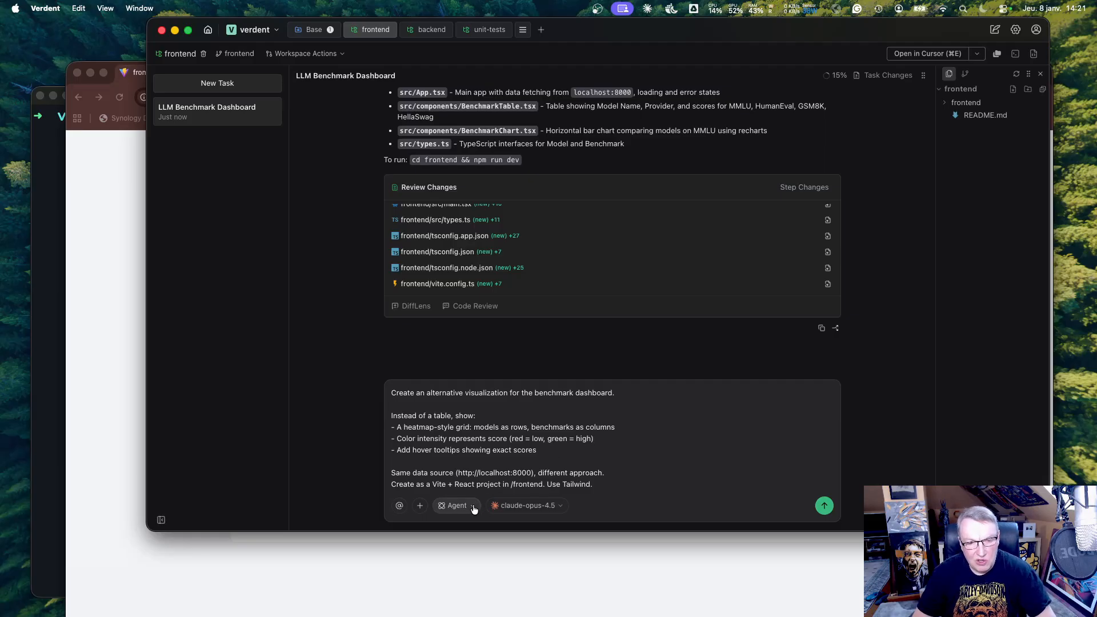
# Step: Switch the agent to Plan mode and send the heatmap visualization request
pyautogui.click(454, 505)
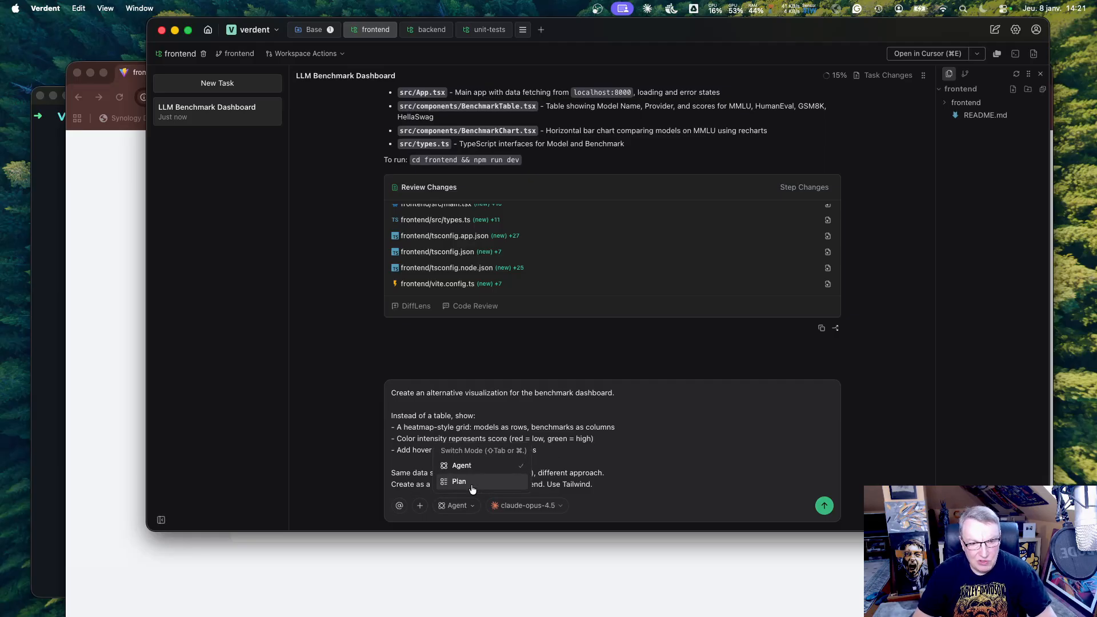
pyautogui.click(458, 481)
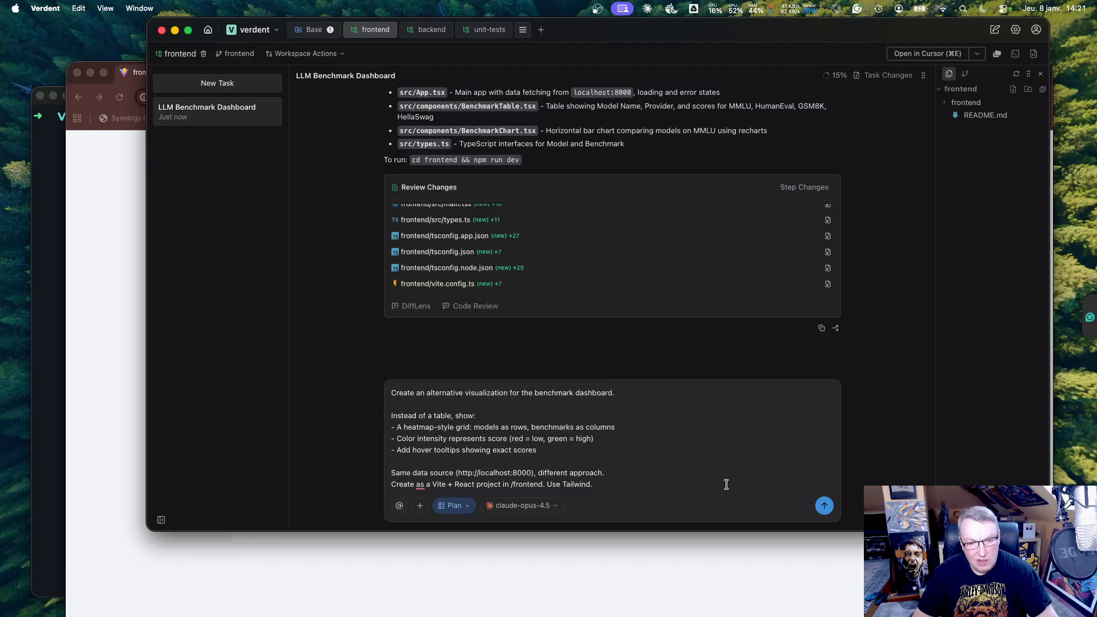
pyautogui.moveTo(736, 486)
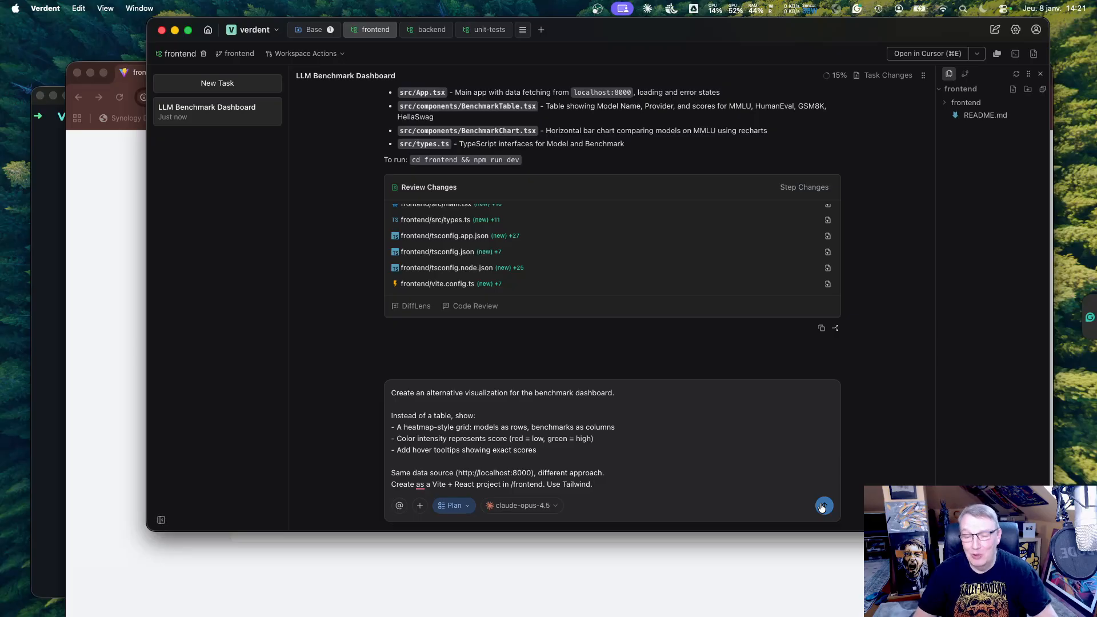
pyautogui.click(823, 505)
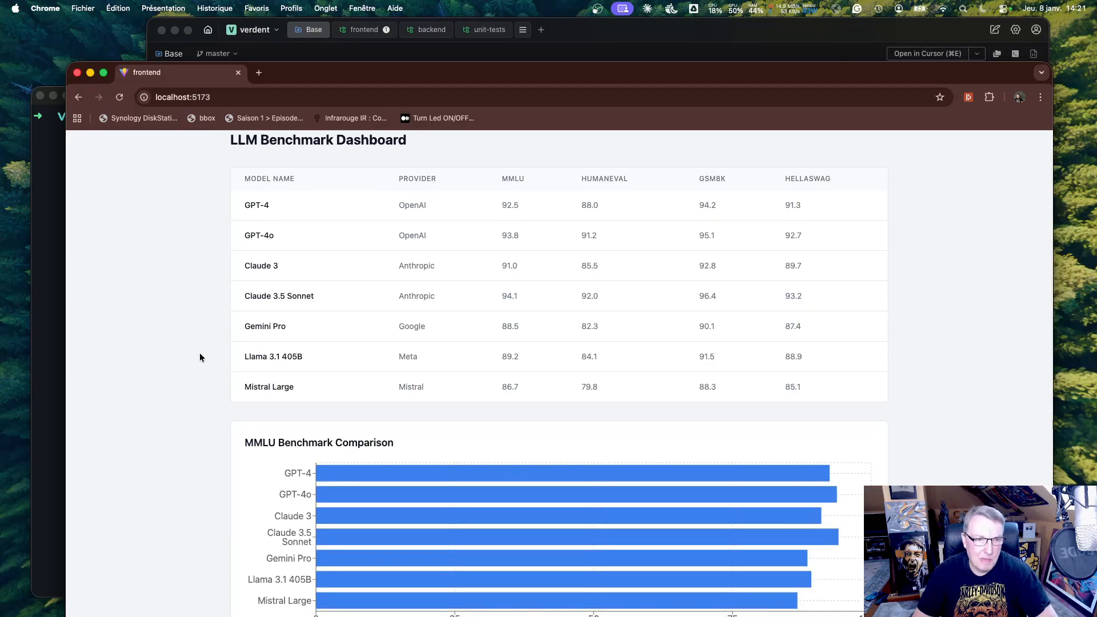
pyautogui.moveTo(635, 397)
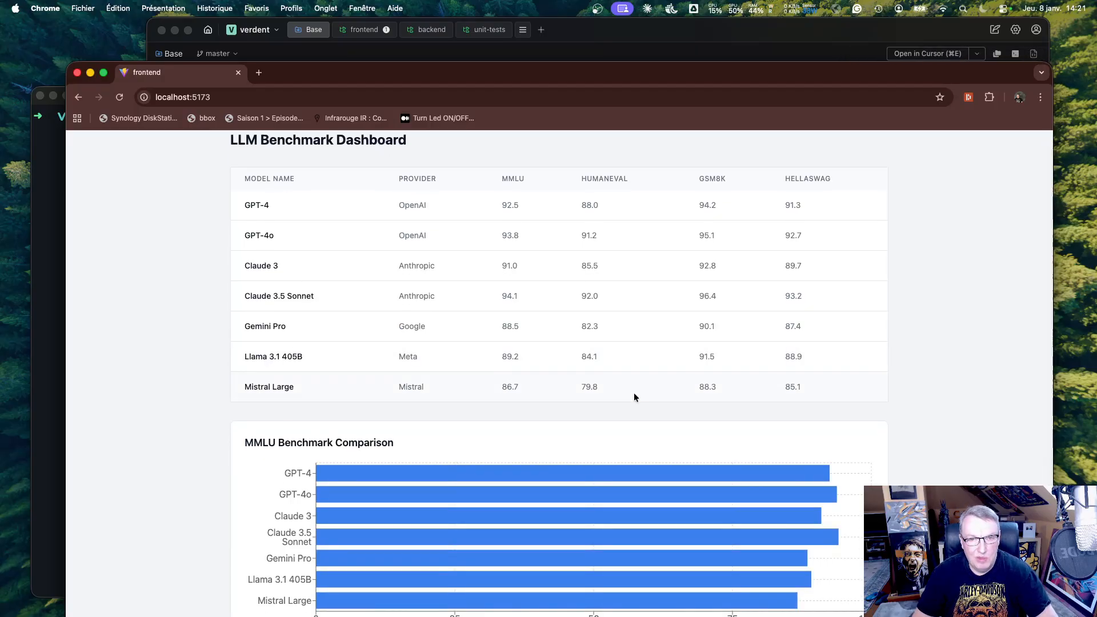
pyautogui.moveTo(632, 315)
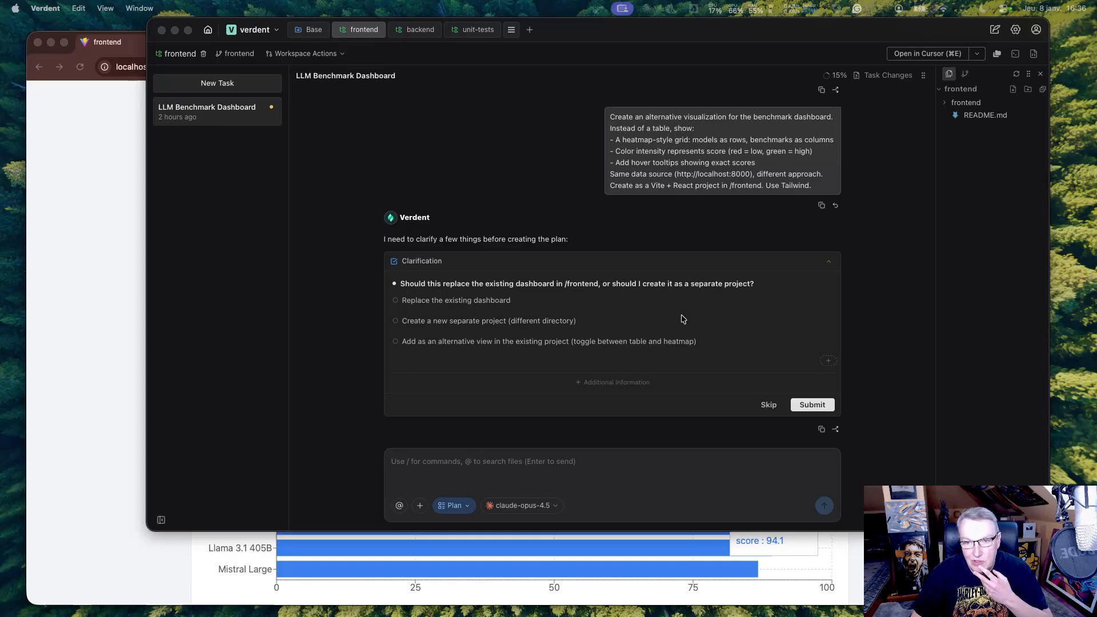
pyautogui.moveTo(694, 320)
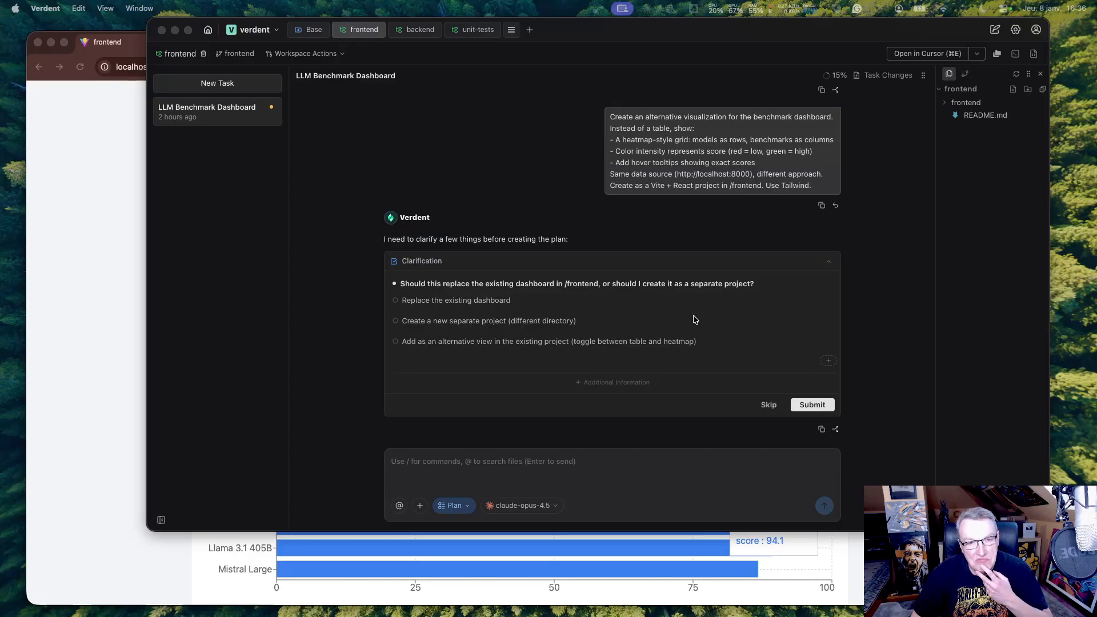
pyautogui.moveTo(552, 365)
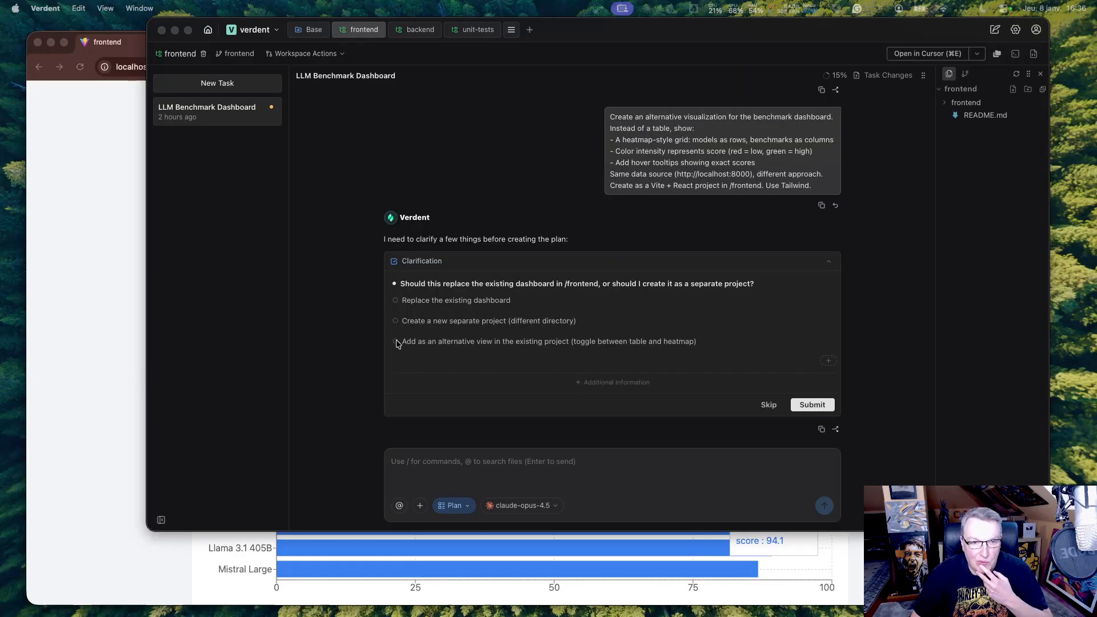
# Step: Answer 'Add as an alternative view', review the two-step heatmap plan, and start Build
pyautogui.click(395, 344)
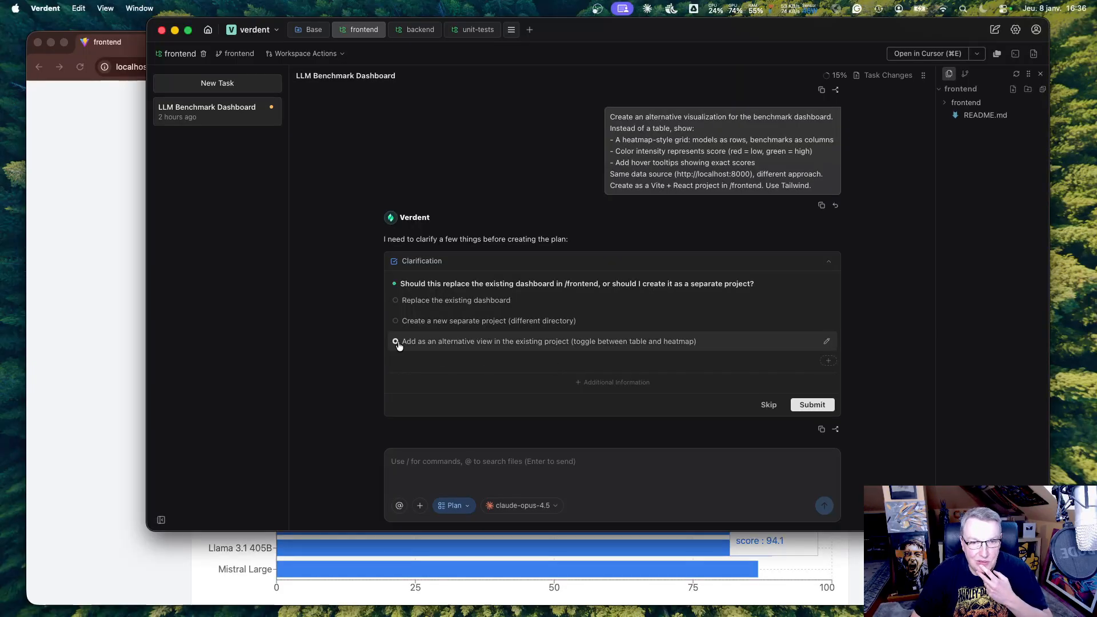
pyautogui.click(810, 405)
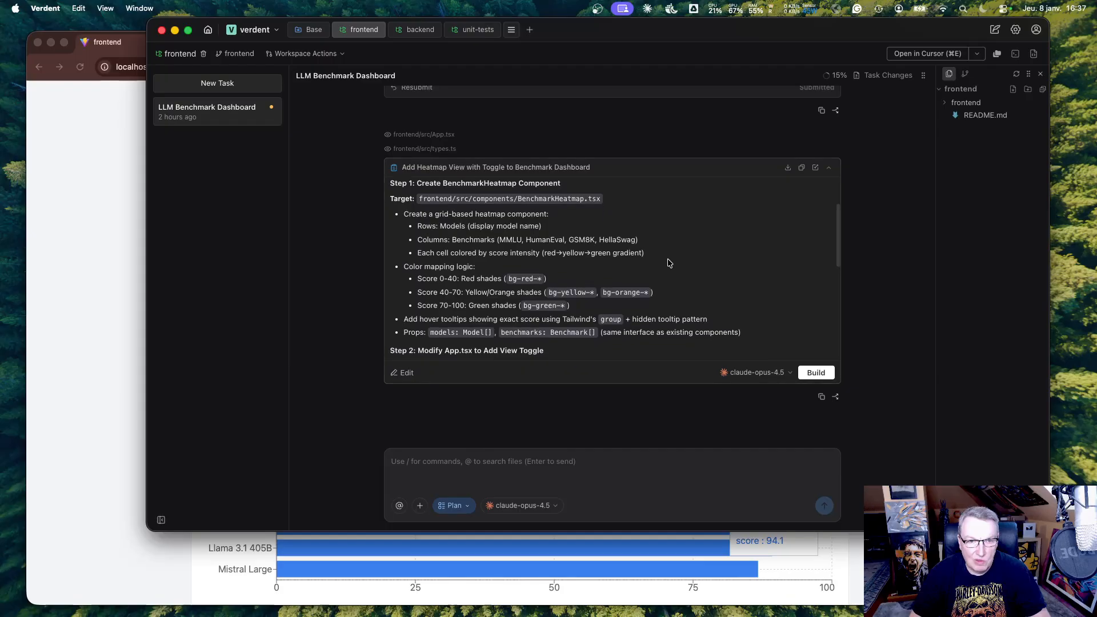
pyautogui.scroll(-3)
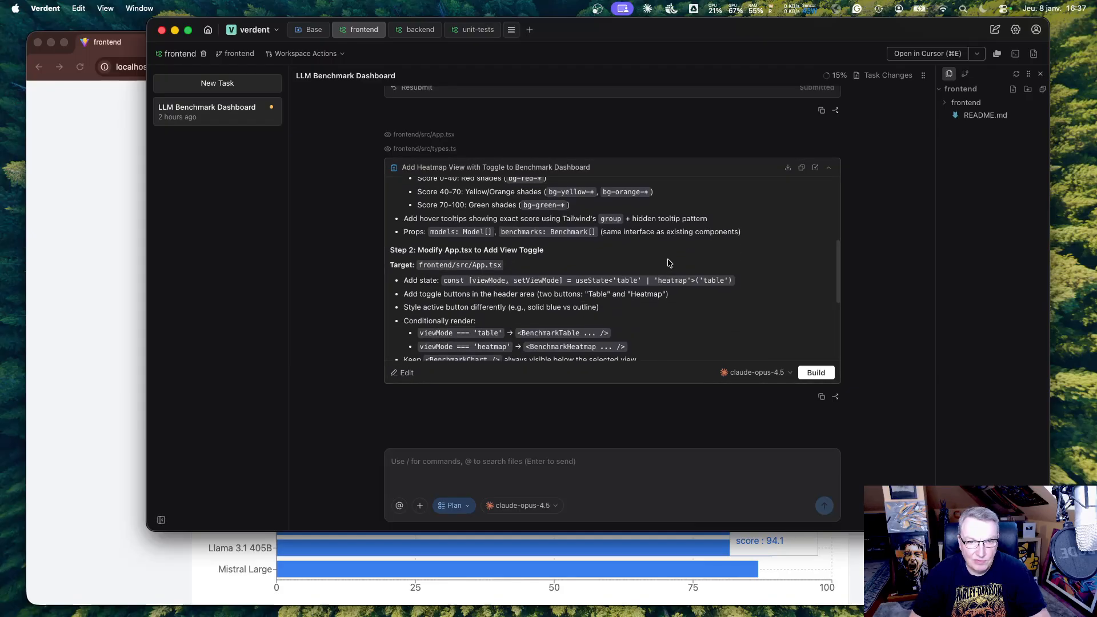
pyautogui.scroll(-3)
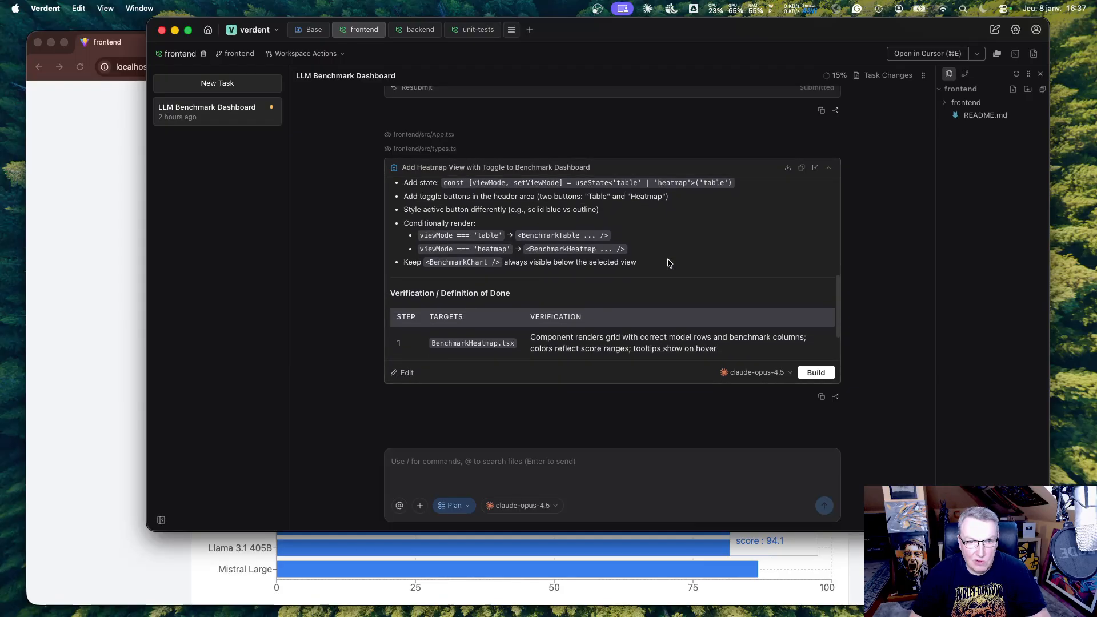
pyautogui.scroll(-3)
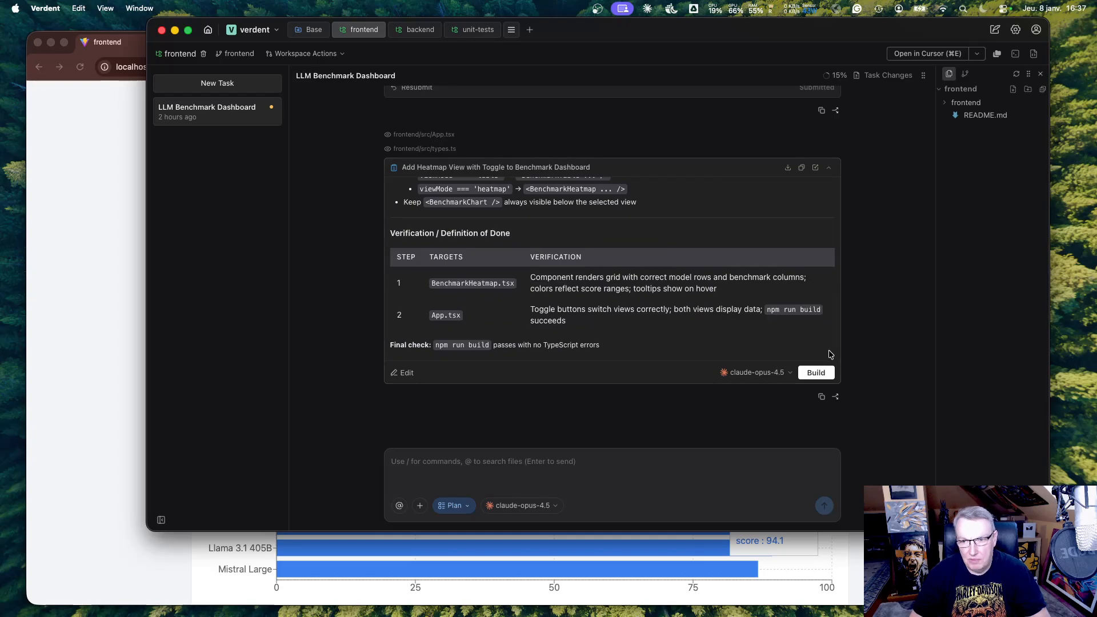
pyautogui.click(815, 371)
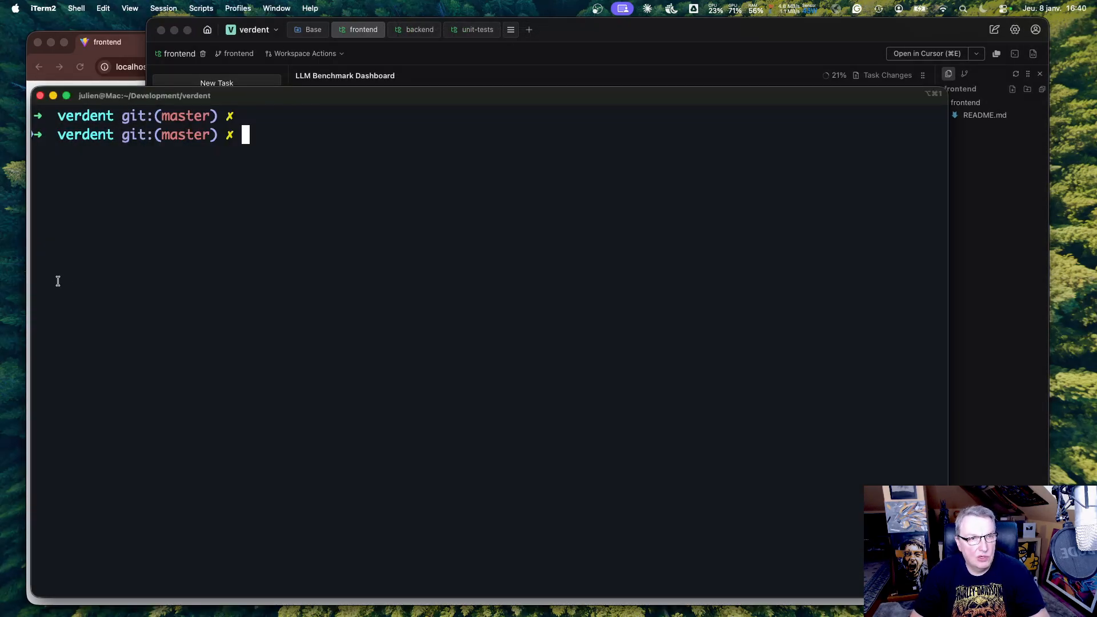
# Step: Run git merge with the frontend branch name to merge it into master
pyautogui.write('git merge f')
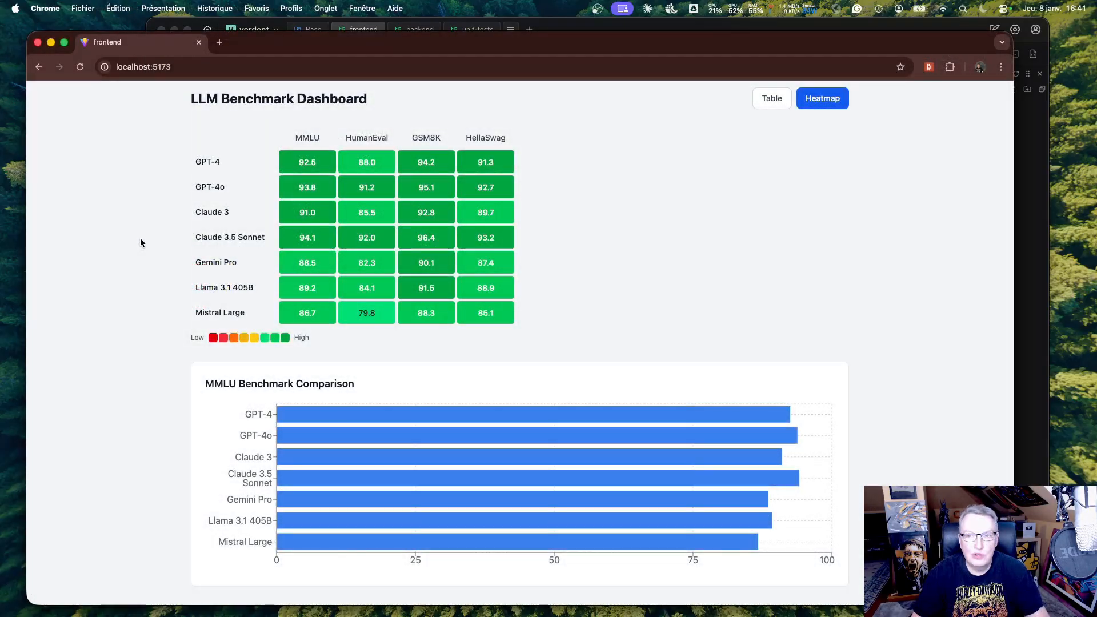
pyautogui.moveTo(588, 477)
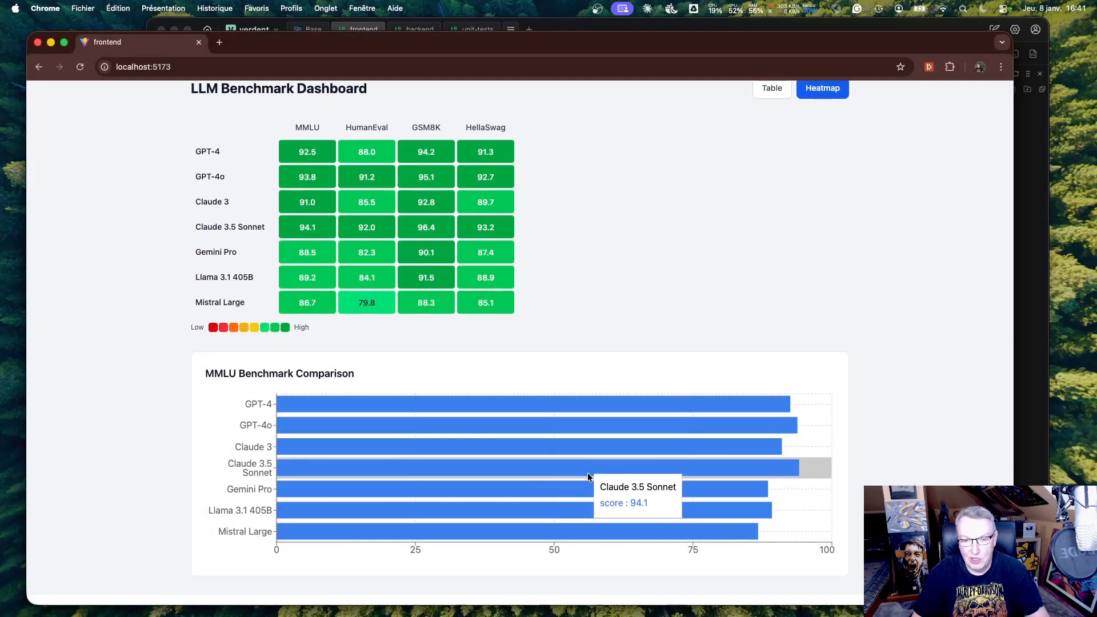
# Step: Toggle the dashboard to the Table view, then back to the Heatmap view
pyautogui.click(770, 98)
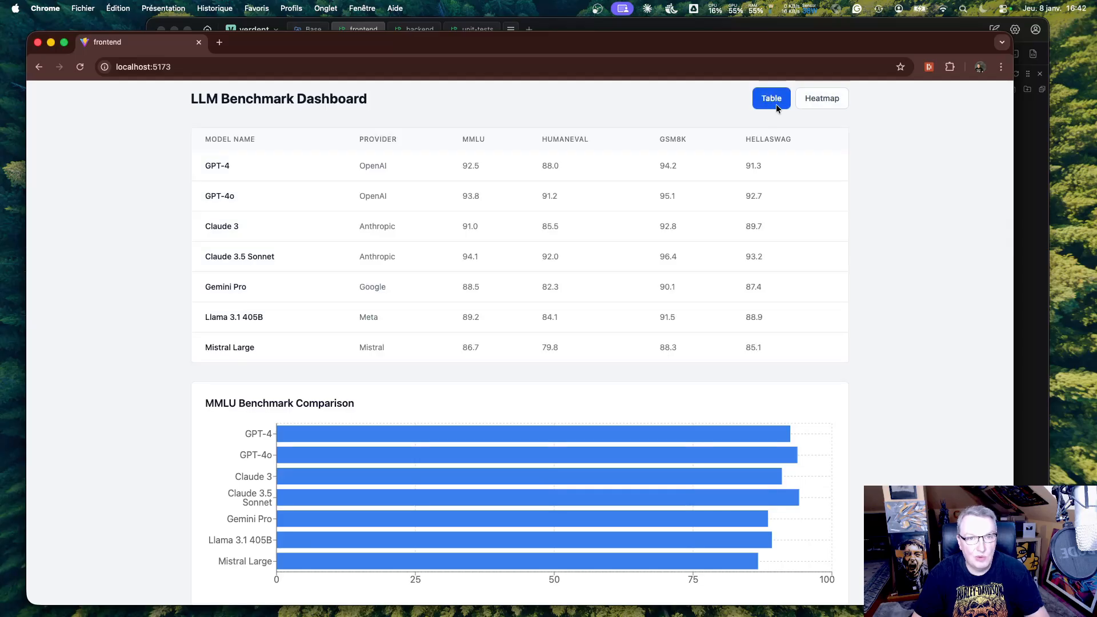
pyautogui.click(821, 97)
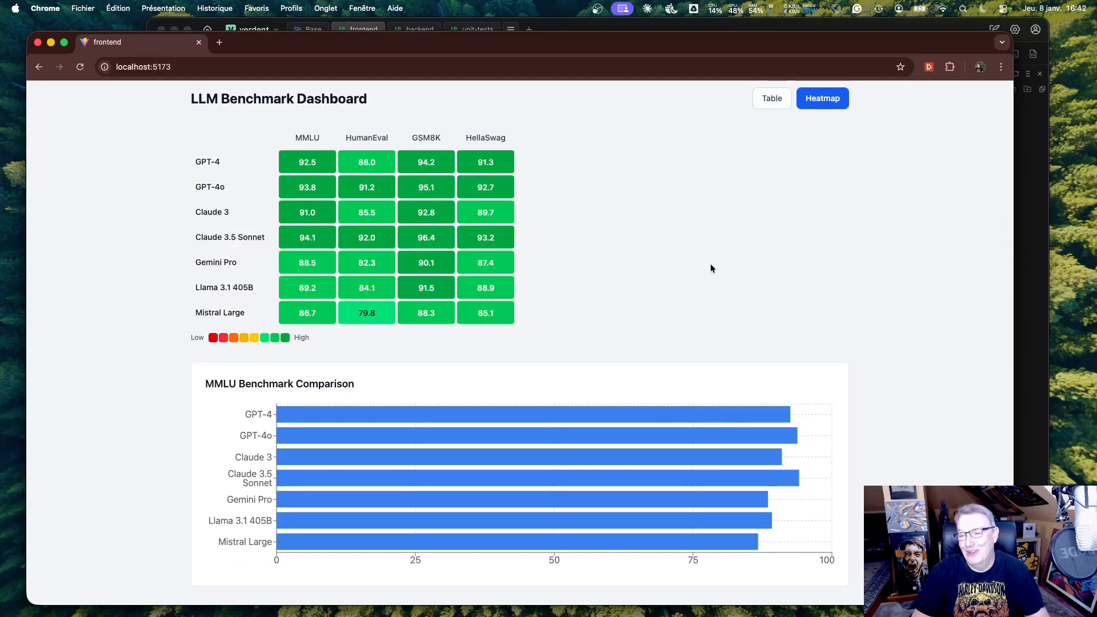
pyautogui.moveTo(696, 271)
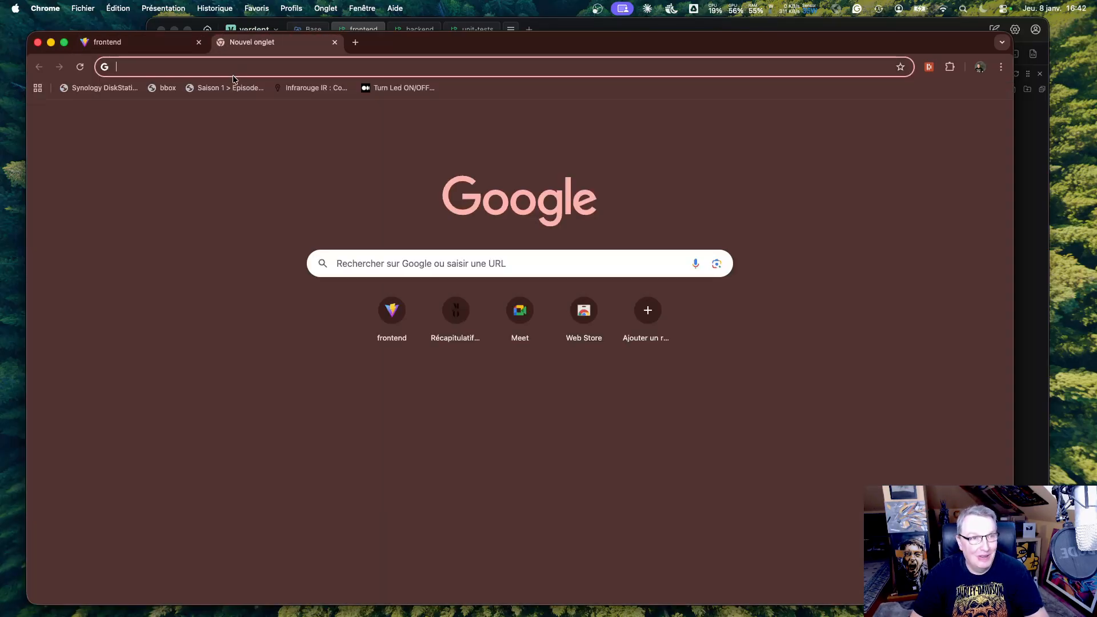
# Step: Load verdent.ai in the new Chrome tab to show the Verdent AI homepage
pyautogui.write('verdent.')
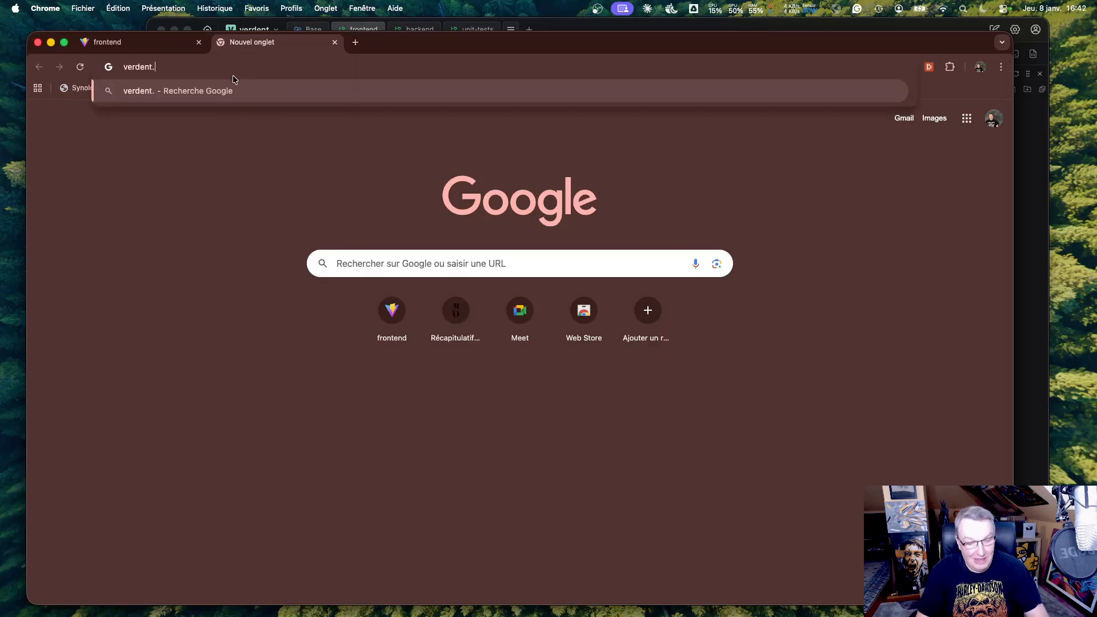
pyautogui.press('Return')
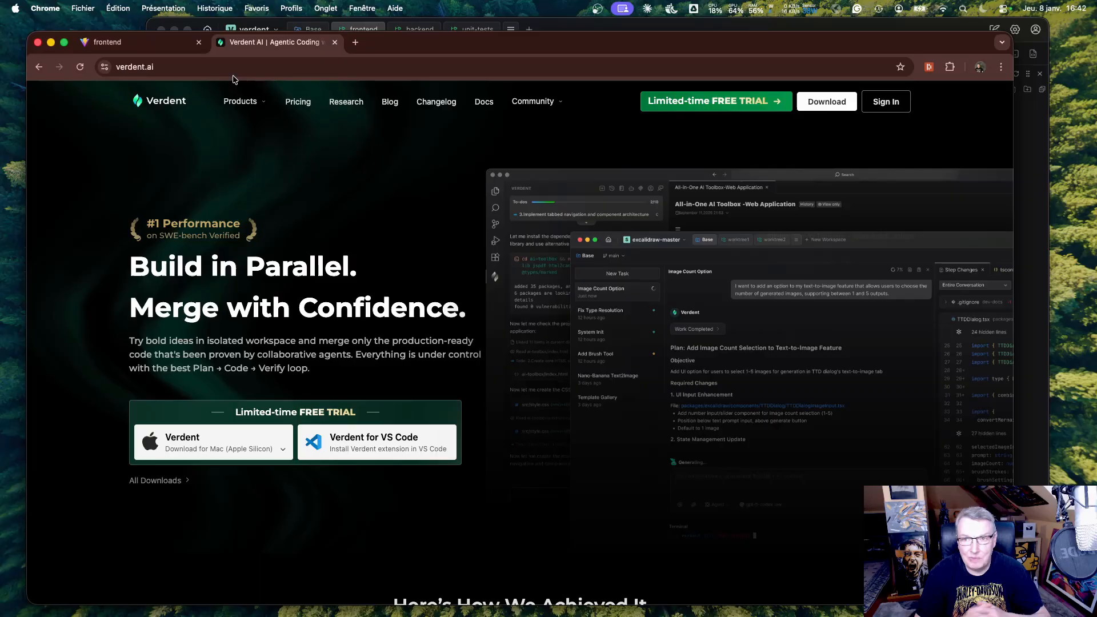
pyautogui.moveTo(527, 393)
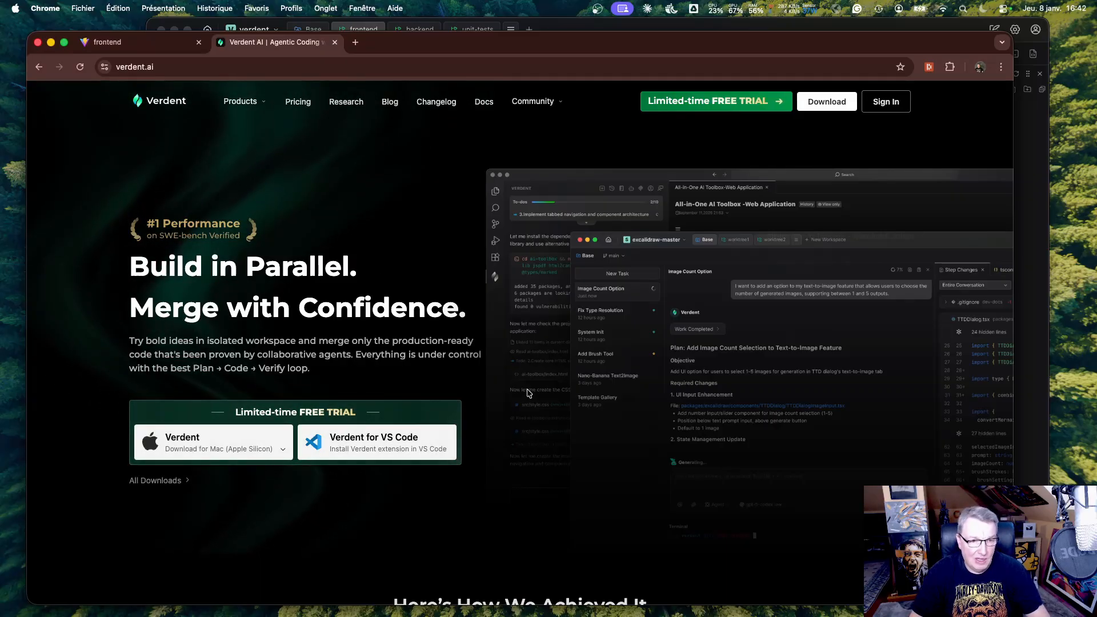